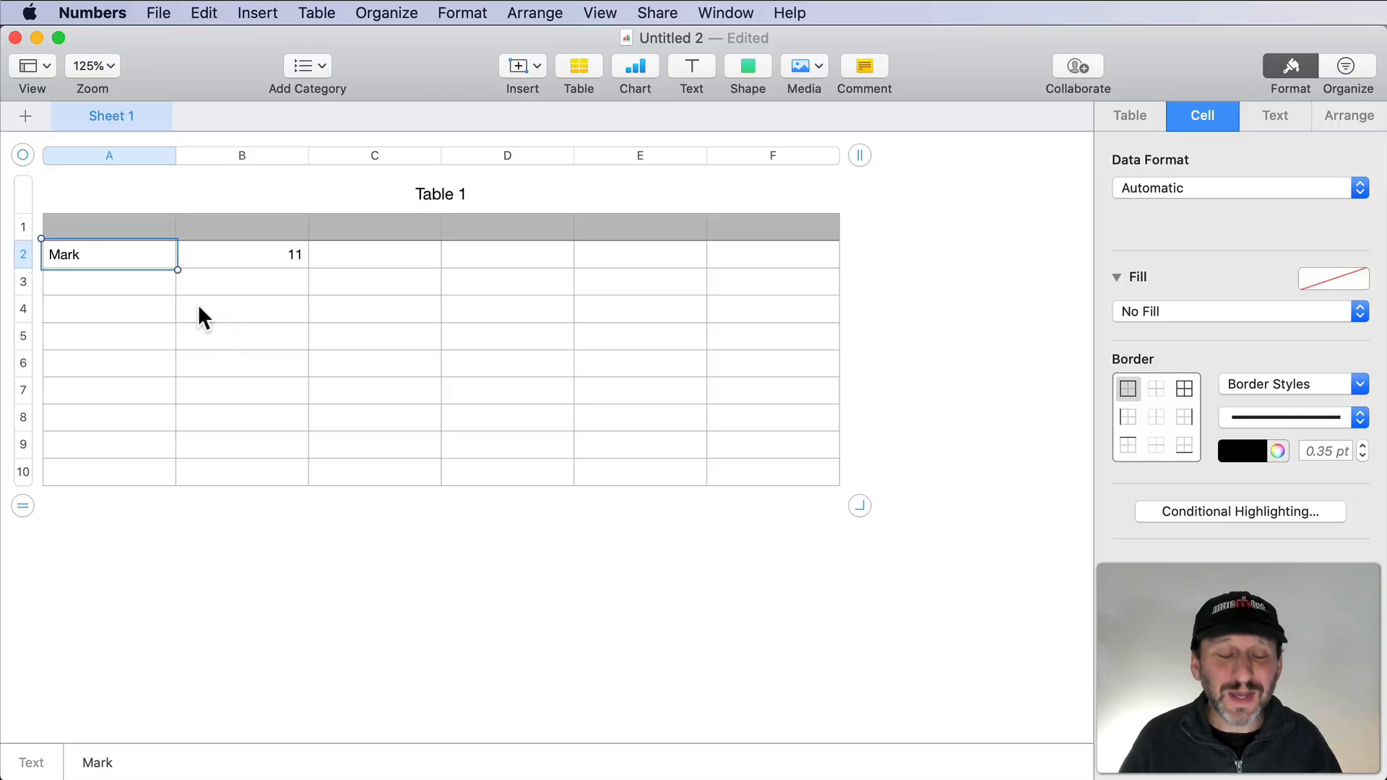
pyautogui.moveTo(109, 271)
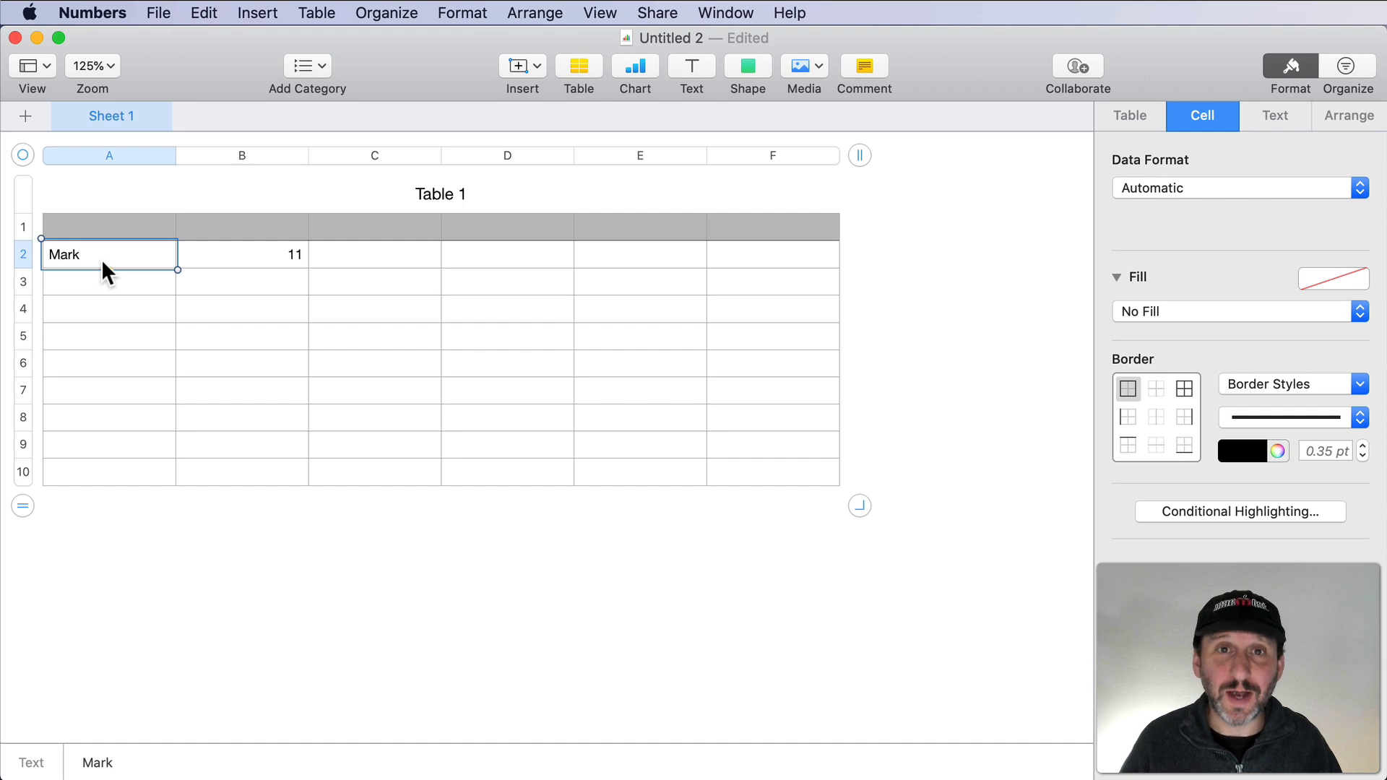
pyautogui.moveTo(210, 265)
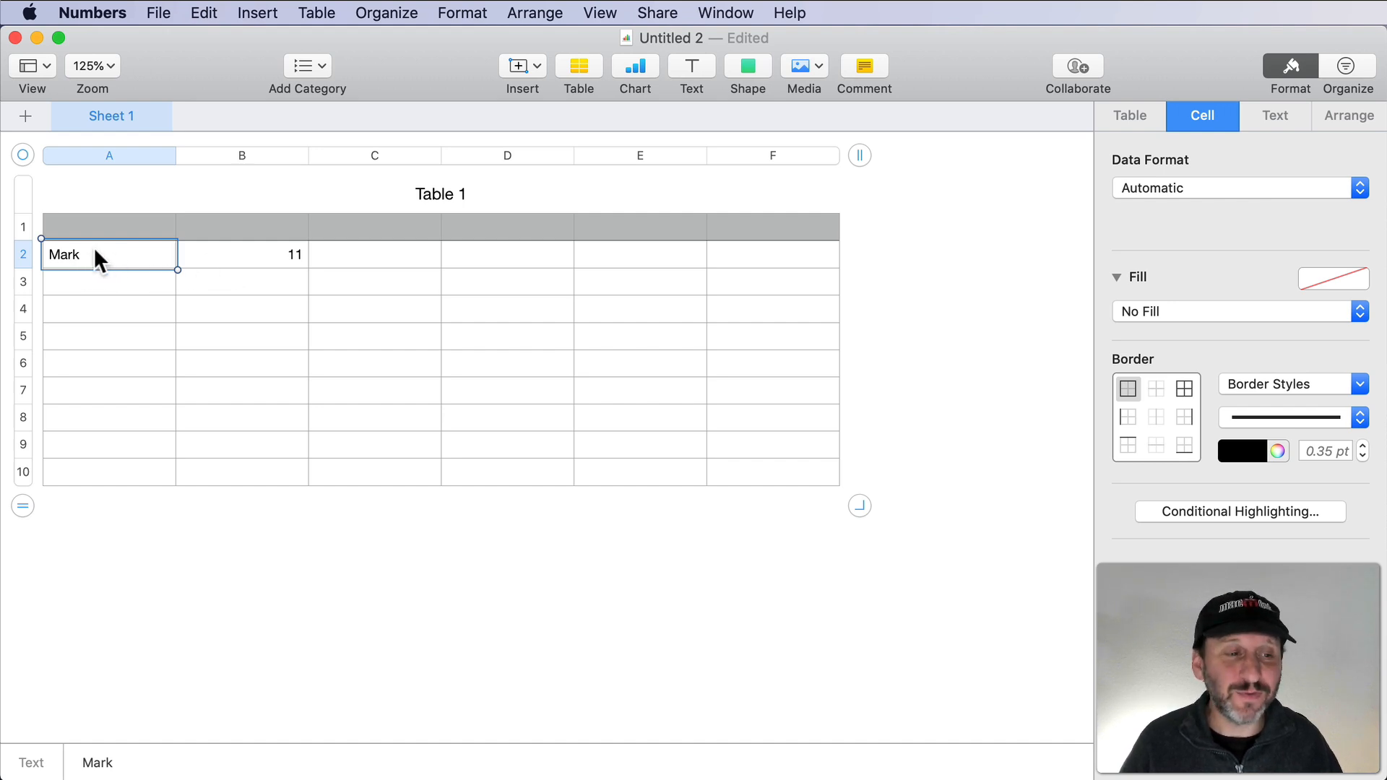
pyautogui.moveTo(107, 262)
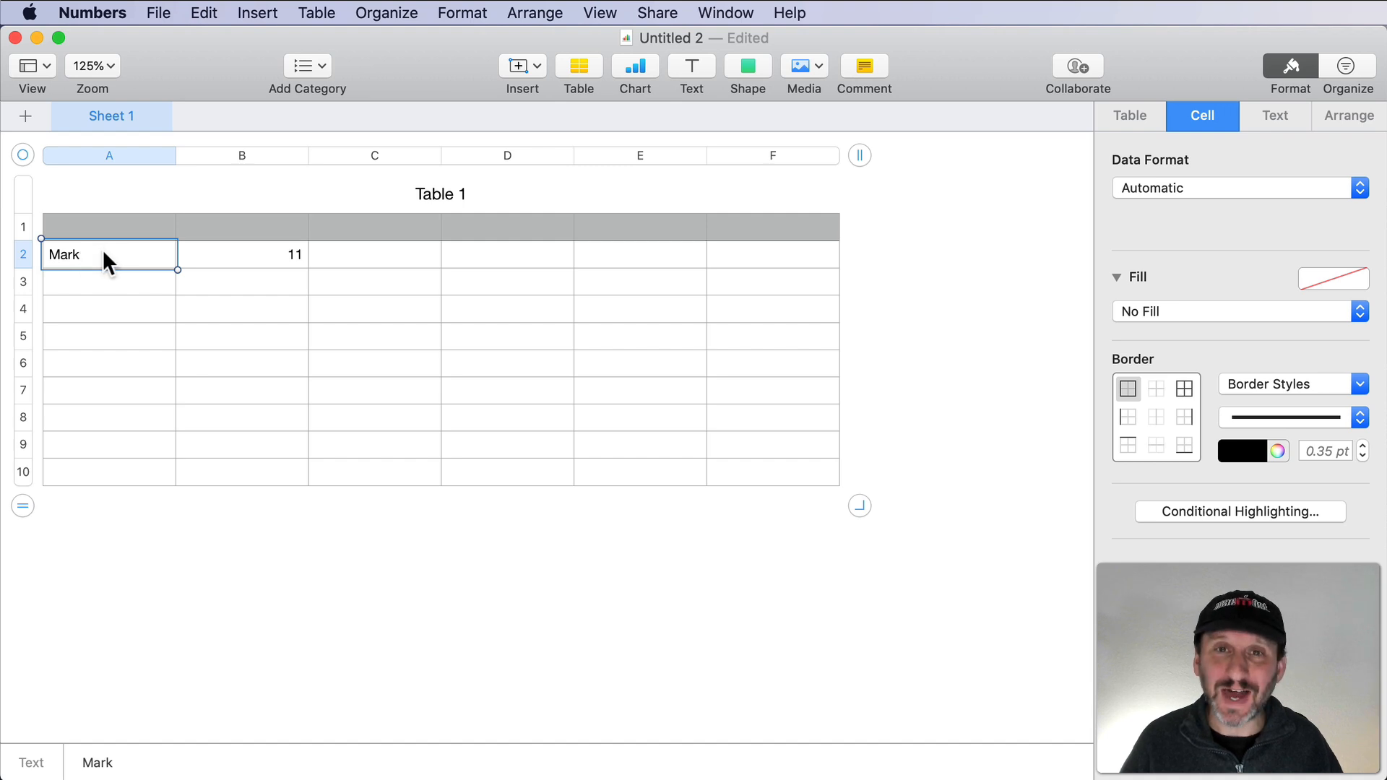
# Select the cell holding 11 and show the available conditional highlighting rule types.
pyautogui.click(241, 255)
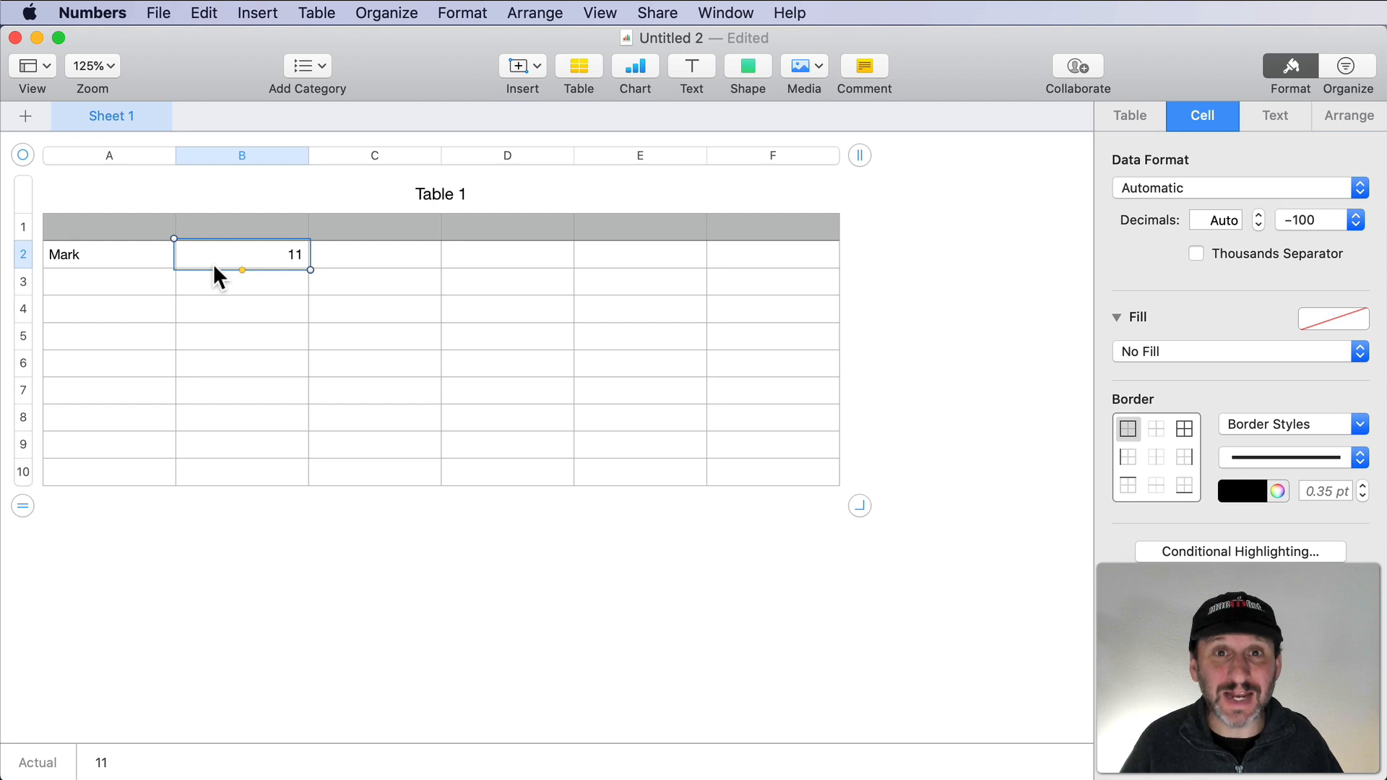
pyautogui.click(1239, 551)
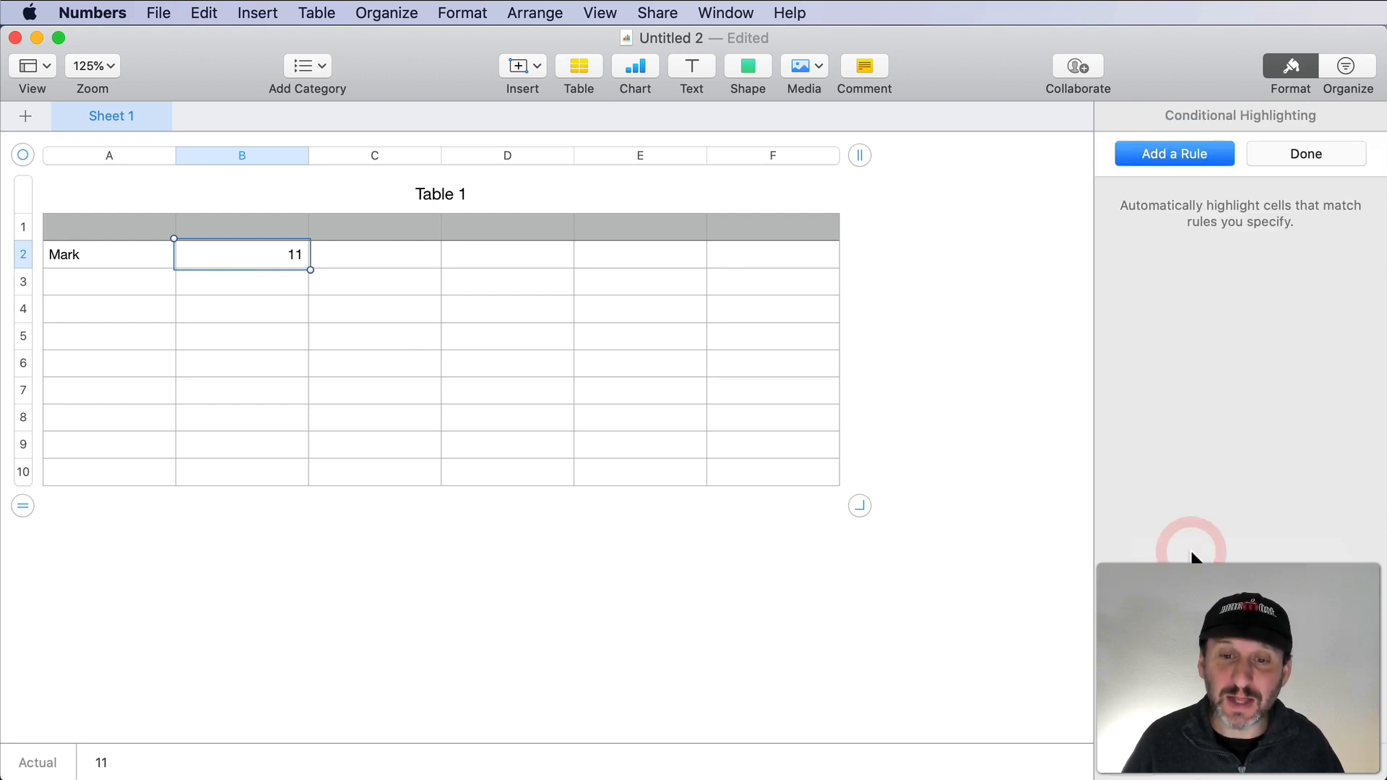
pyautogui.click(1174, 153)
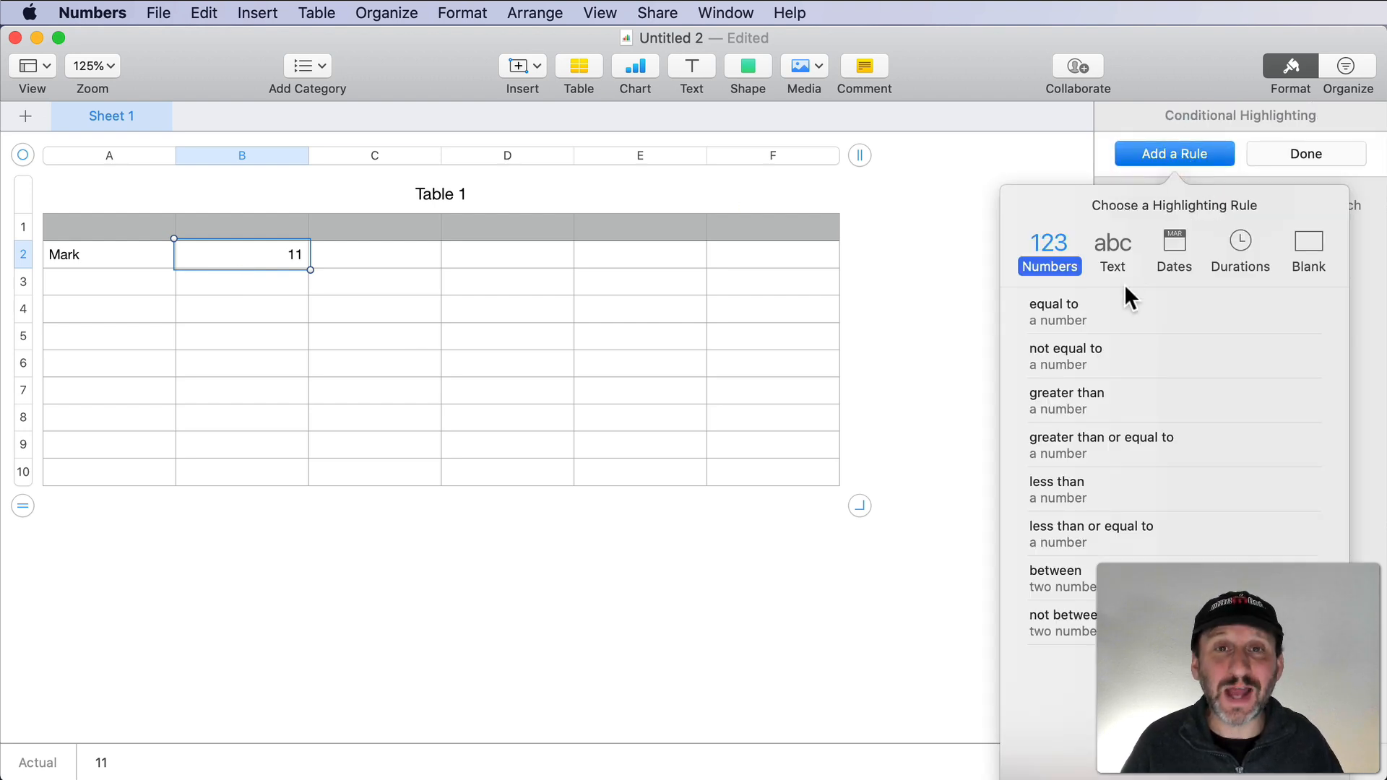
pyautogui.moveTo(266, 265)
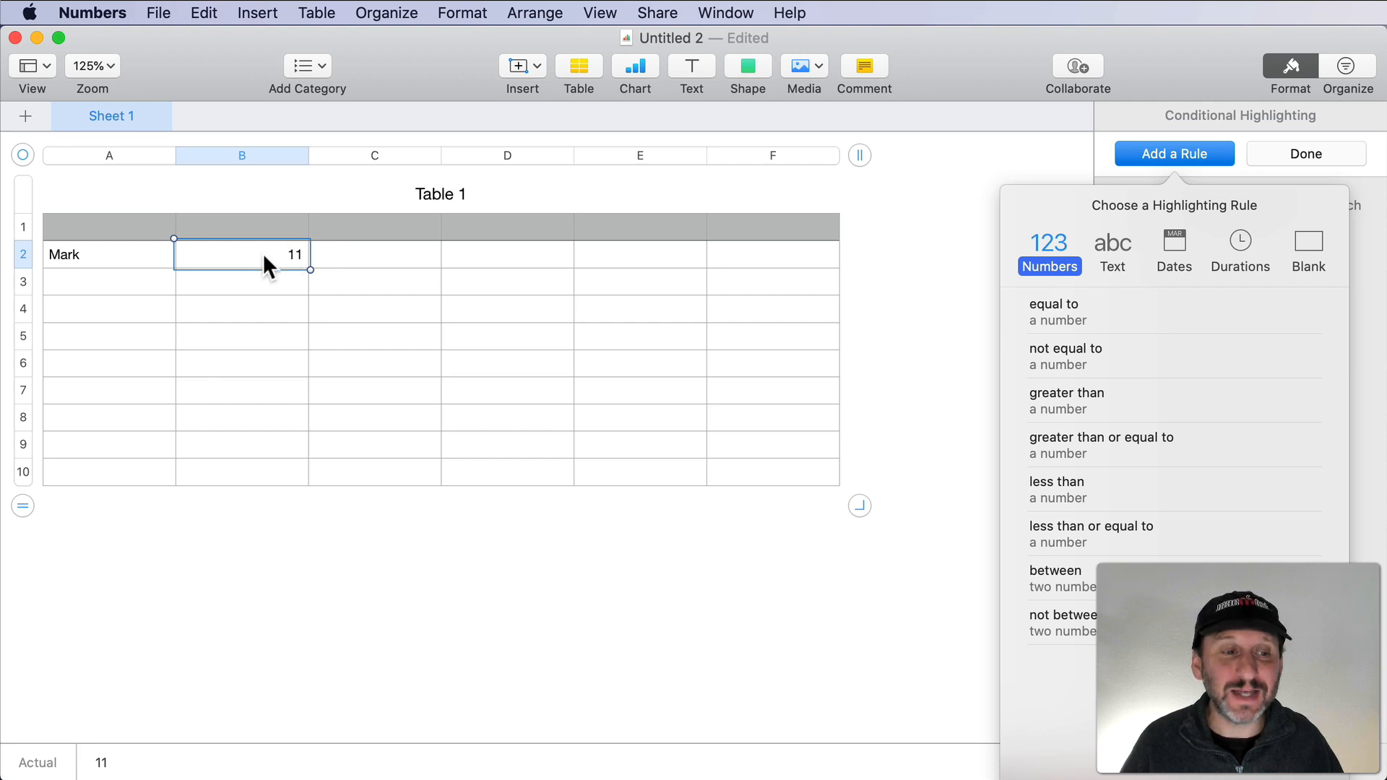
pyautogui.moveTo(1055, 328)
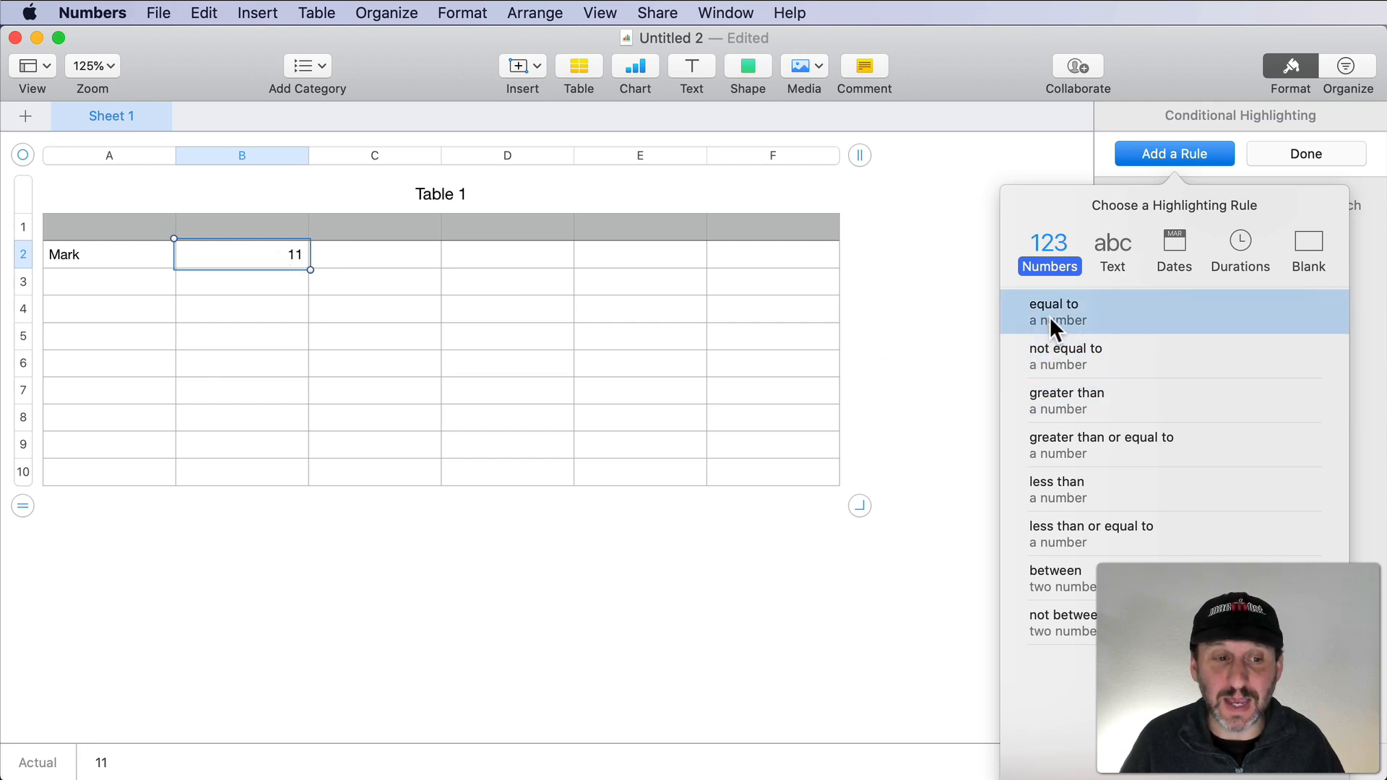
pyautogui.moveTo(1083, 411)
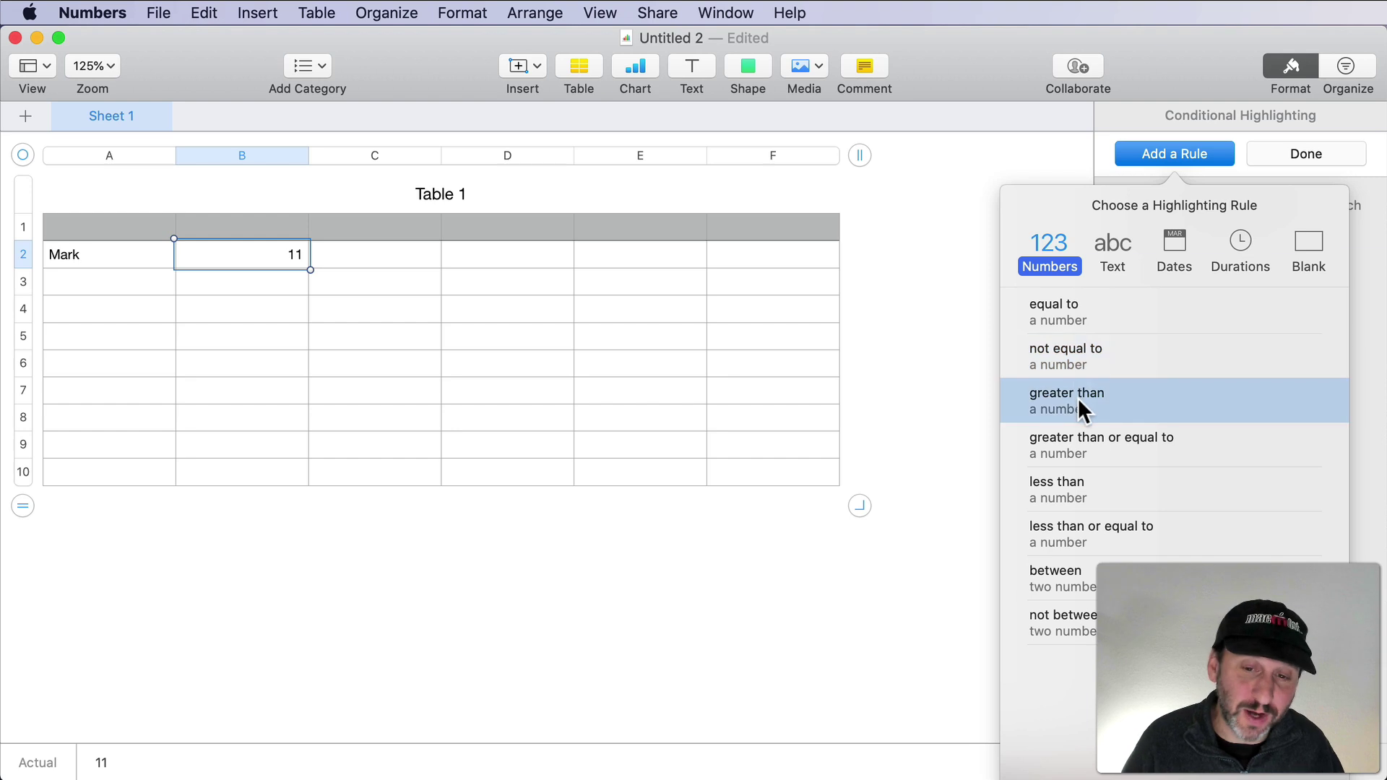
pyautogui.moveTo(1141, 233)
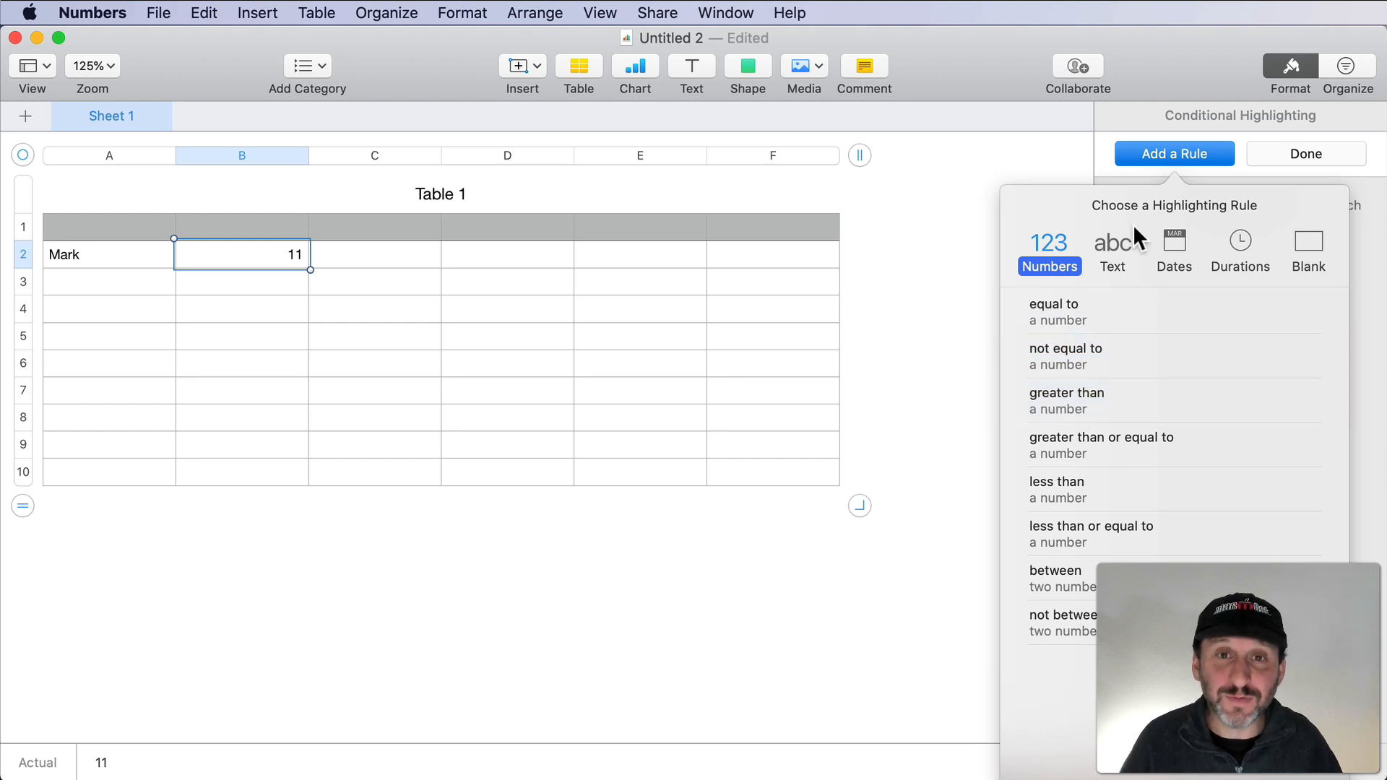
pyautogui.moveTo(256, 230)
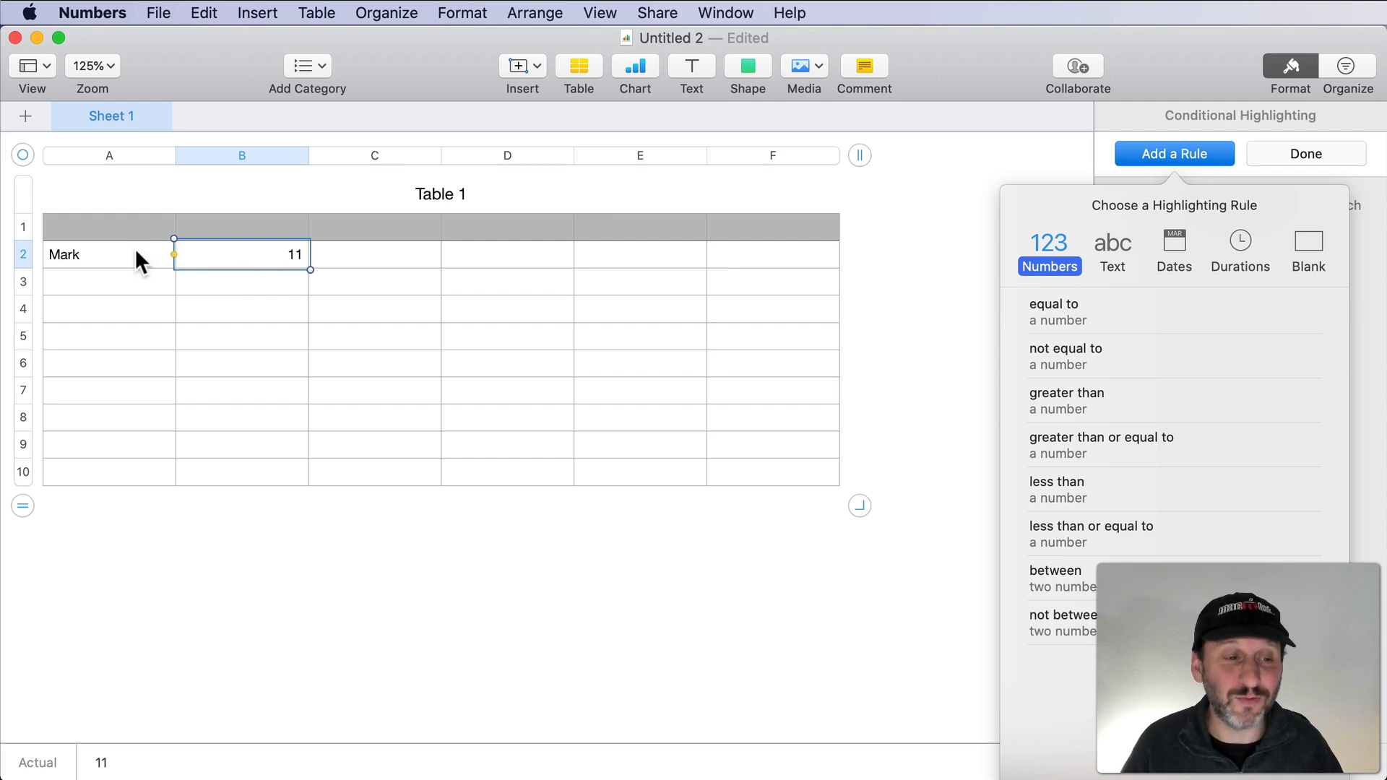
pyautogui.moveTo(126, 271)
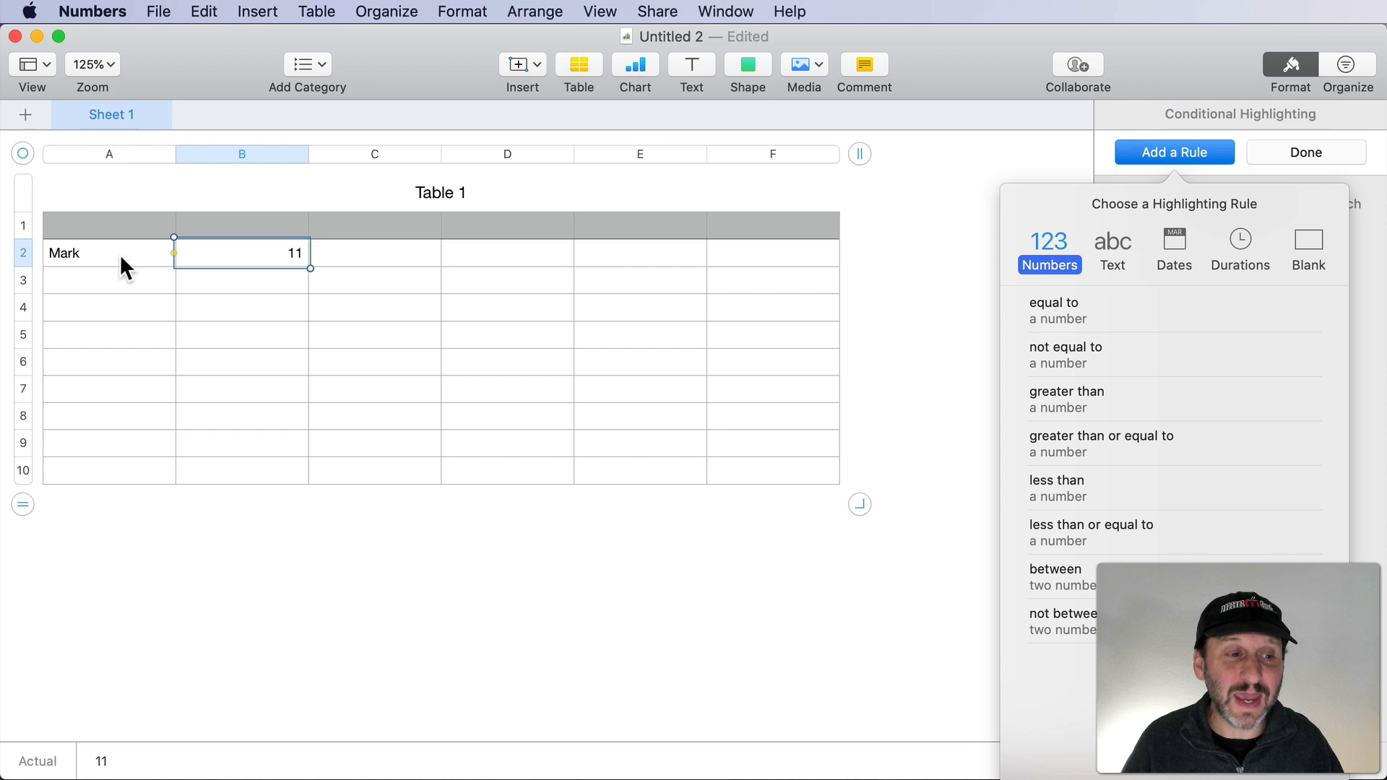
pyautogui.moveTo(275, 253)
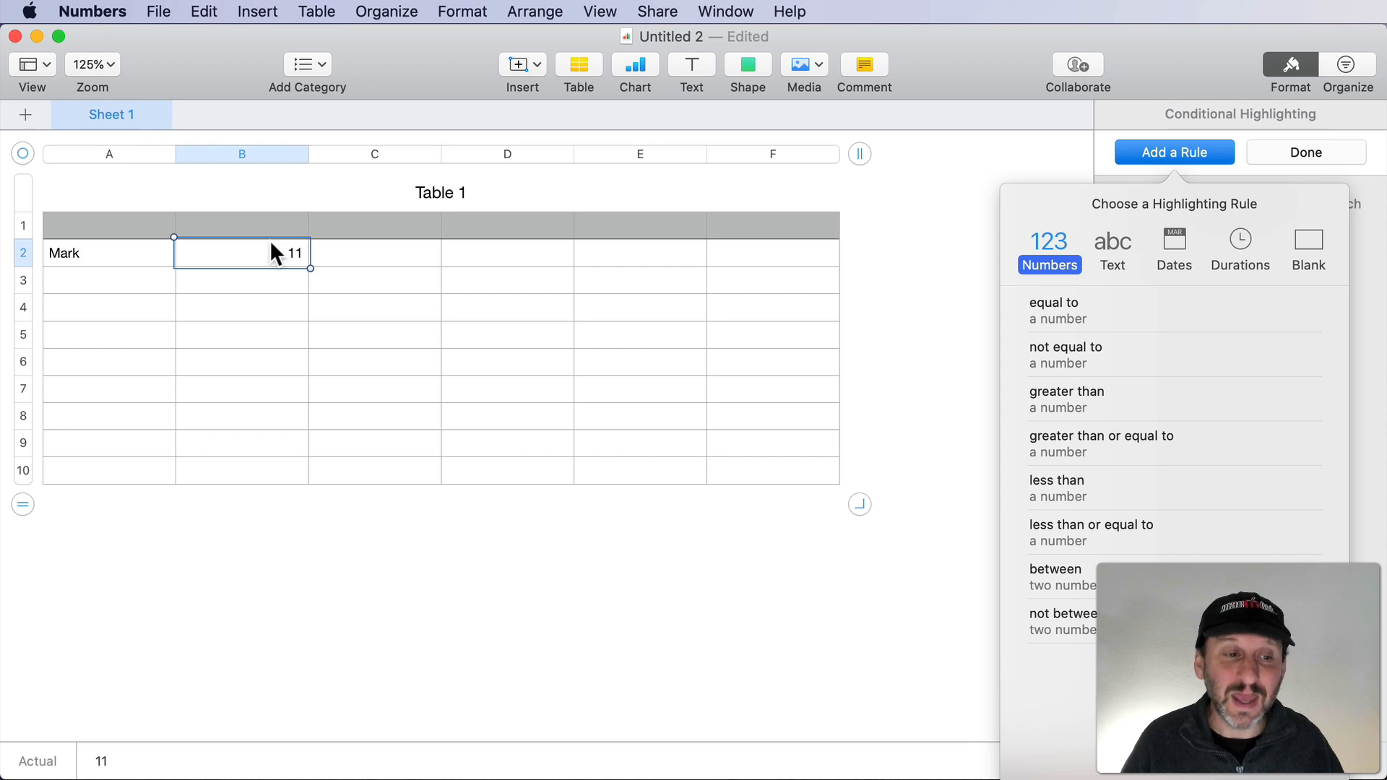
pyautogui.moveTo(260, 266)
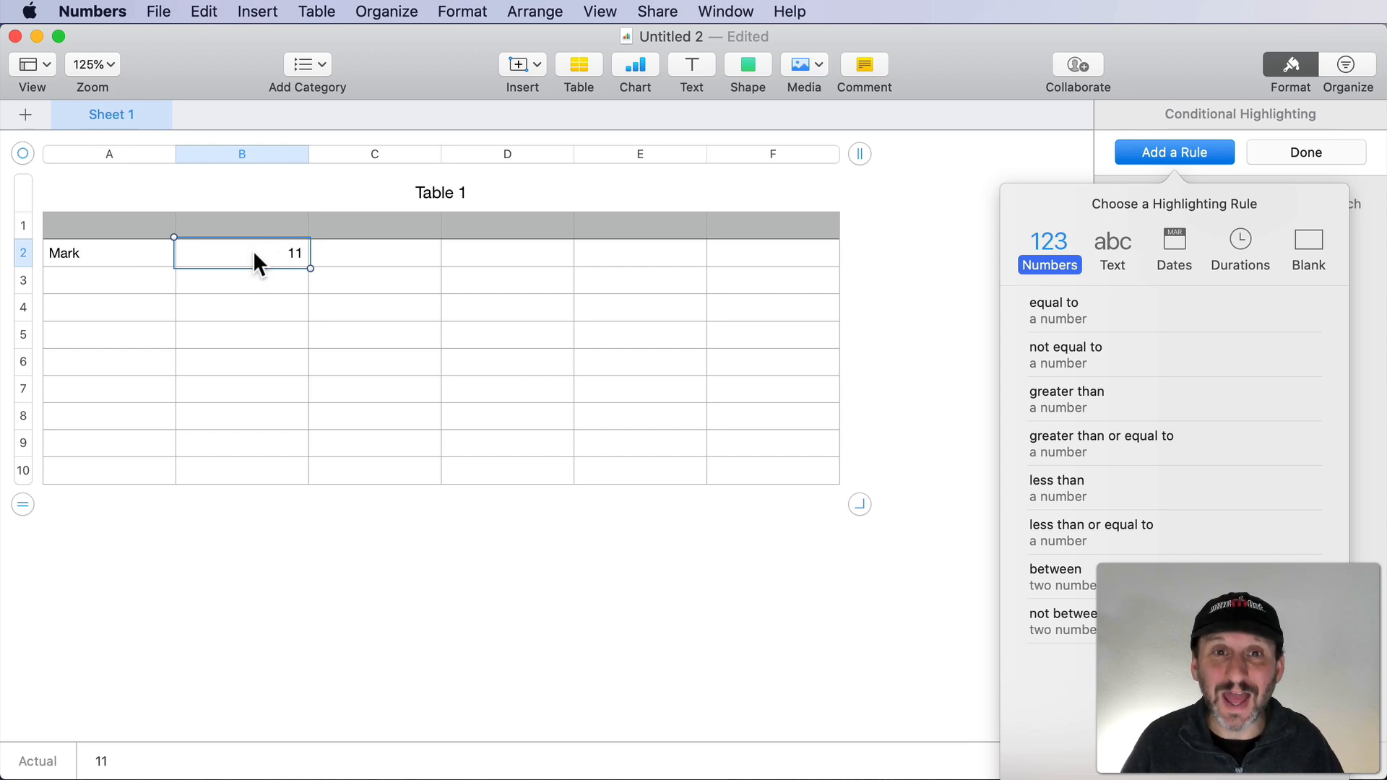
pyautogui.moveTo(389, 269)
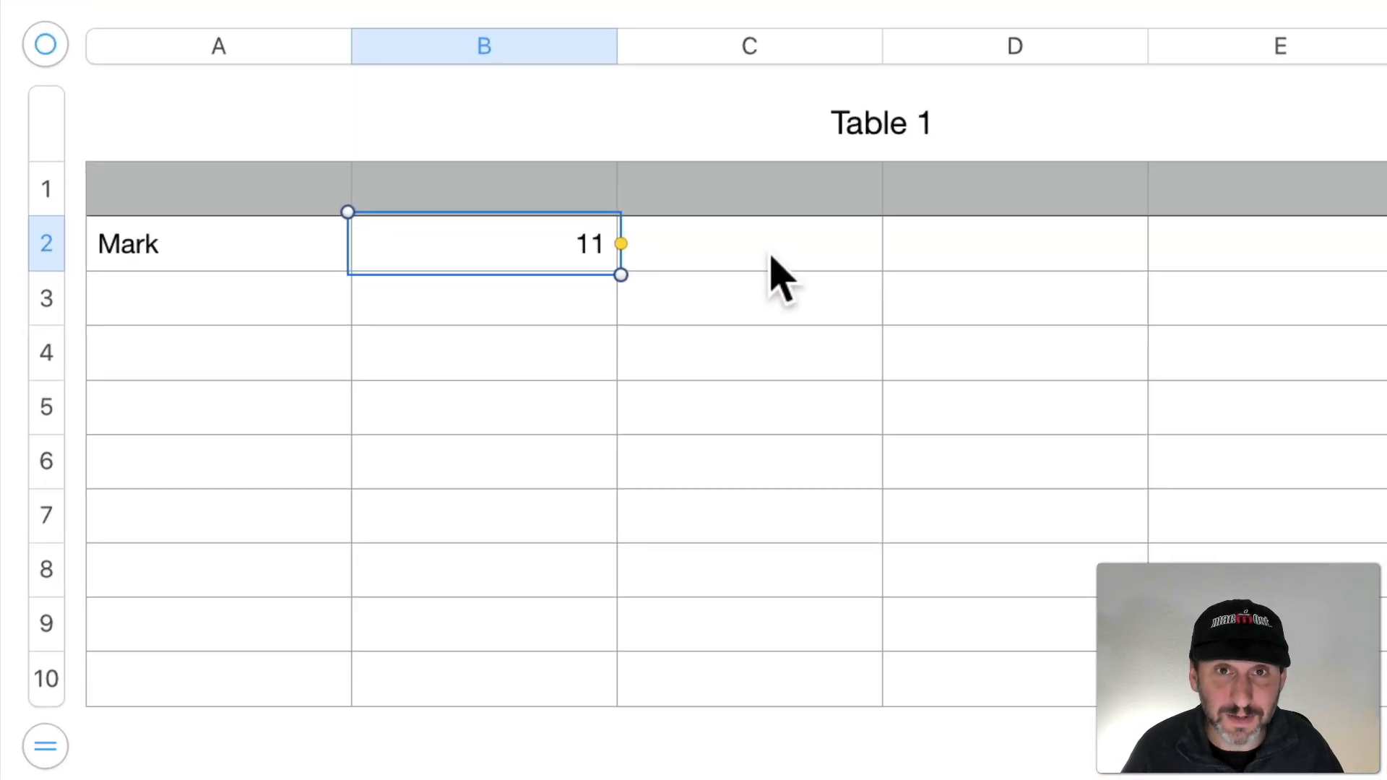
# Build the formula IF(B2>10, A2, "X") in cell C2.
pyautogui.click(748, 246)
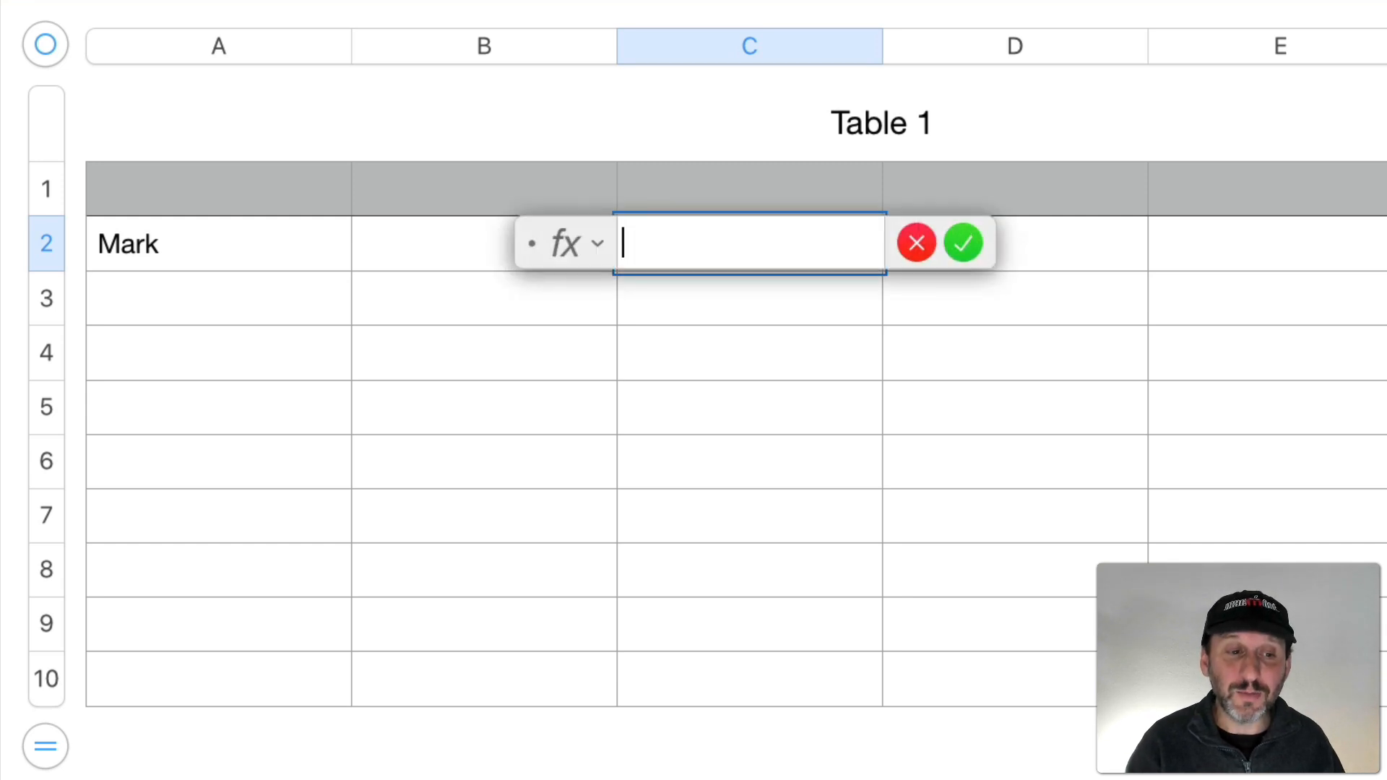
pyautogui.write('IF')
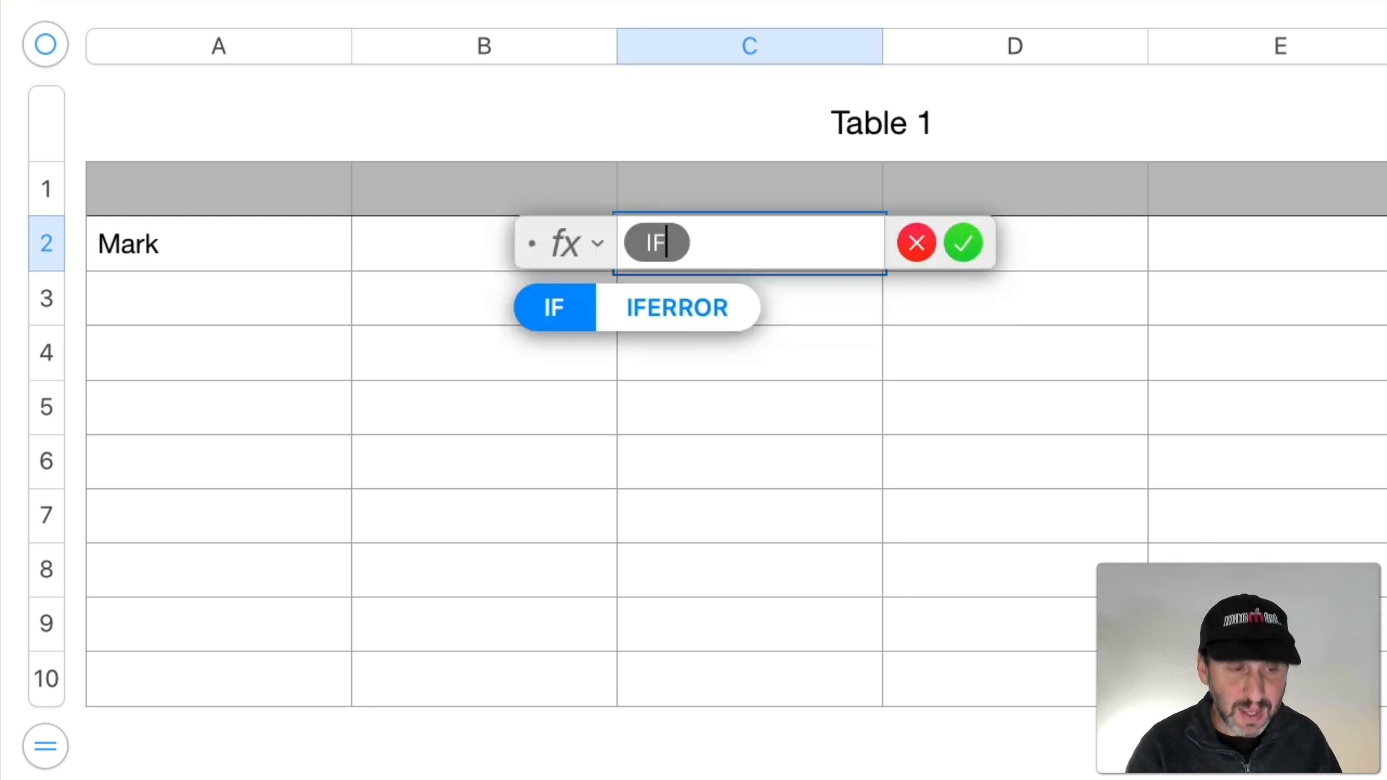
pyautogui.click(555, 308)
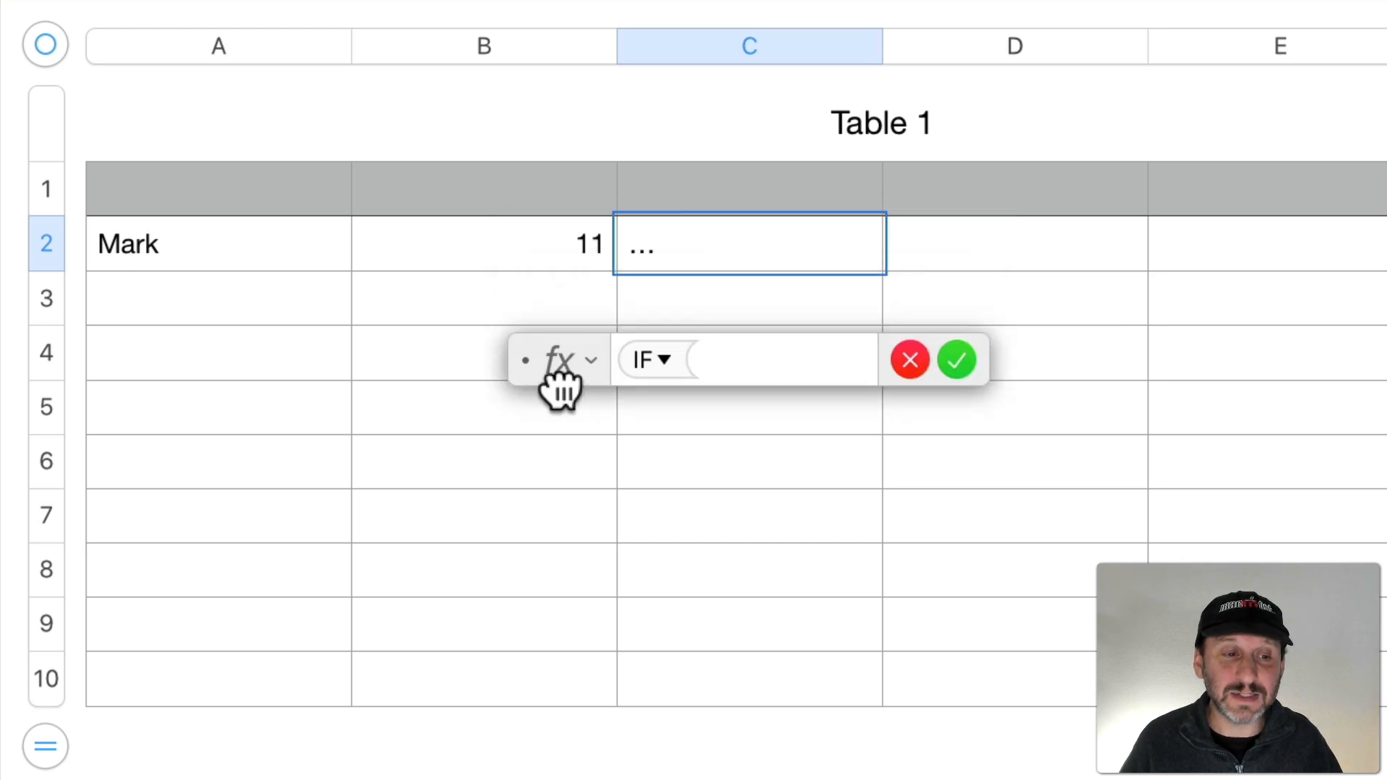
pyautogui.click(489, 243)
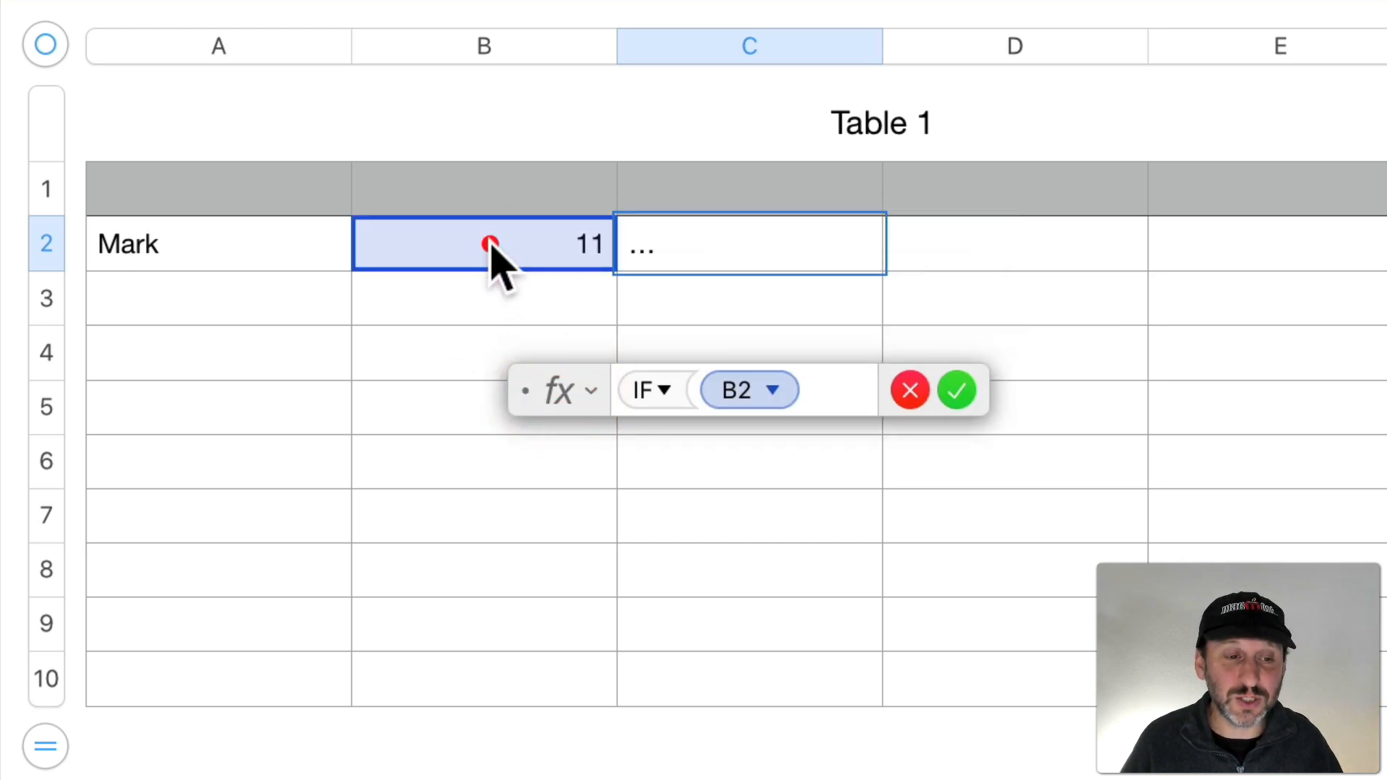
pyautogui.write('>')
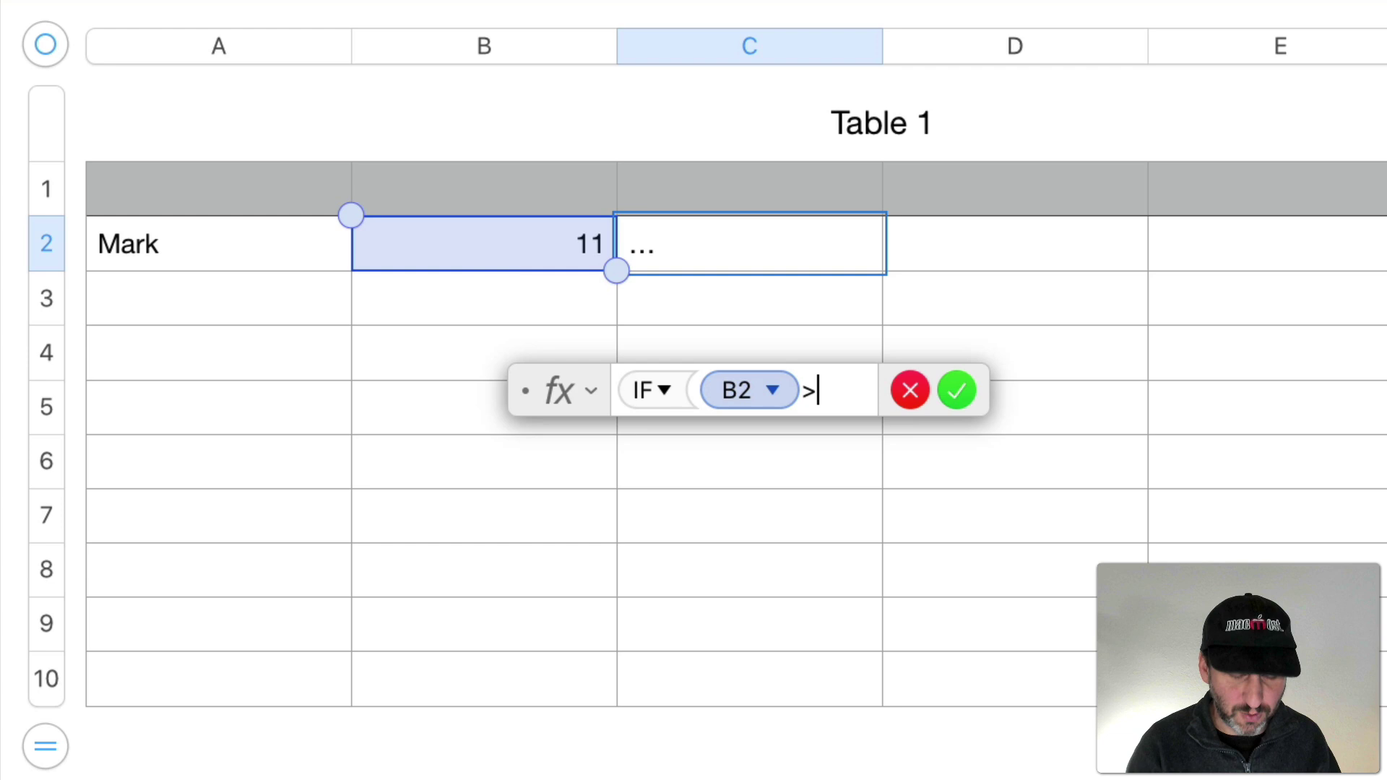
pyautogui.write('10,')
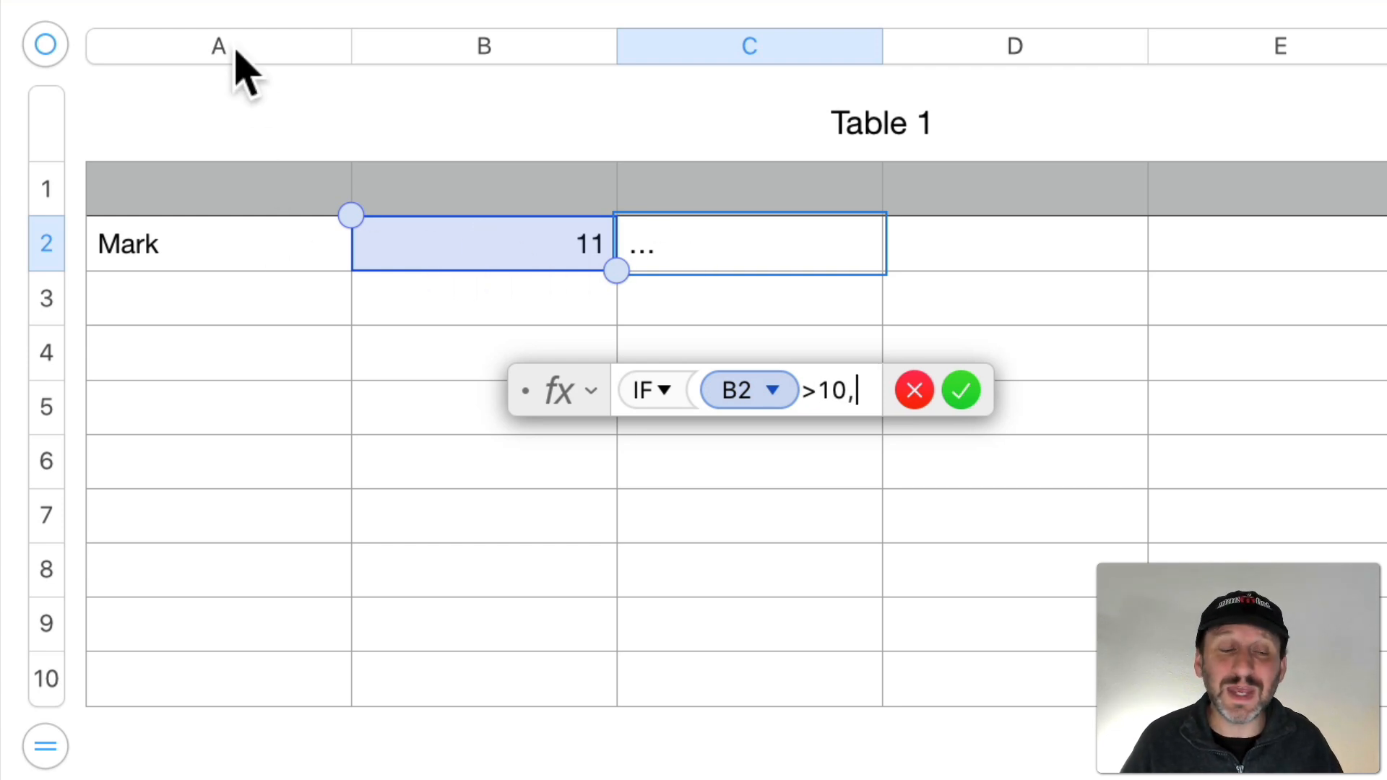
pyautogui.click(210, 249)
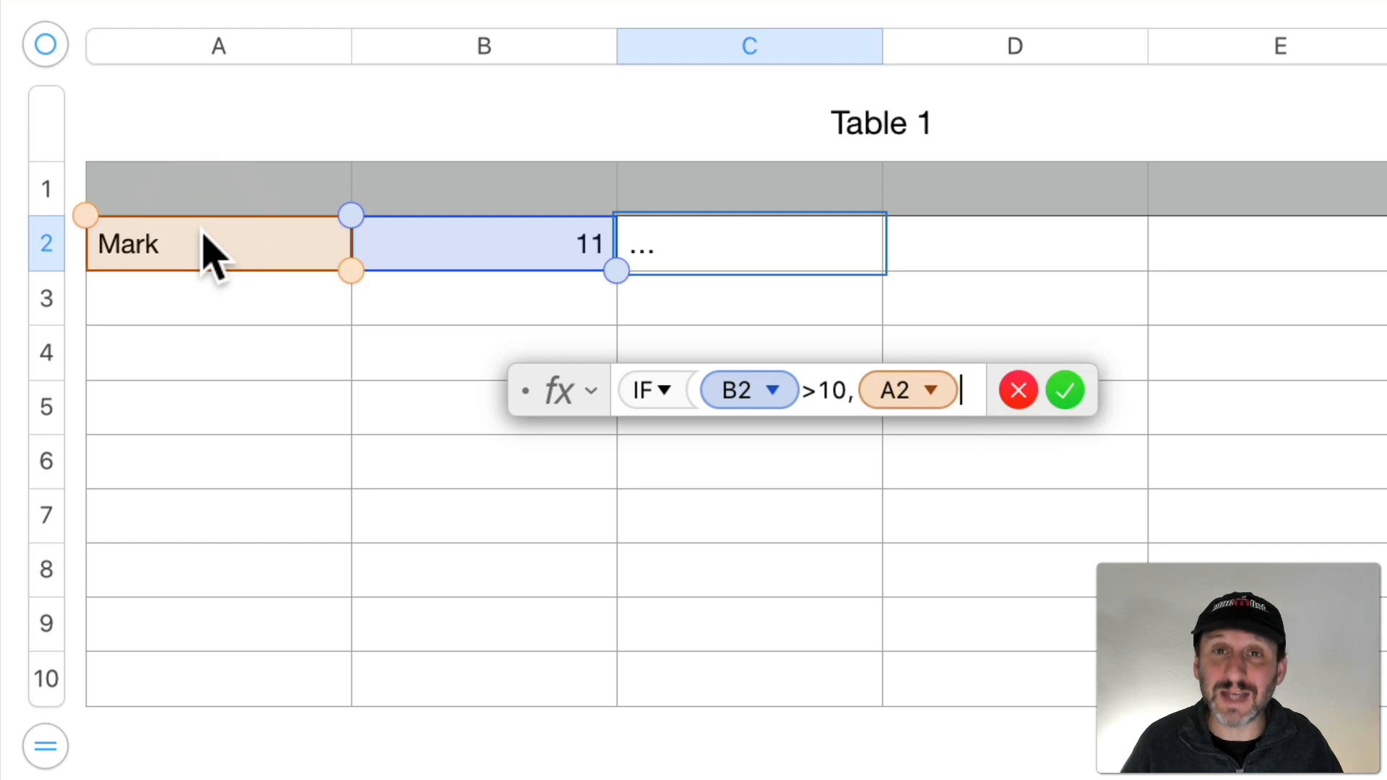
pyautogui.moveTo(209, 265)
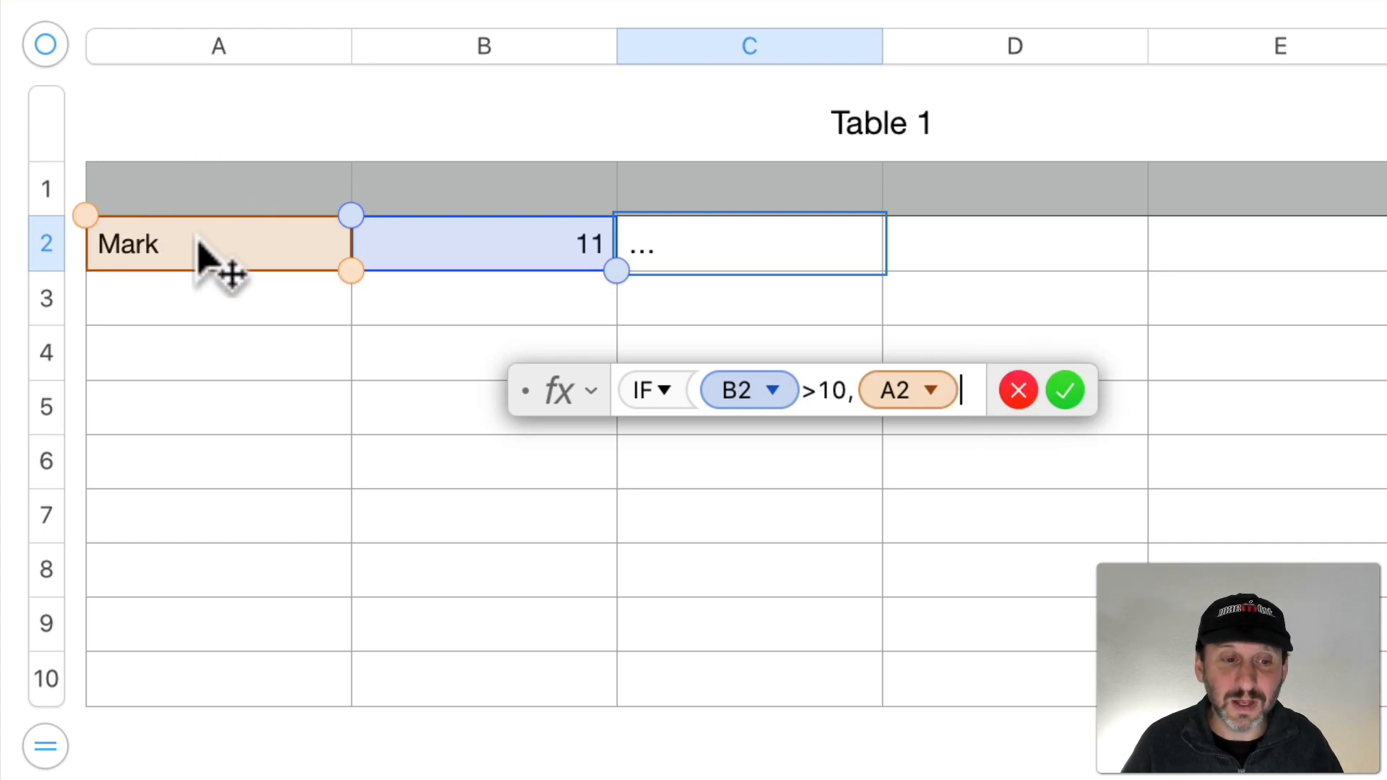
pyautogui.write(',')
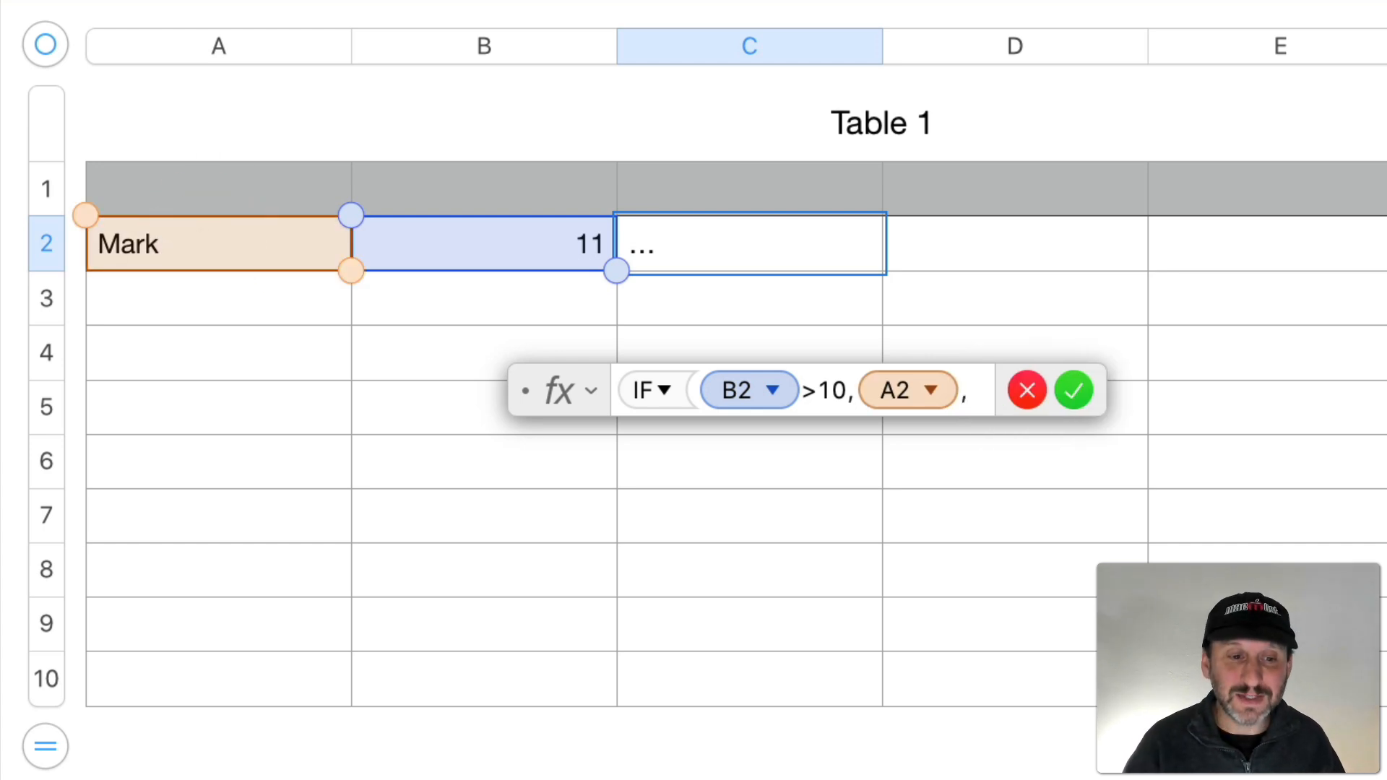
pyautogui.moveTo(14, 281)
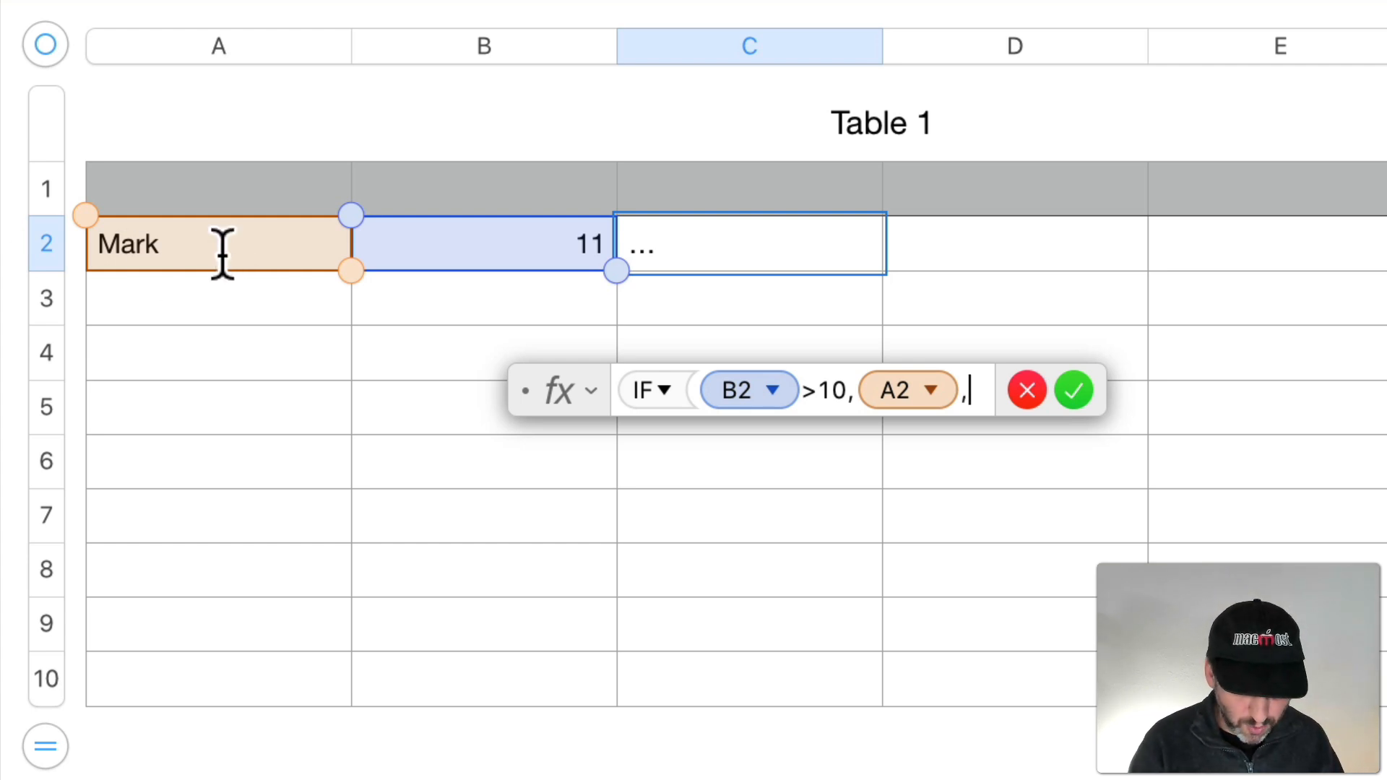
pyautogui.write('"X"')
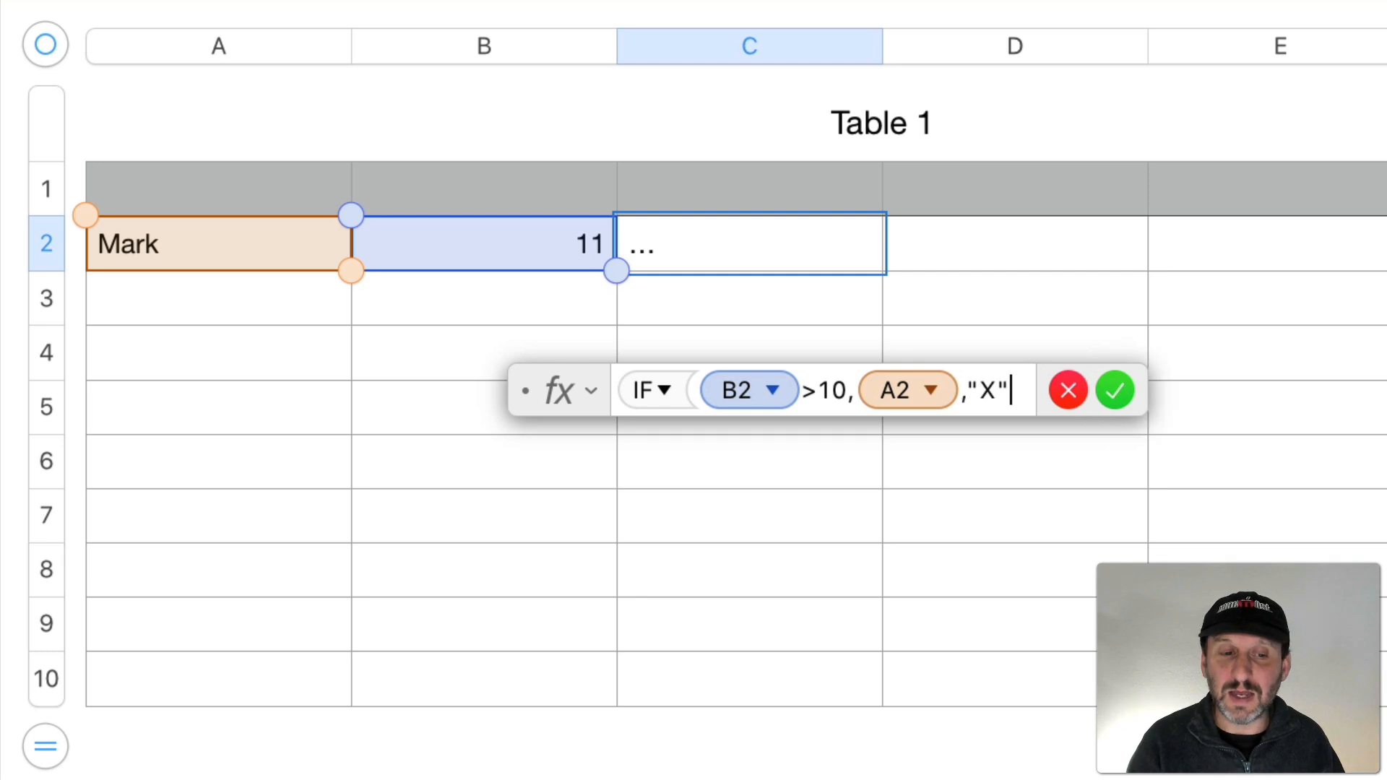
pyautogui.write(')')
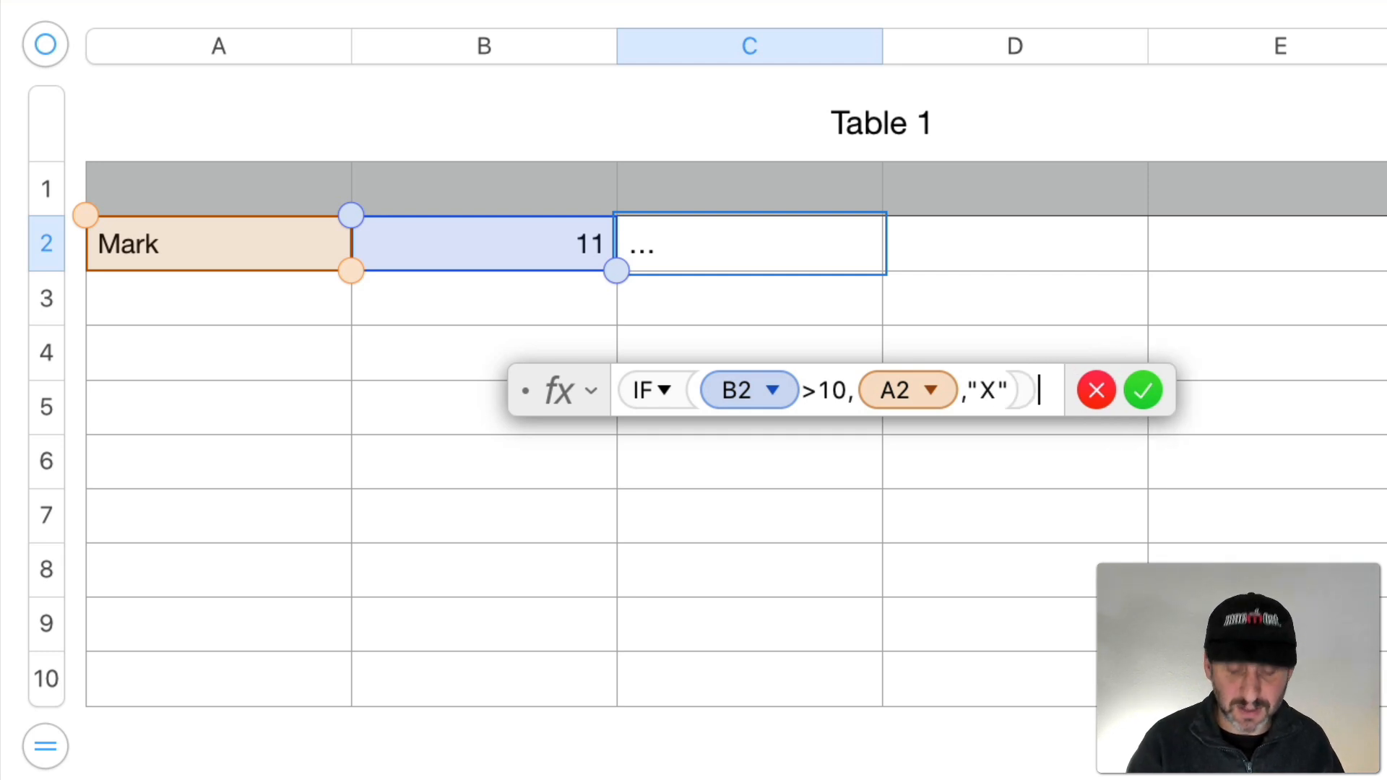
pyautogui.moveTo(187, 232)
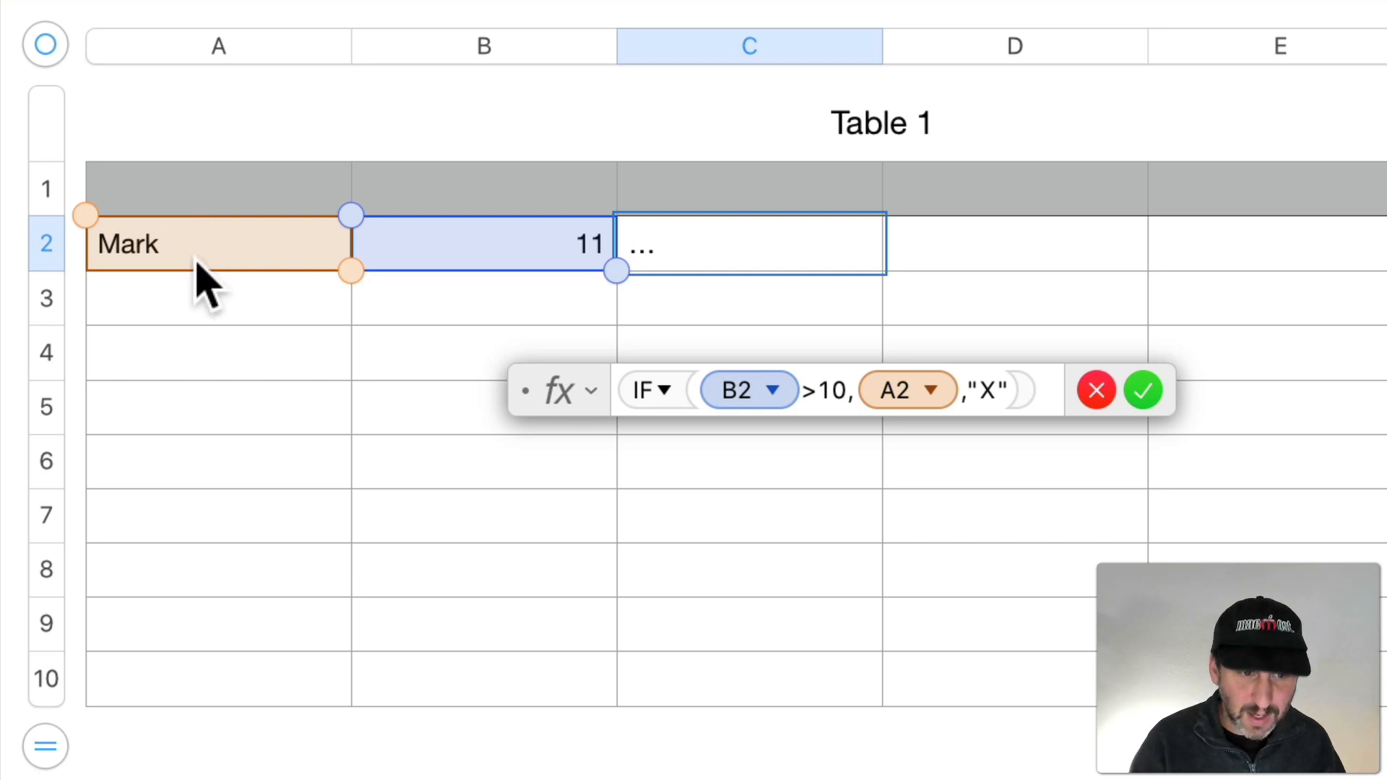
# Commit the IF formula so C2 displays "Mark".
pyautogui.click(1142, 390)
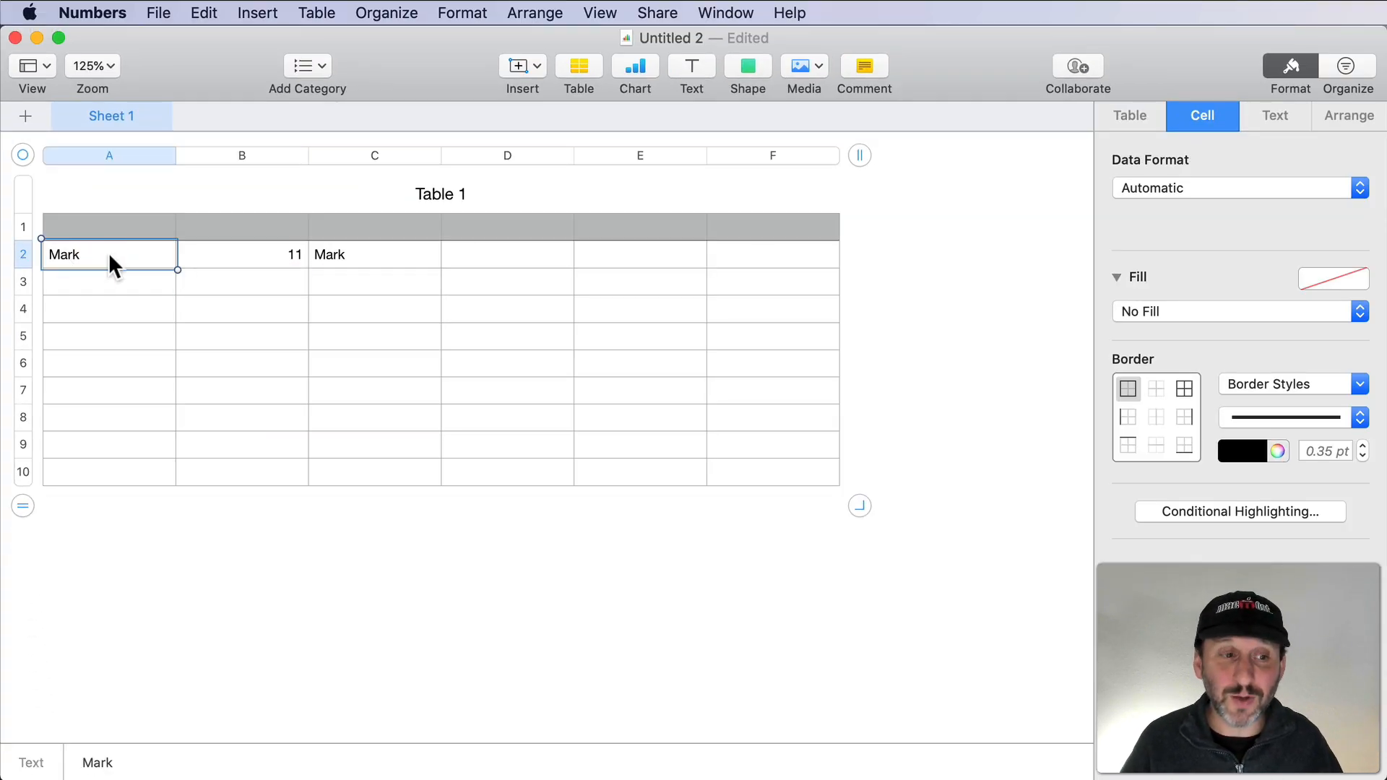
# Add a Text 'is' rule turning A2 red when it matches C2, then hide column C.
pyautogui.click(1239, 512)
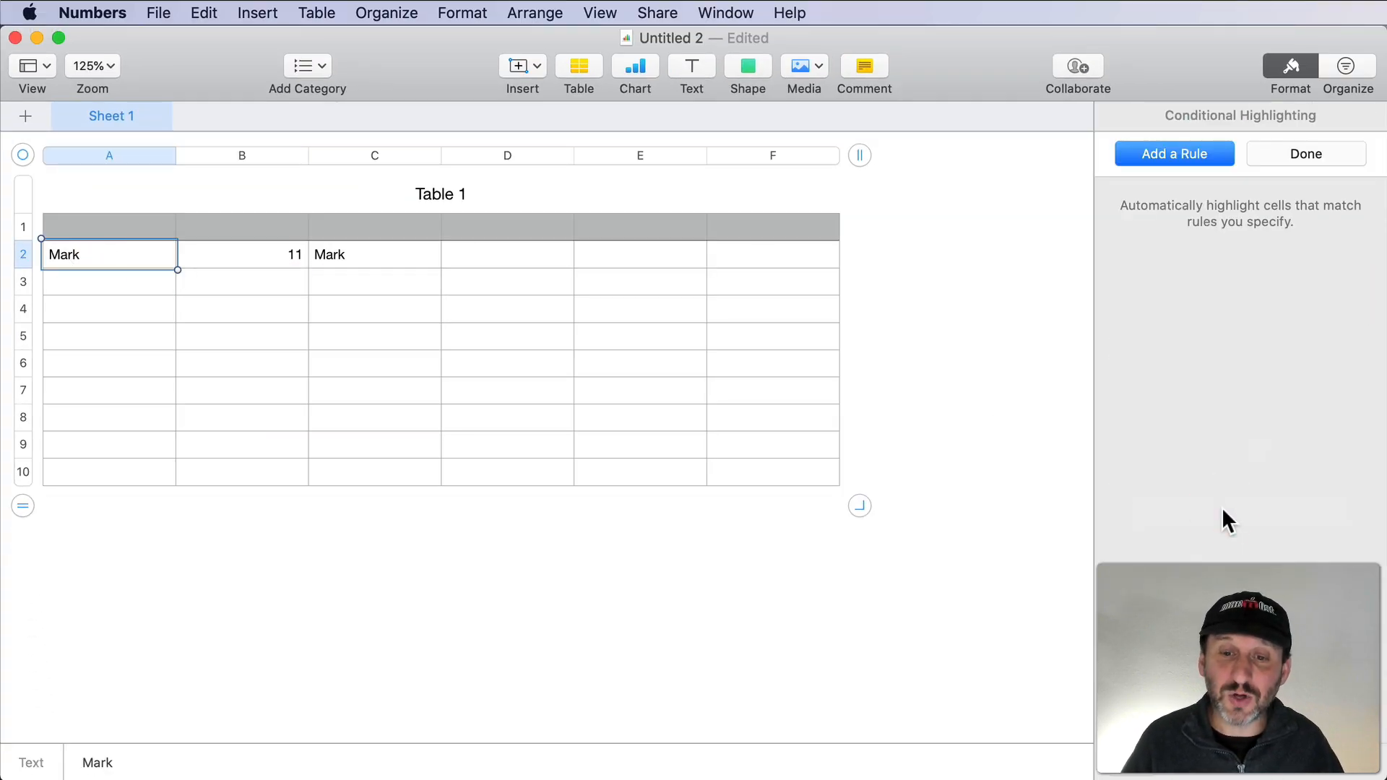
pyautogui.click(1174, 153)
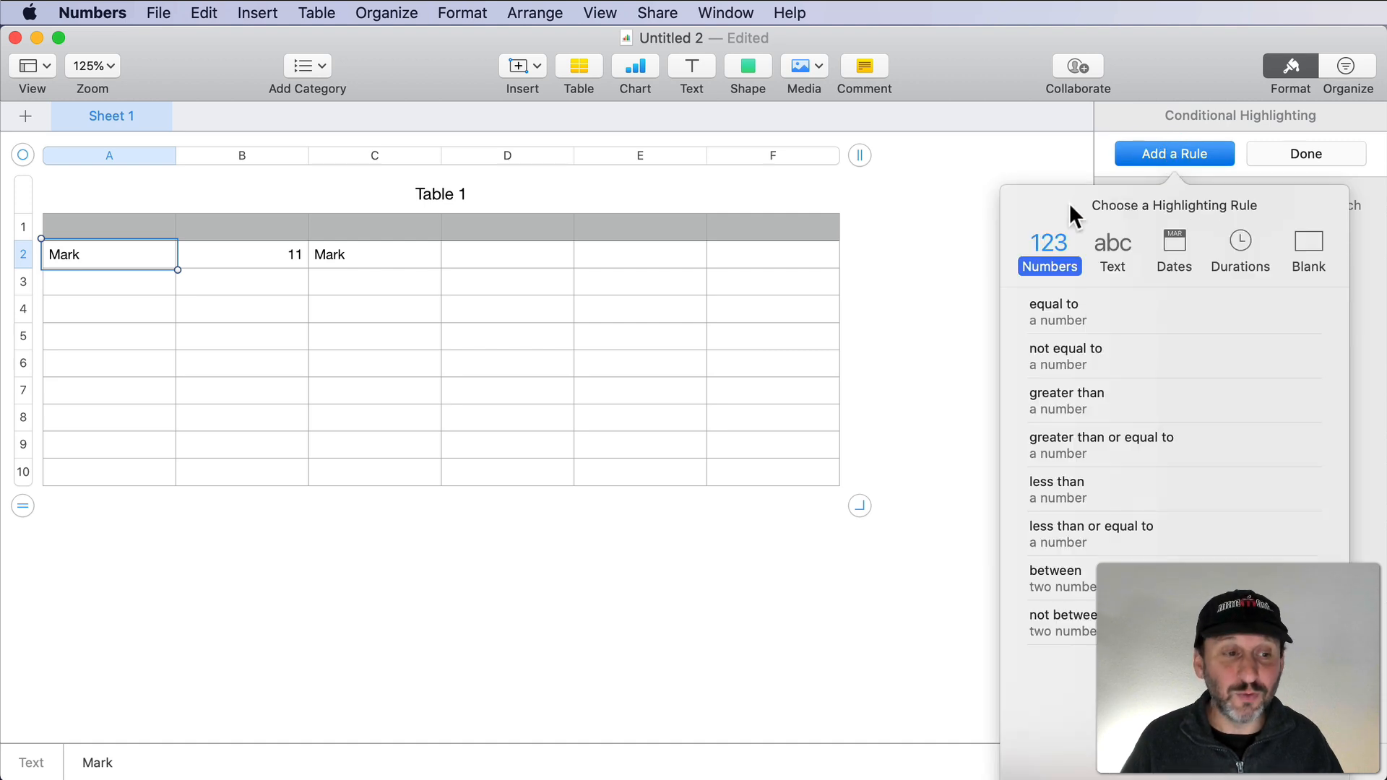
pyautogui.click(1113, 249)
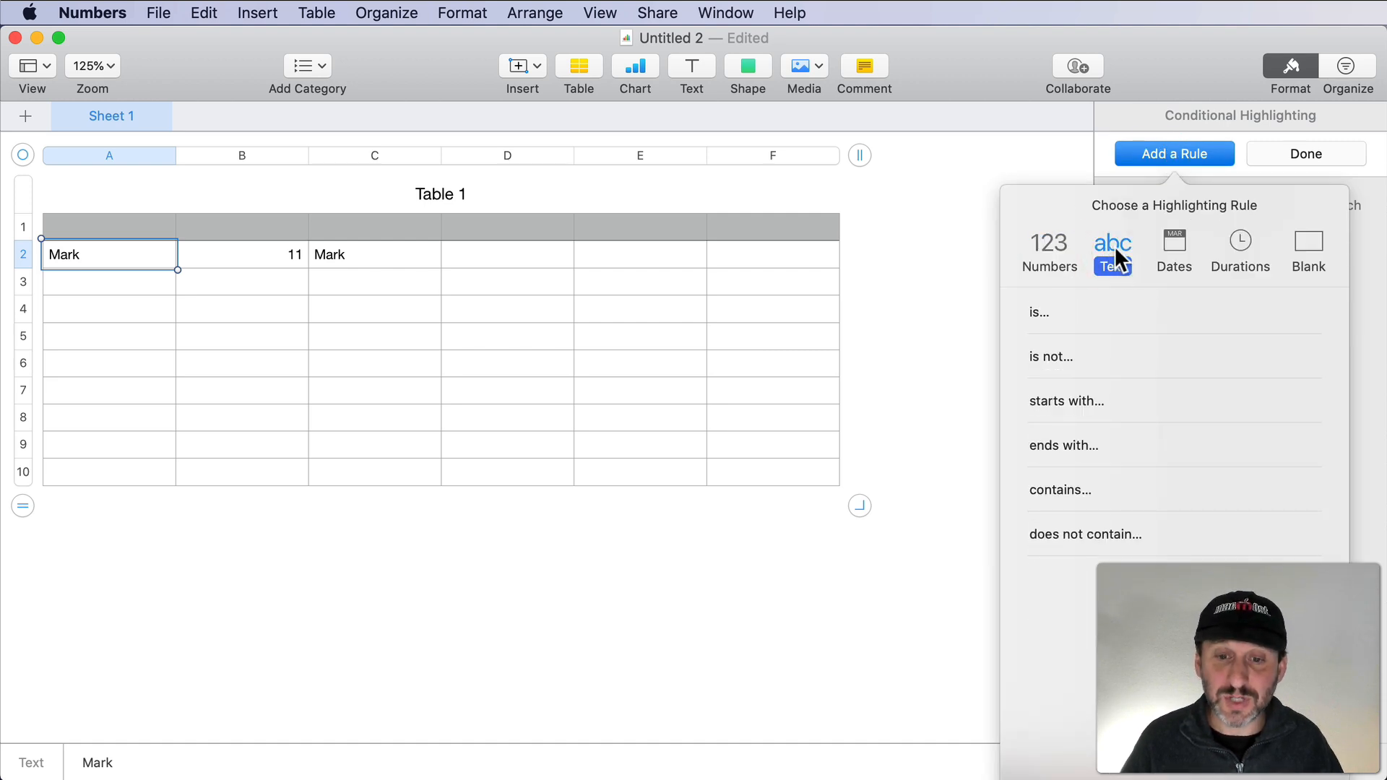
pyautogui.moveTo(1055, 321)
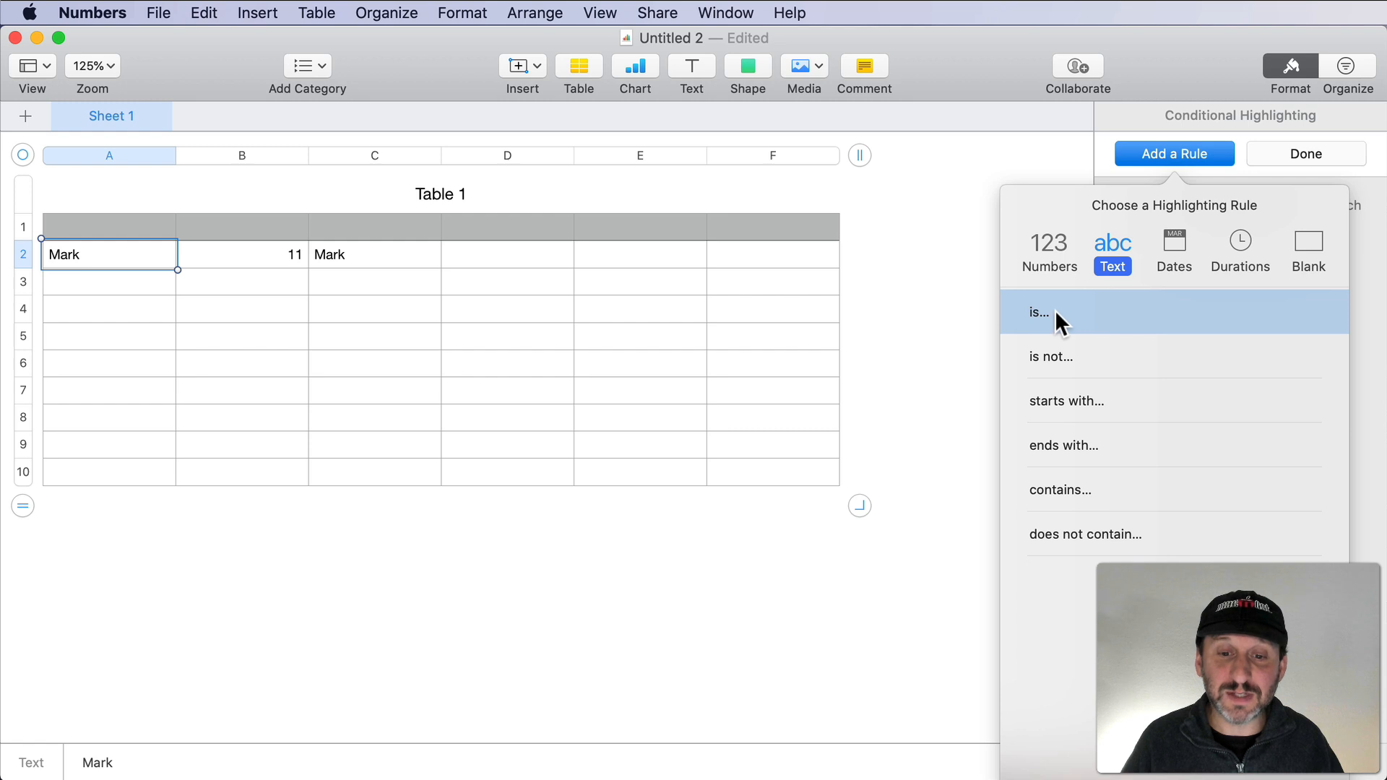
pyautogui.click(1039, 312)
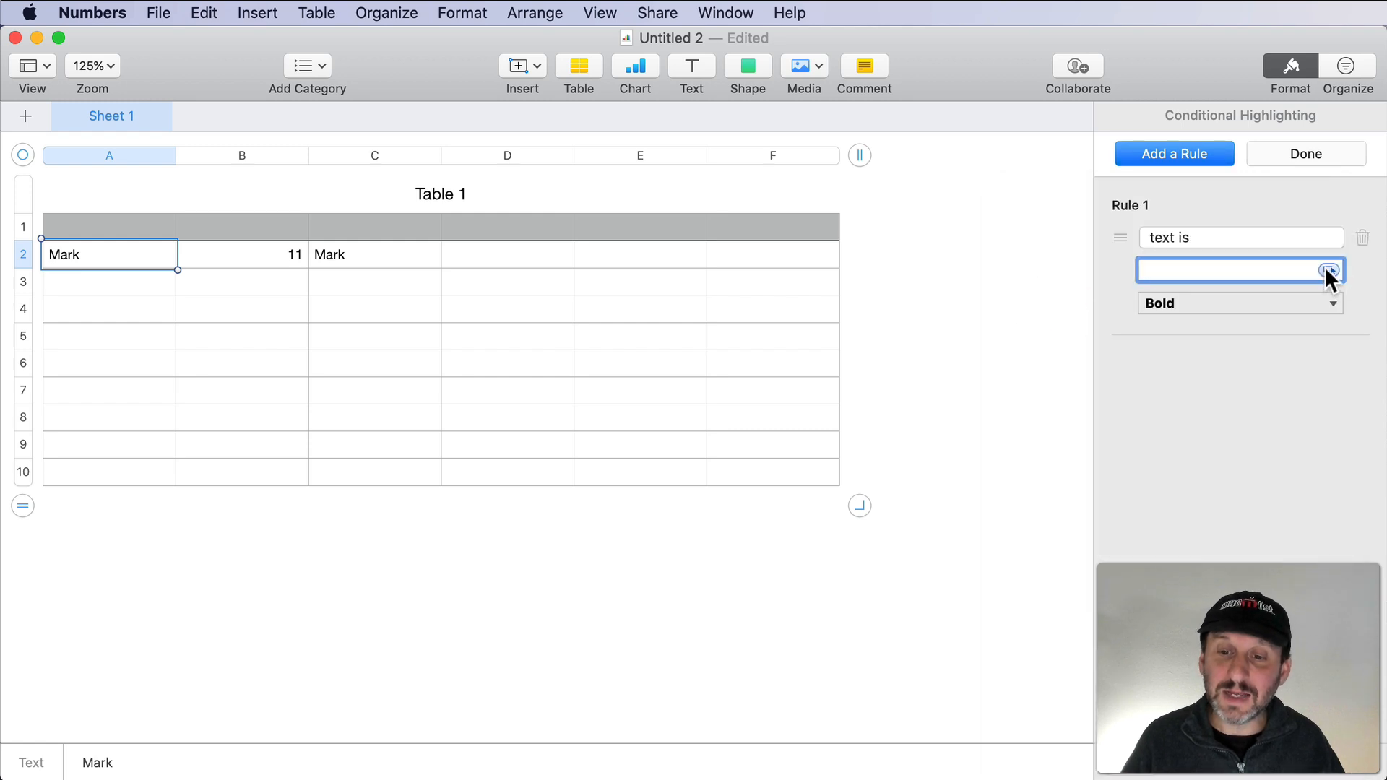
pyautogui.click(1239, 271)
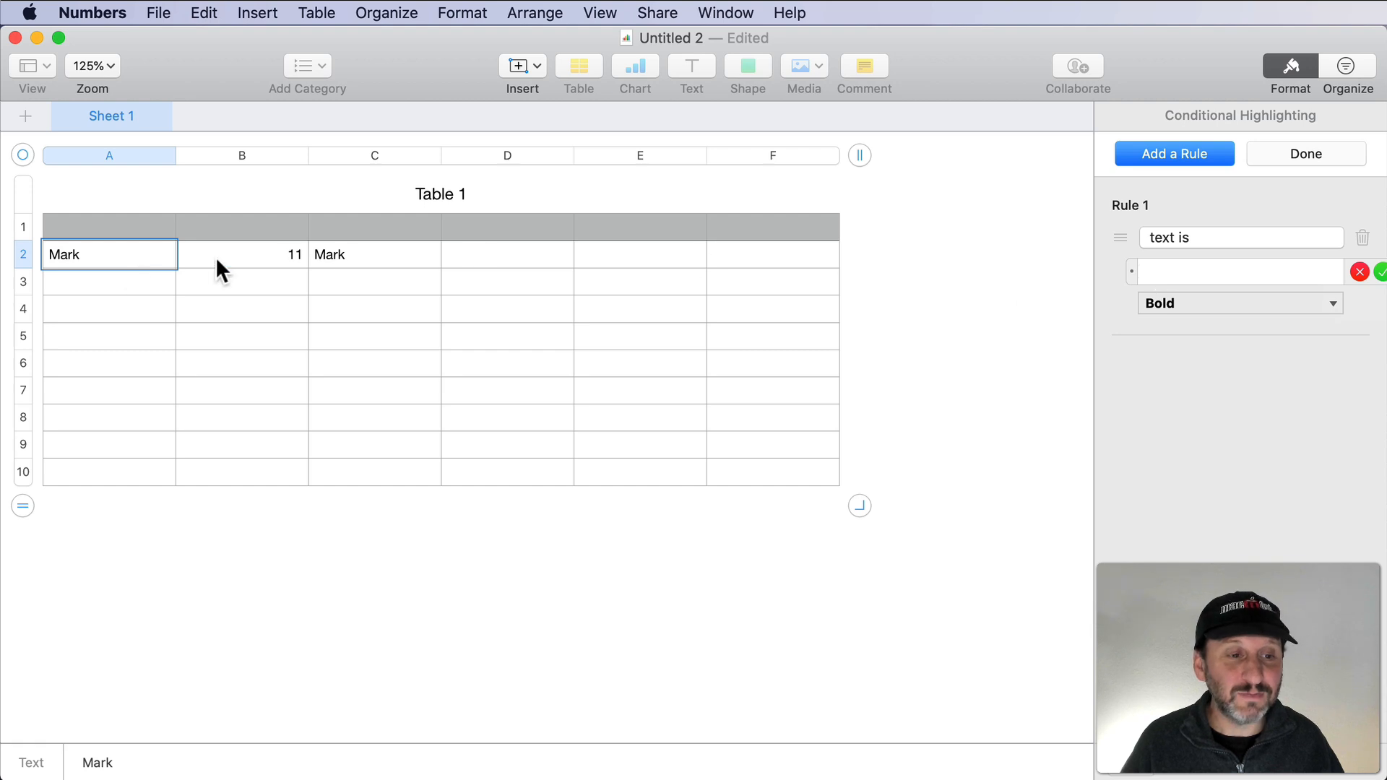
pyautogui.click(366, 254)
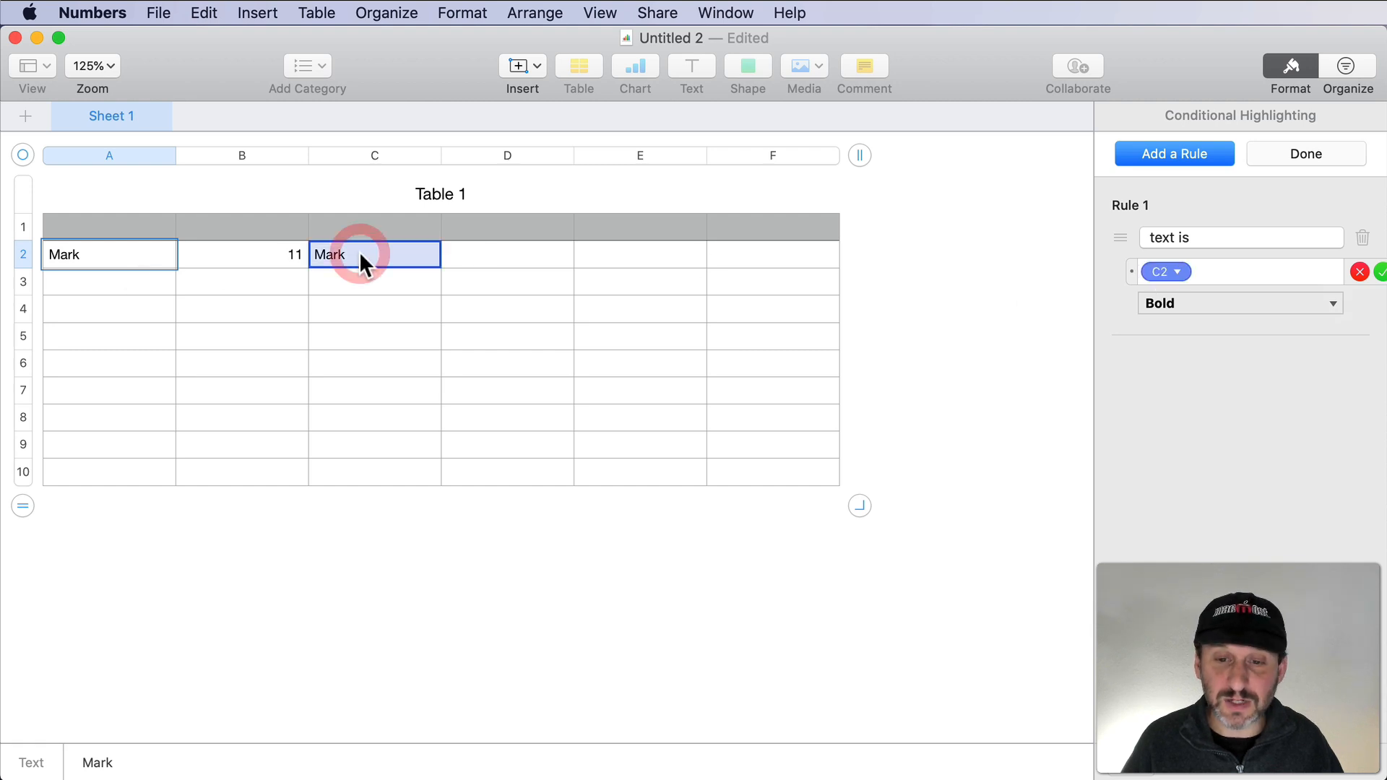
pyautogui.click(1383, 271)
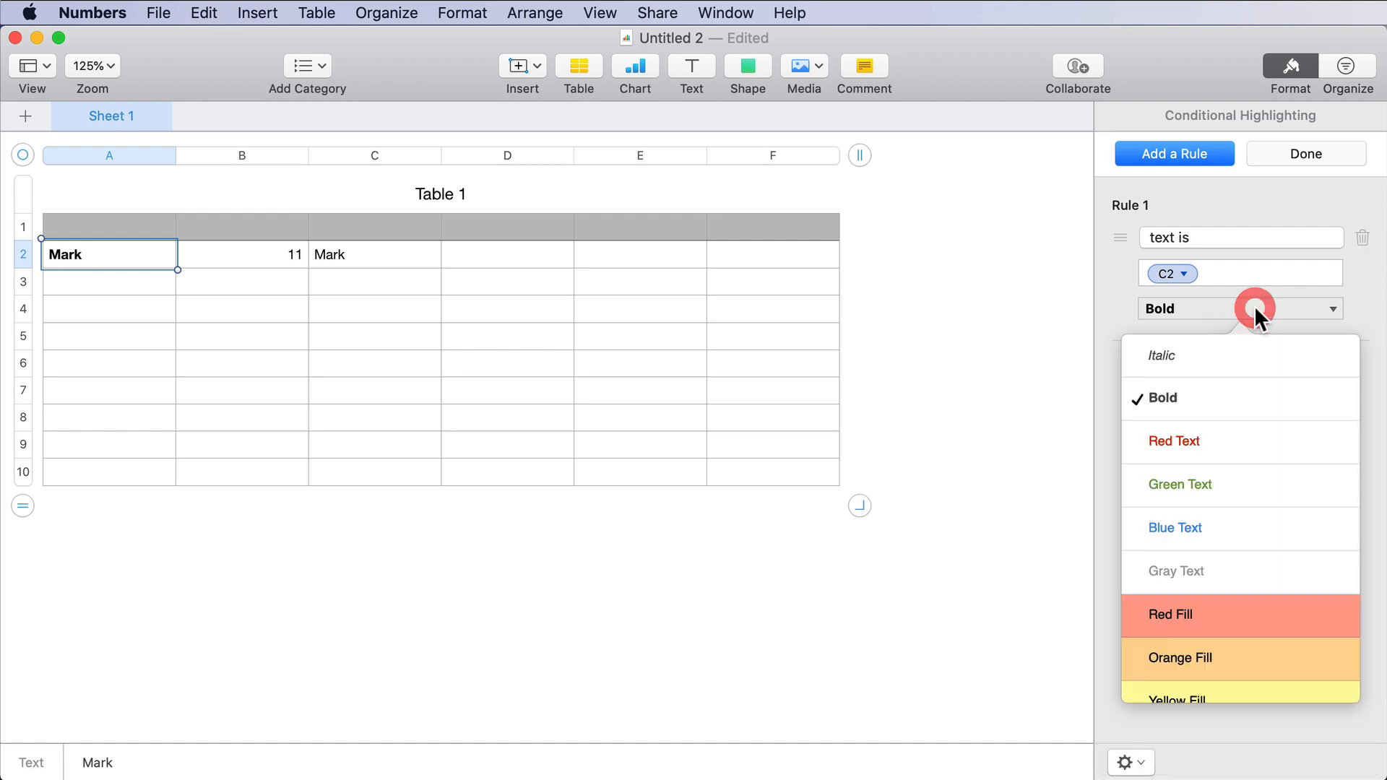
pyautogui.click(1171, 614)
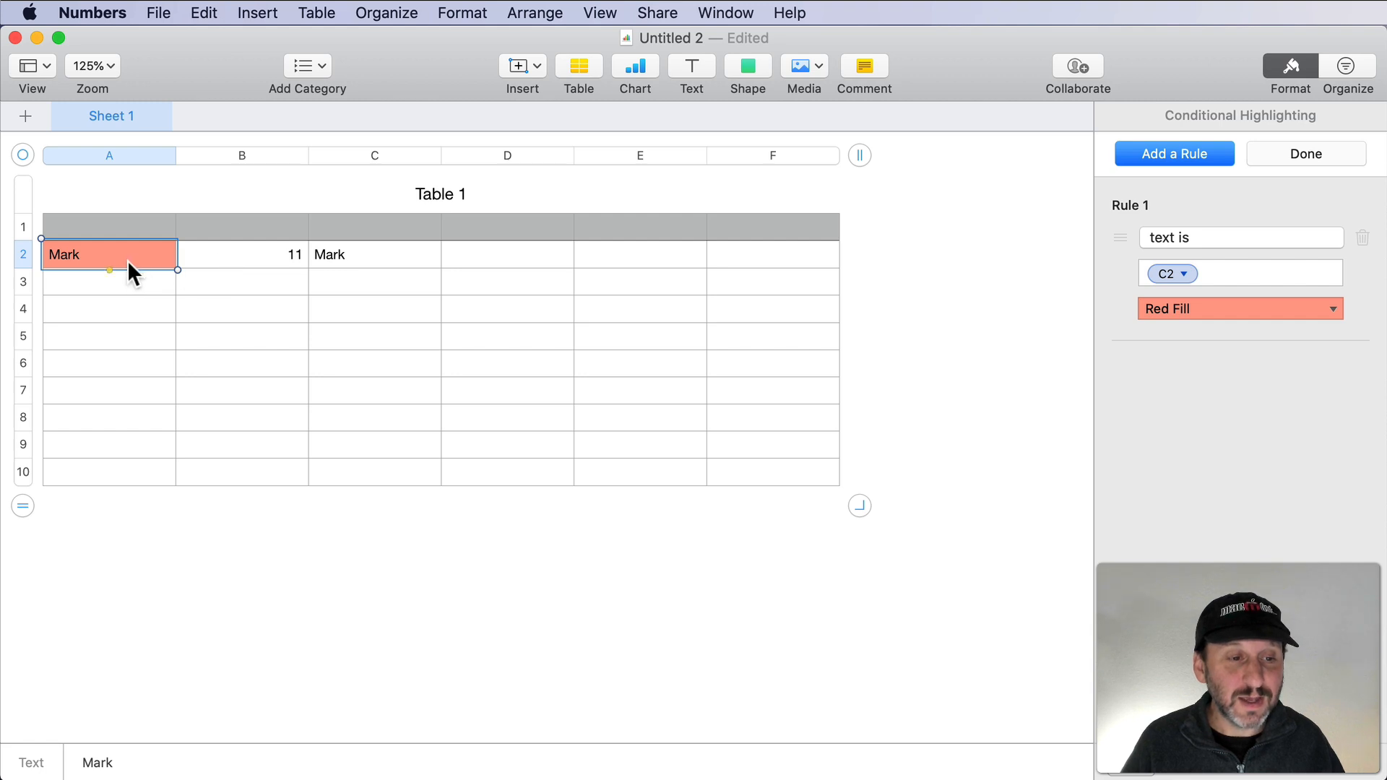
pyautogui.click(241, 254)
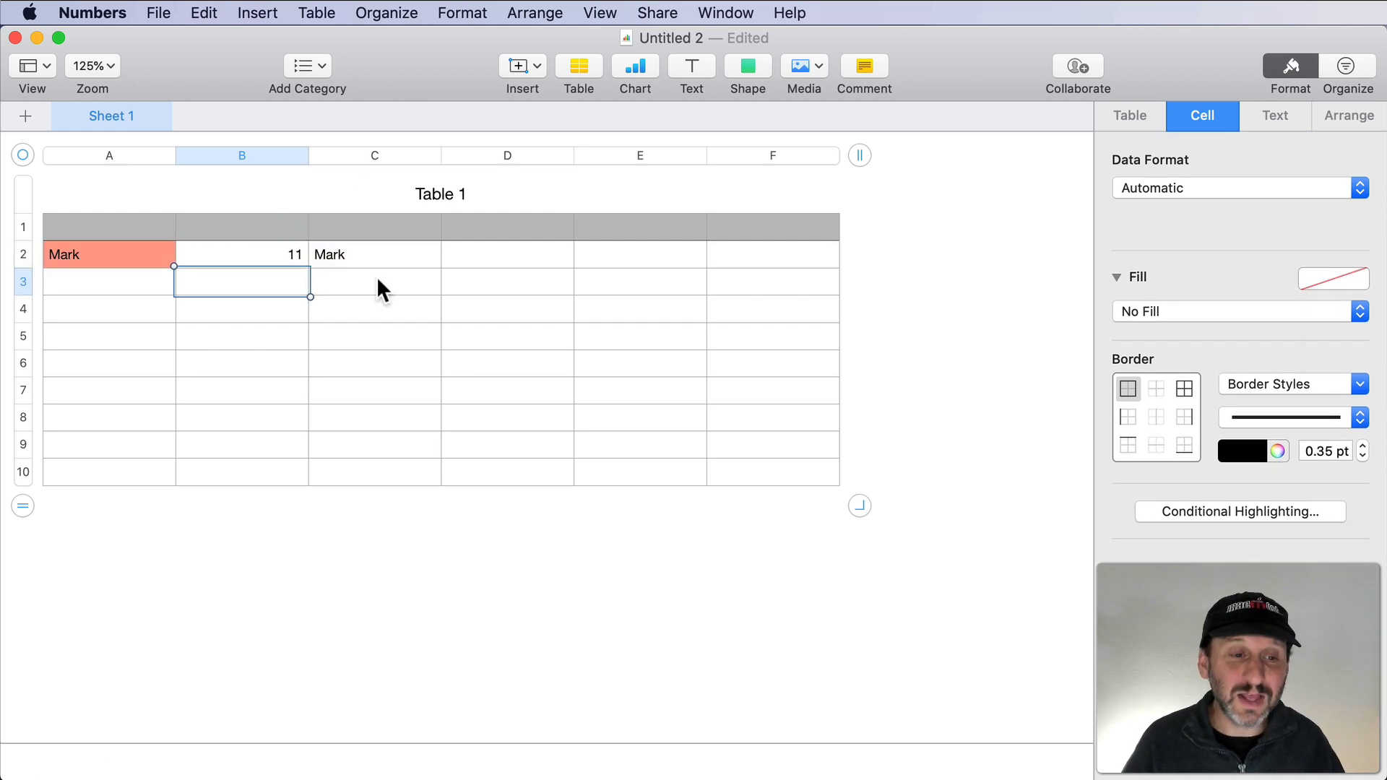
pyautogui.click(429, 156)
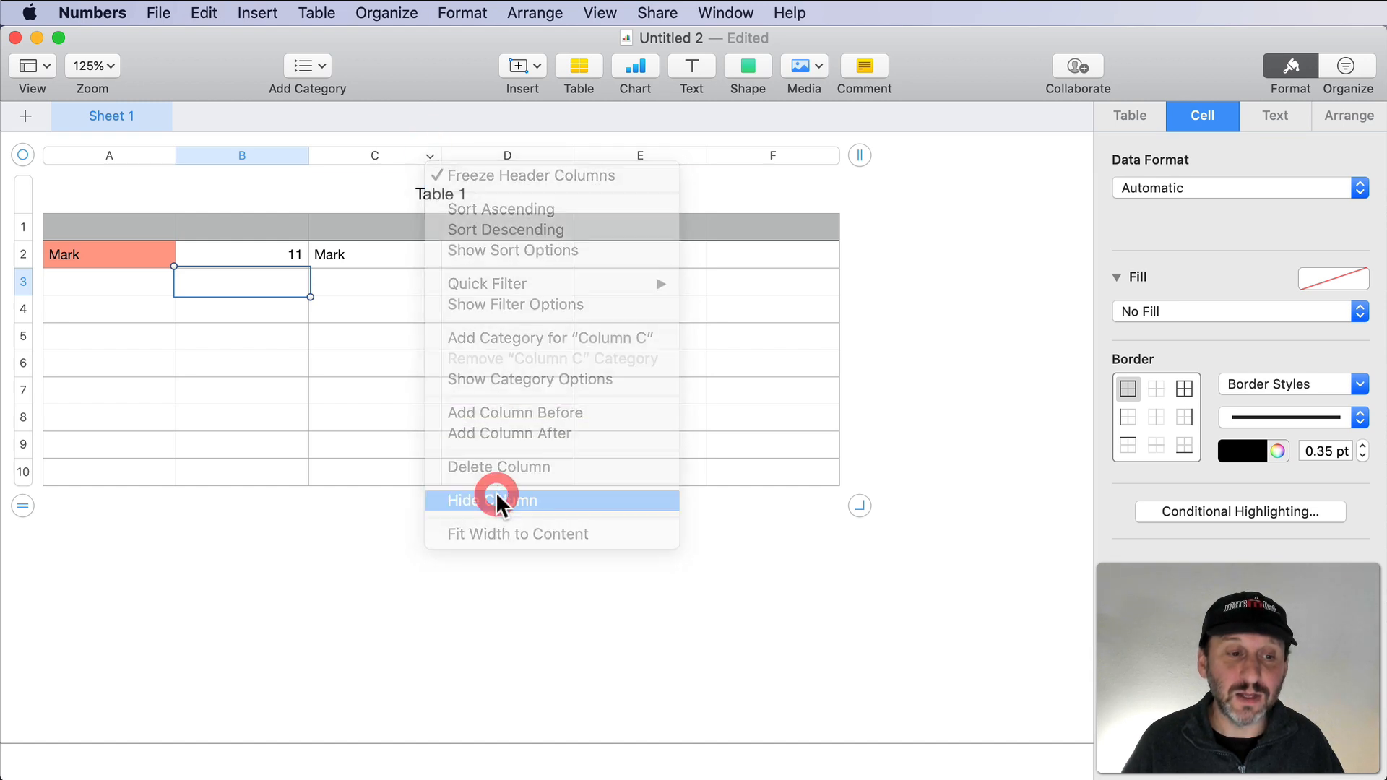
pyautogui.click(495, 501)
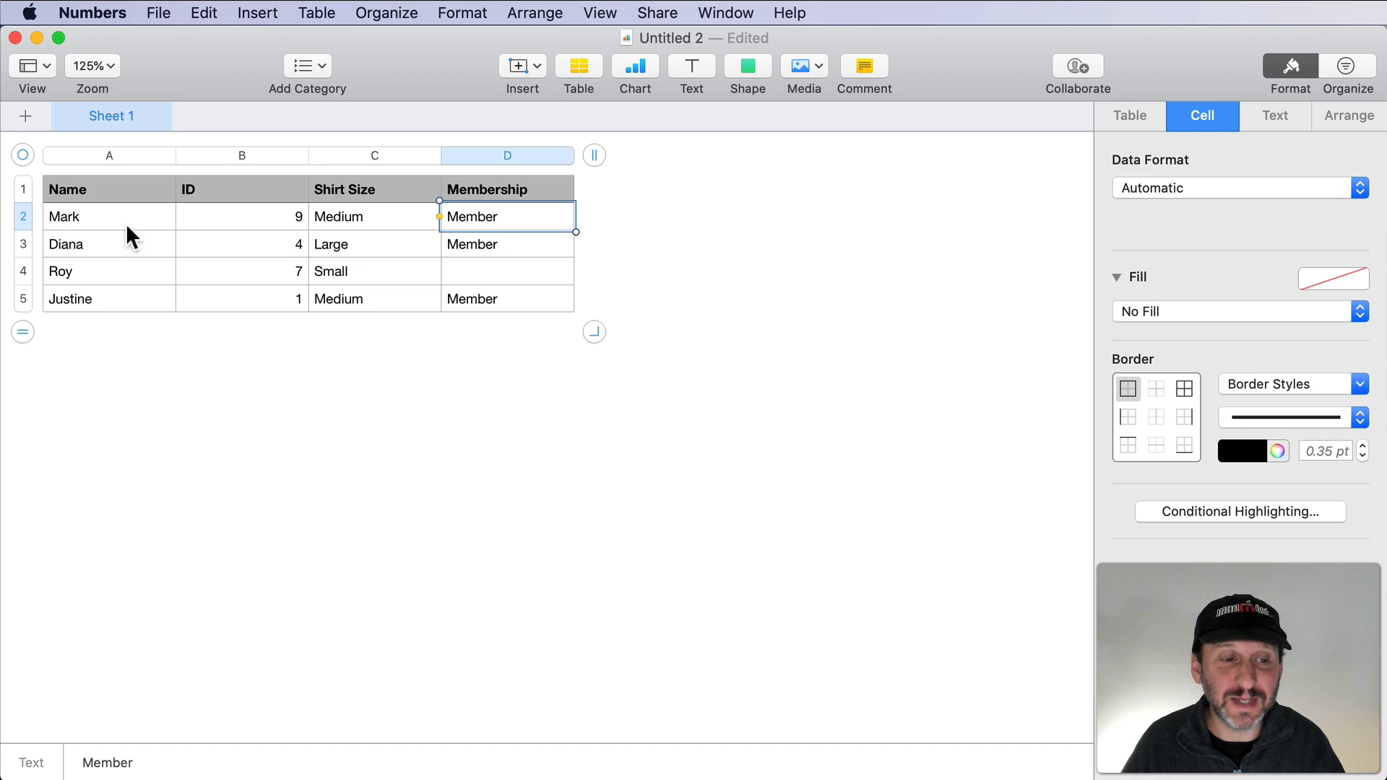
pyautogui.moveTo(478, 224)
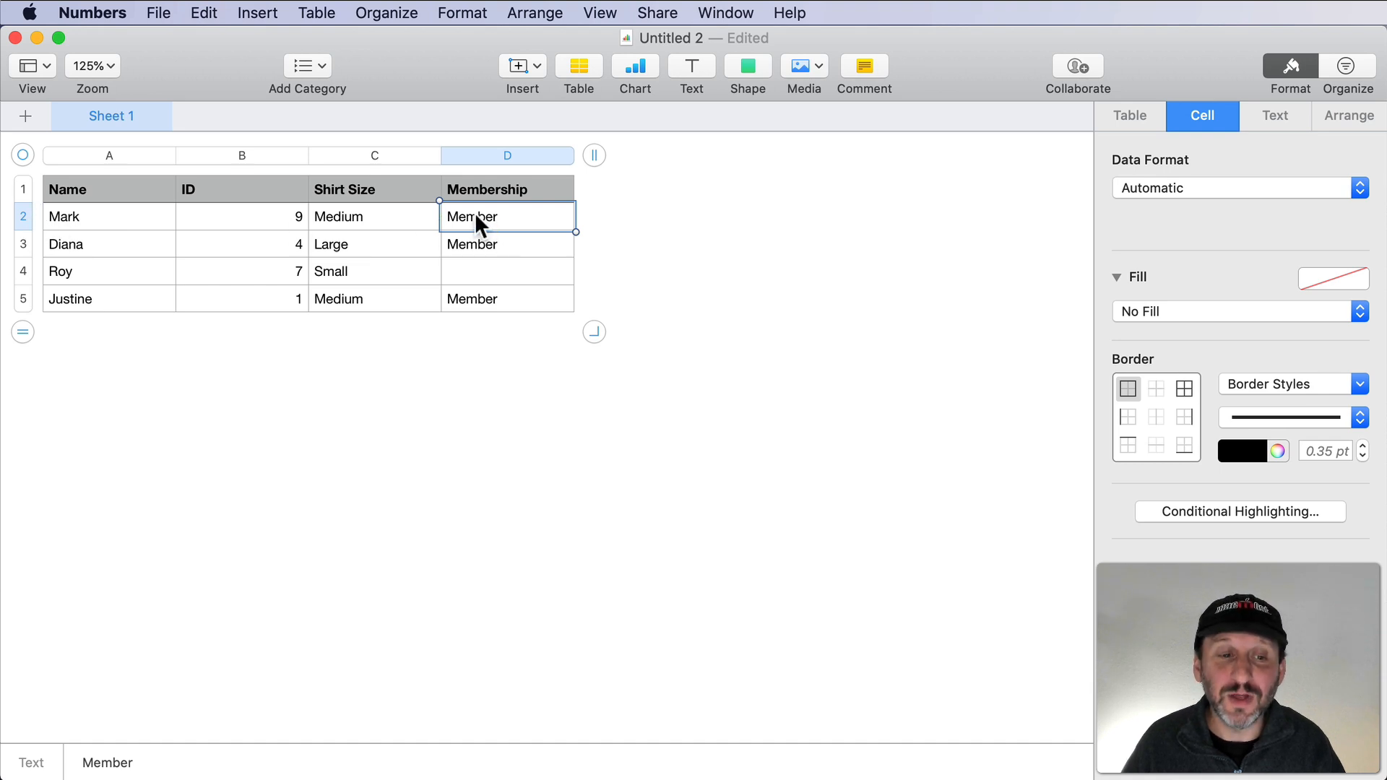
# Select Justine's membership cell in the four-person table.
pyautogui.click(506, 299)
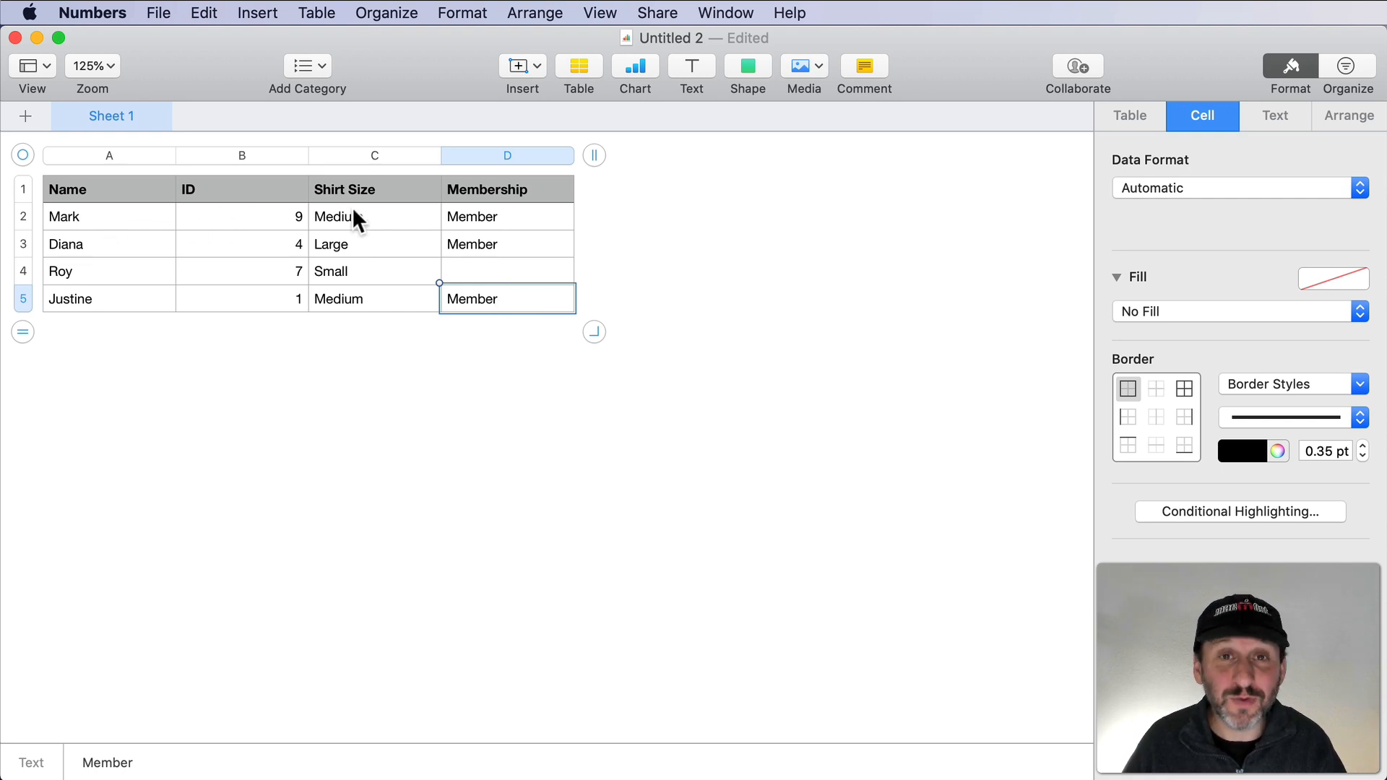
pyautogui.moveTo(501, 186)
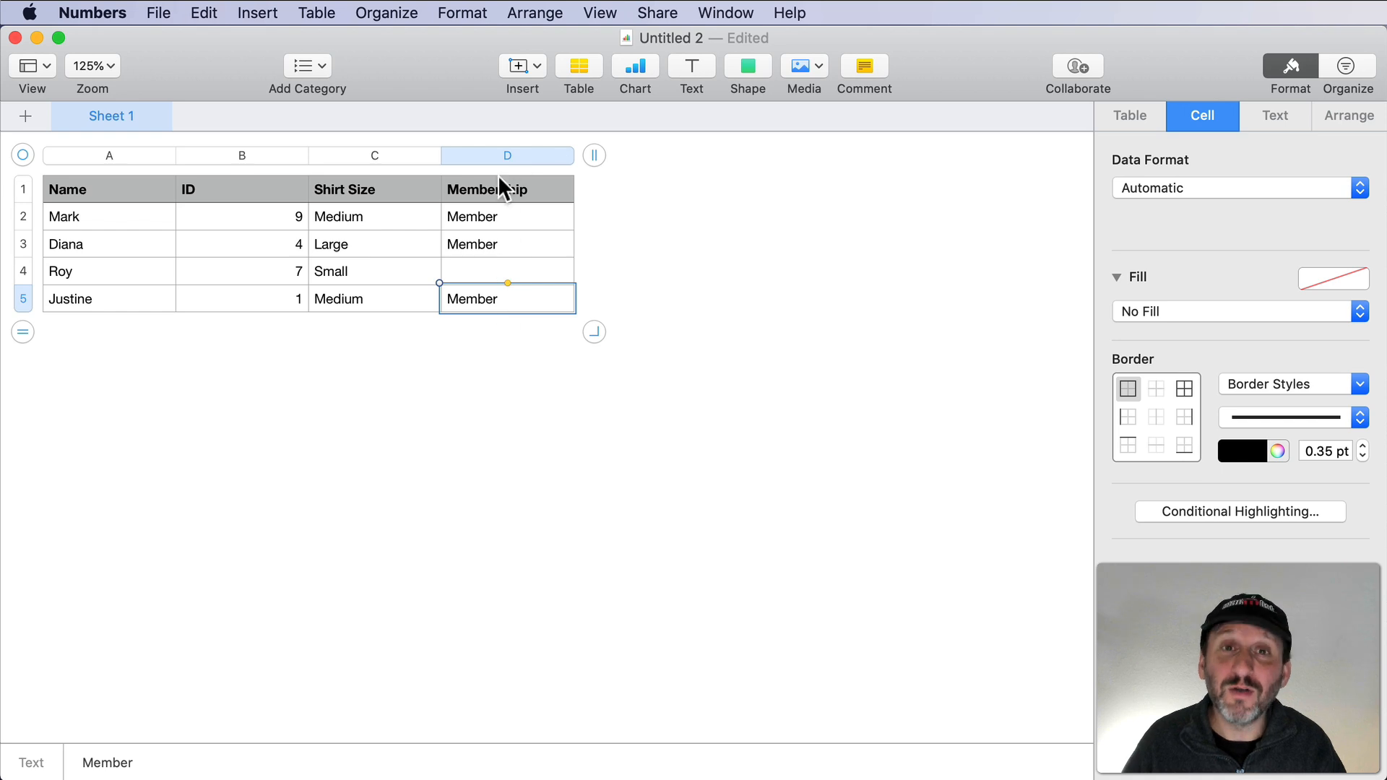
pyautogui.moveTo(599, 160)
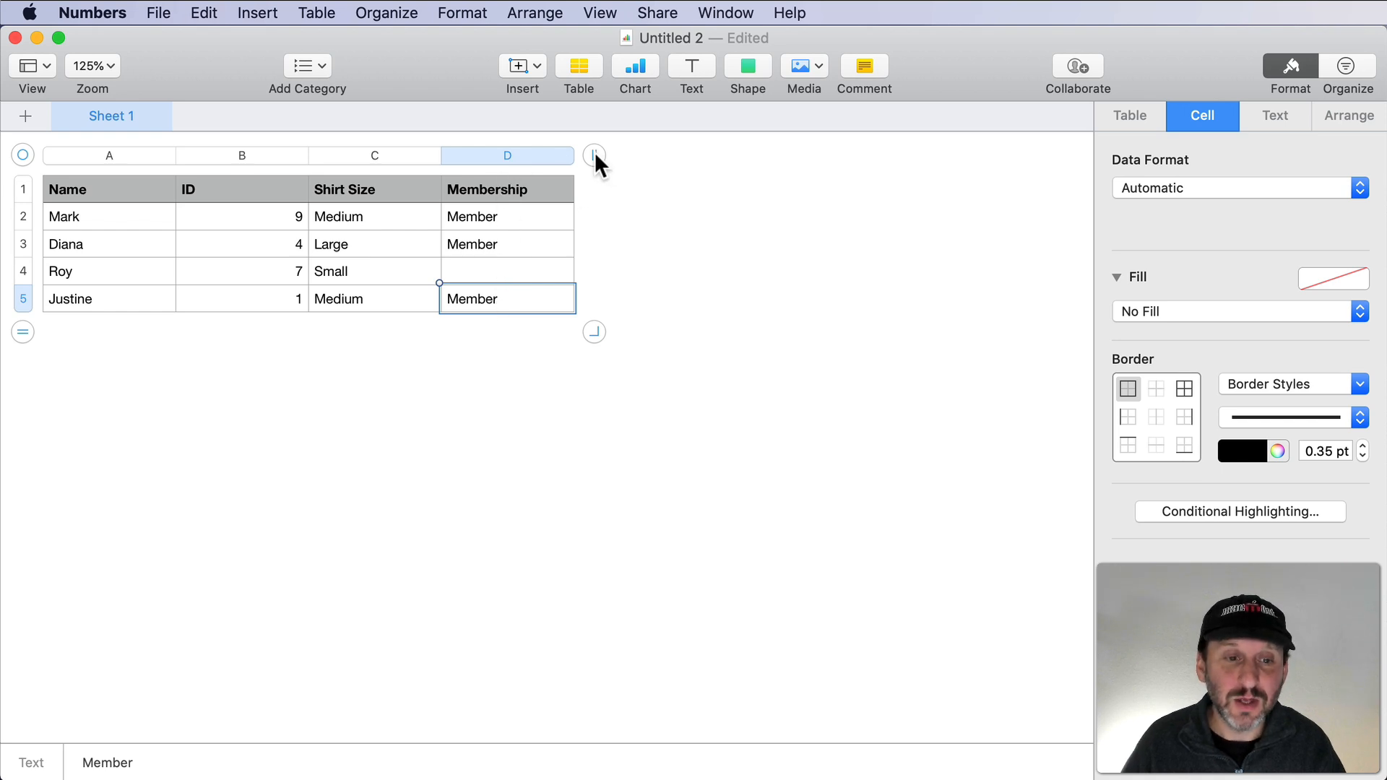
# Add helper columns E–G and start IF(D2="Member", A2, "X") in E2.
pyautogui.moveTo(592, 154); pyautogui.dragTo(990, 155)
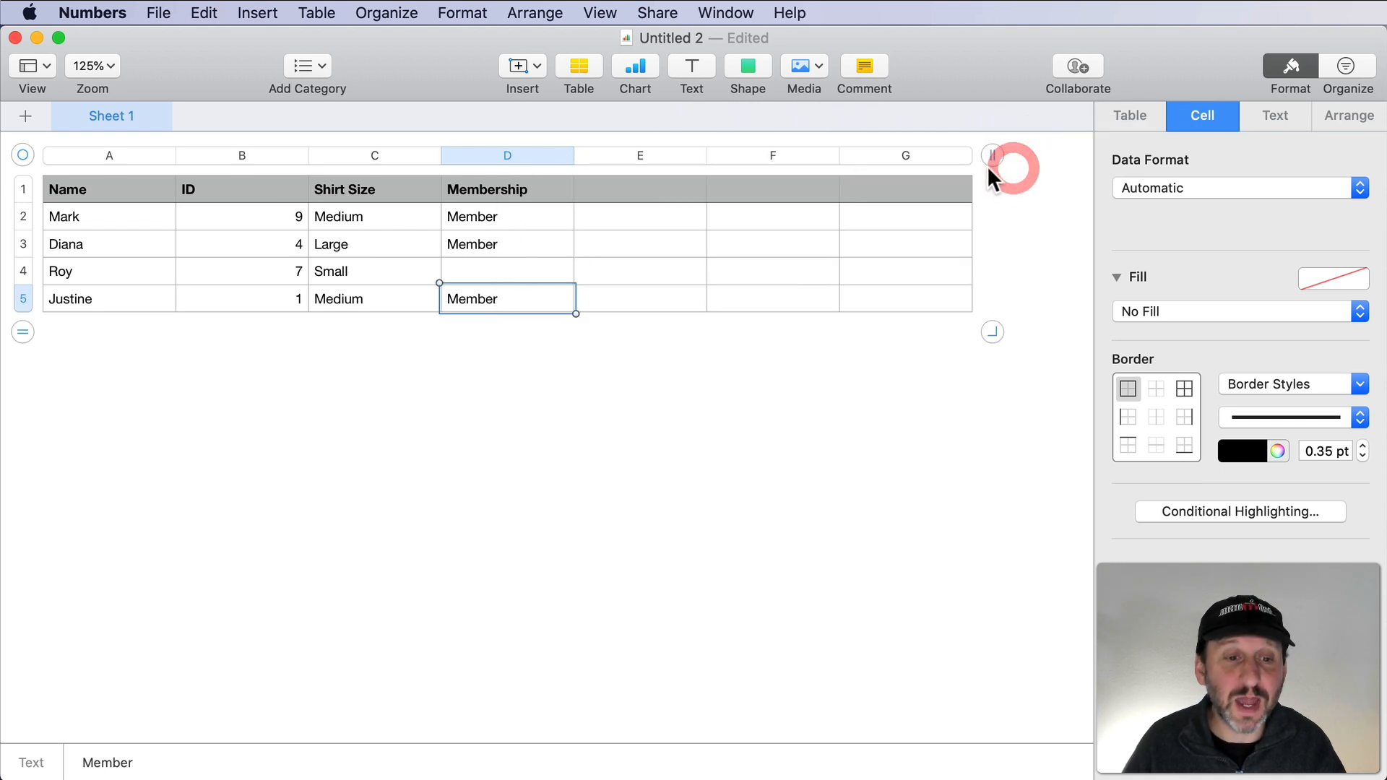
pyautogui.moveTo(667, 220)
pyautogui.write('IF')
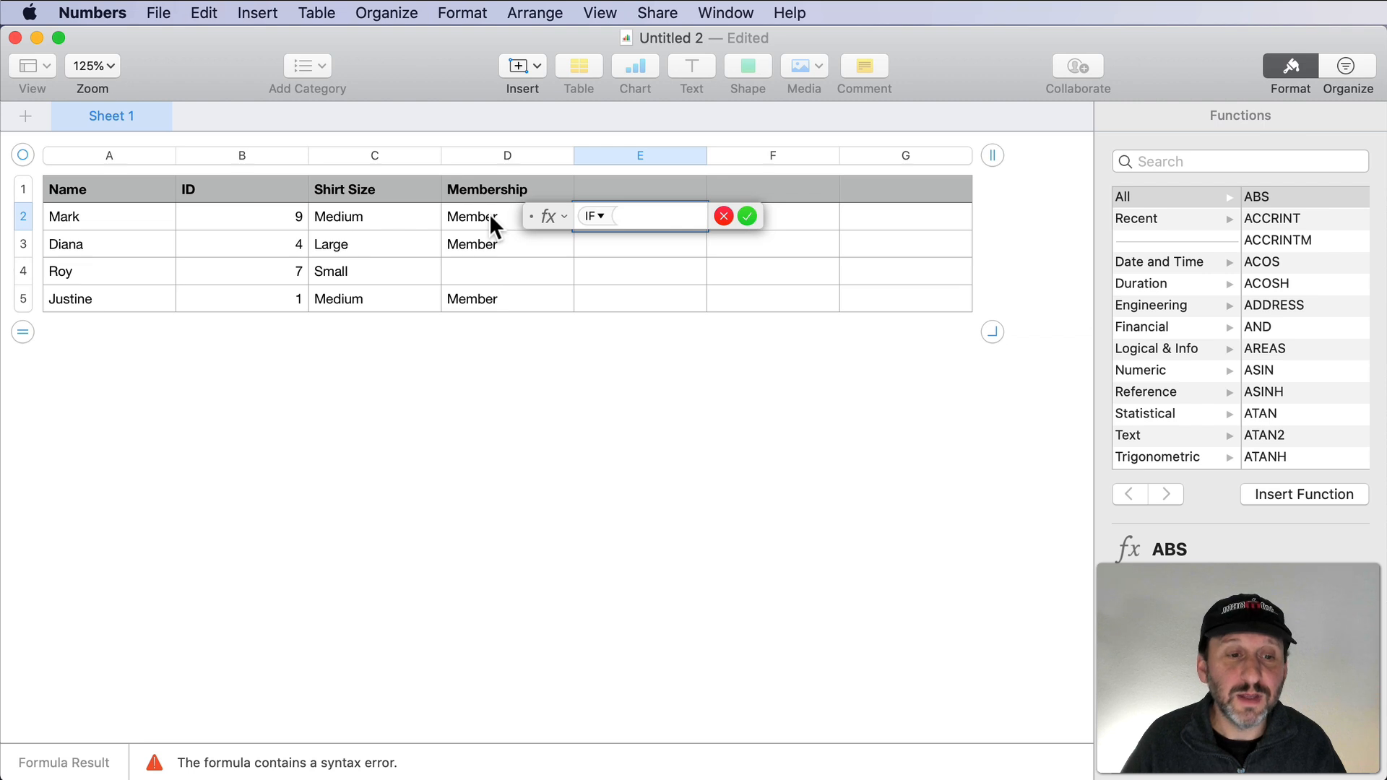
pyautogui.click(486, 217)
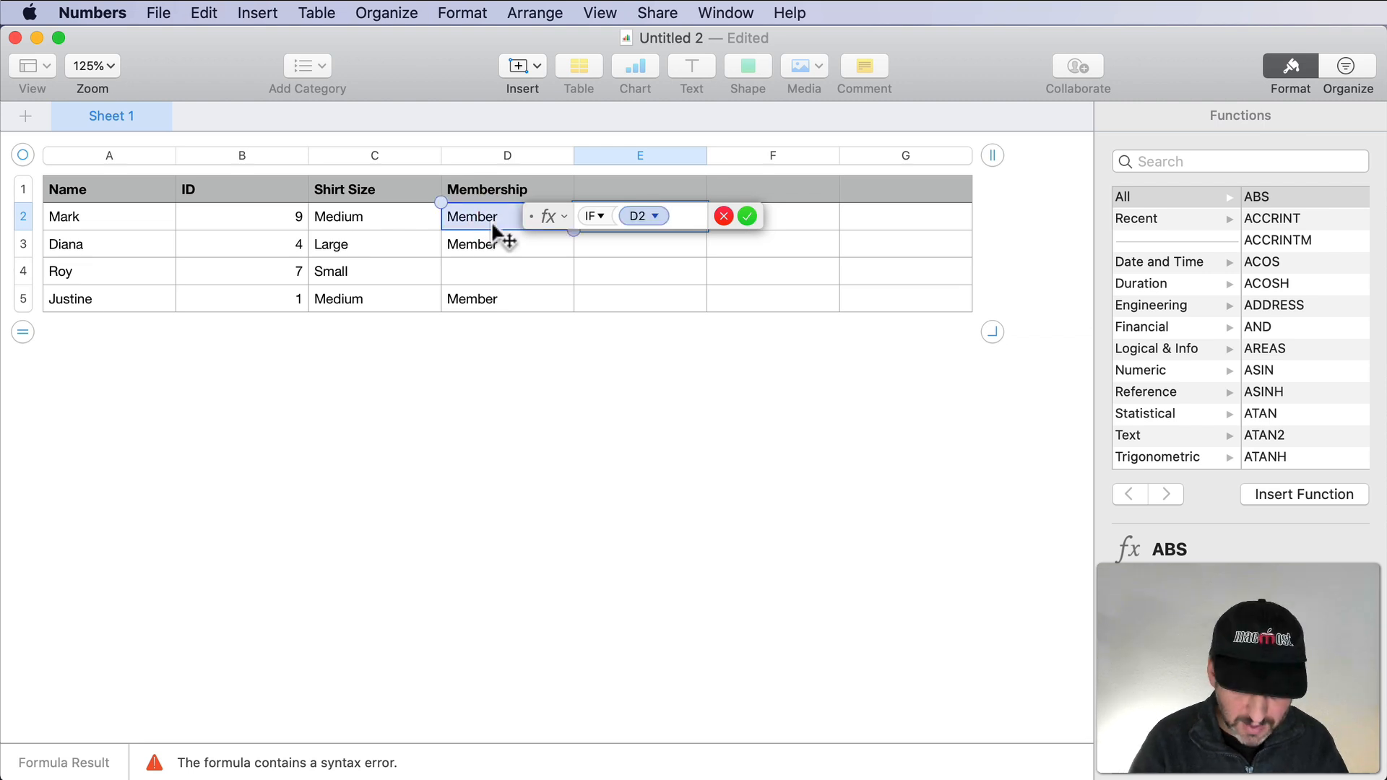
pyautogui.write('="Mem')
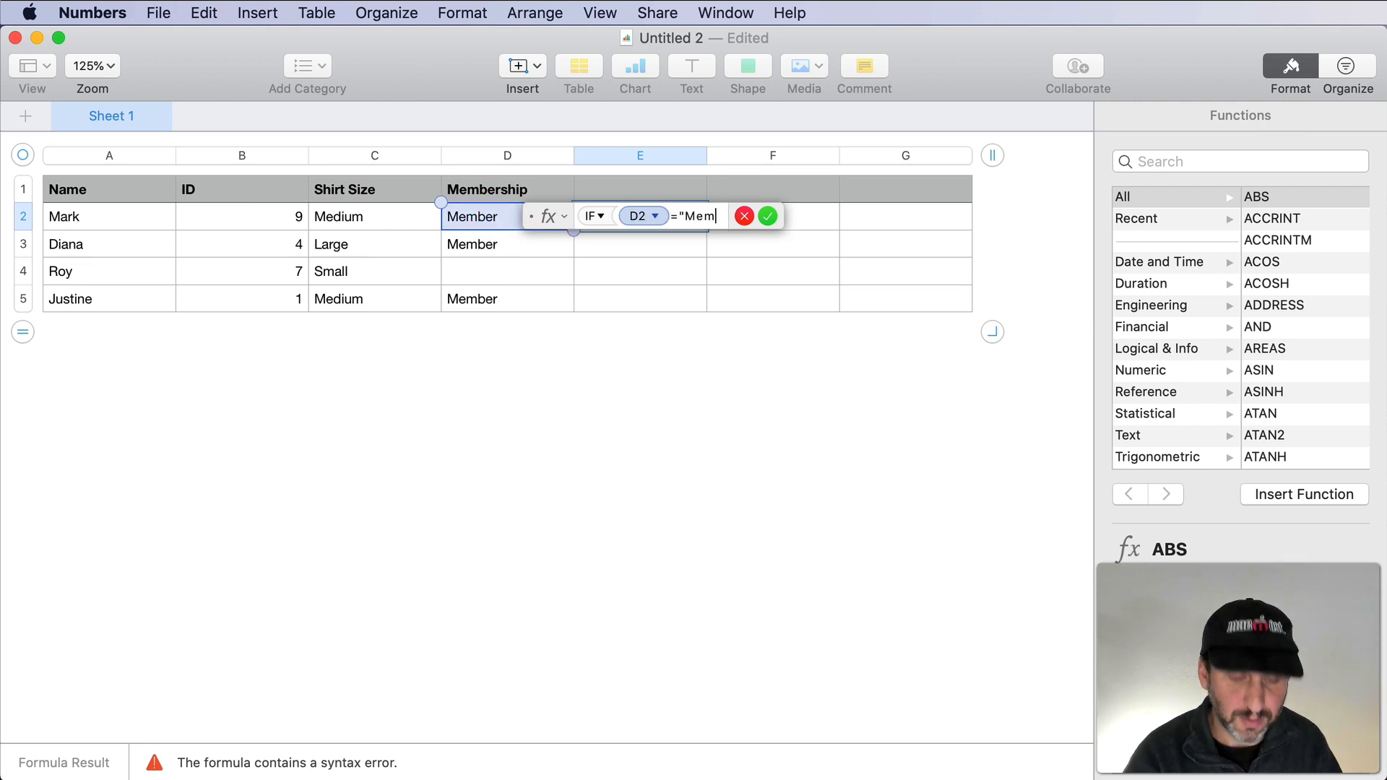
pyautogui.write('ber"')
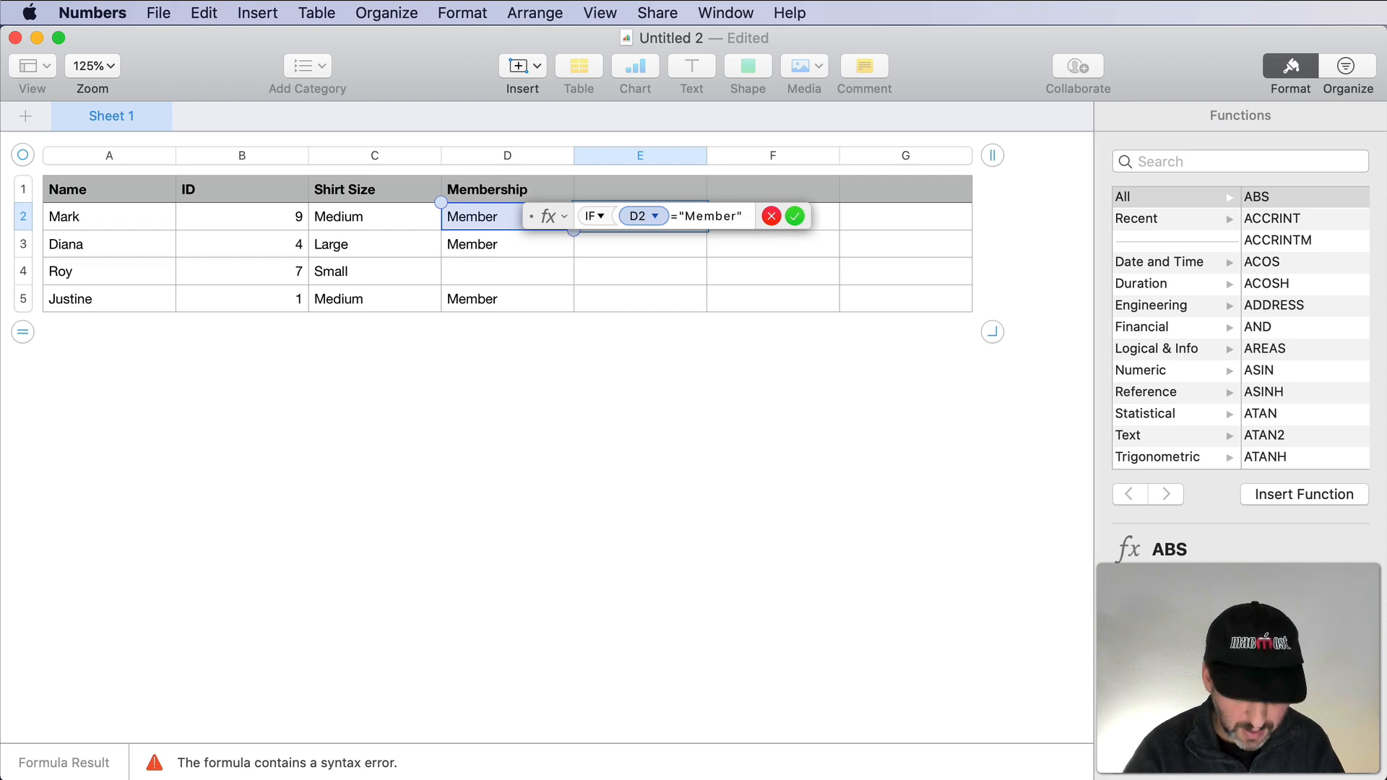
pyautogui.click(86, 217)
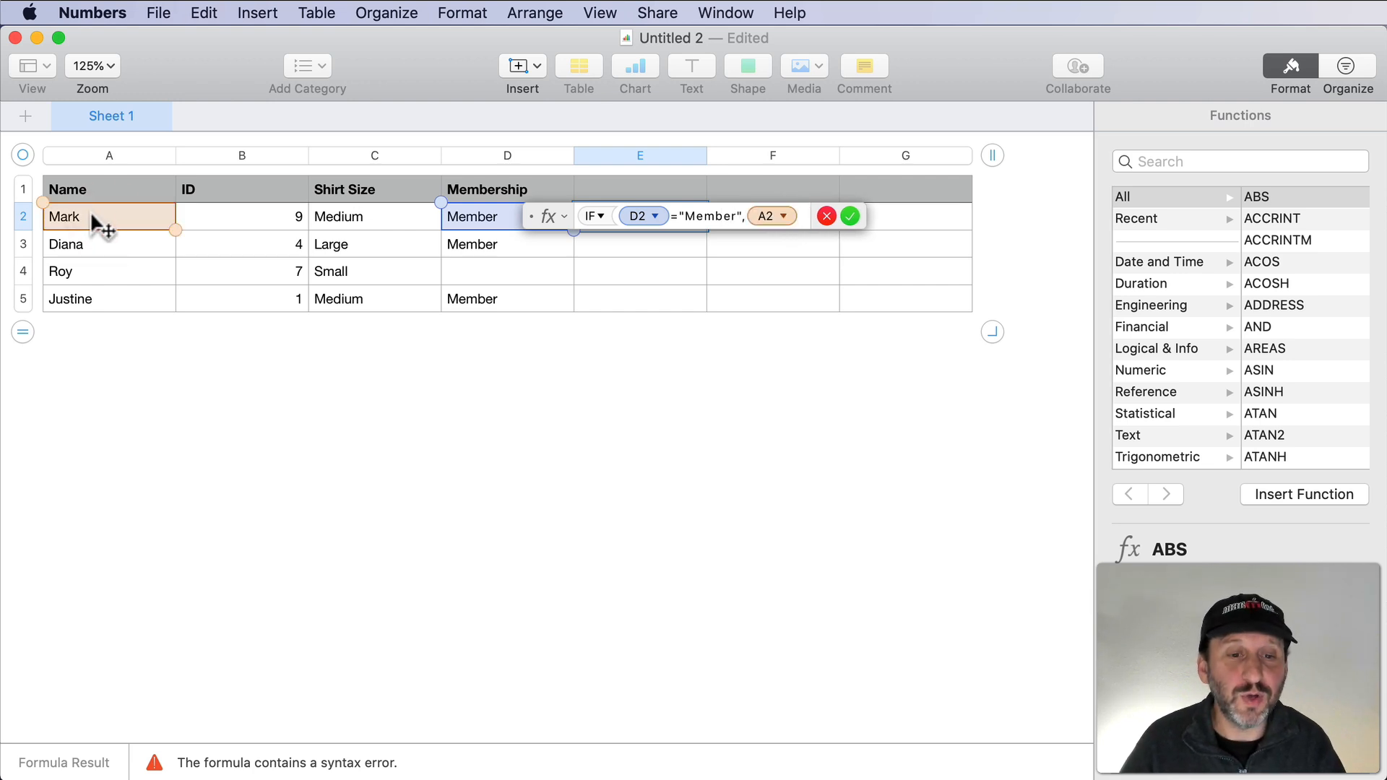
pyautogui.write(',"X')
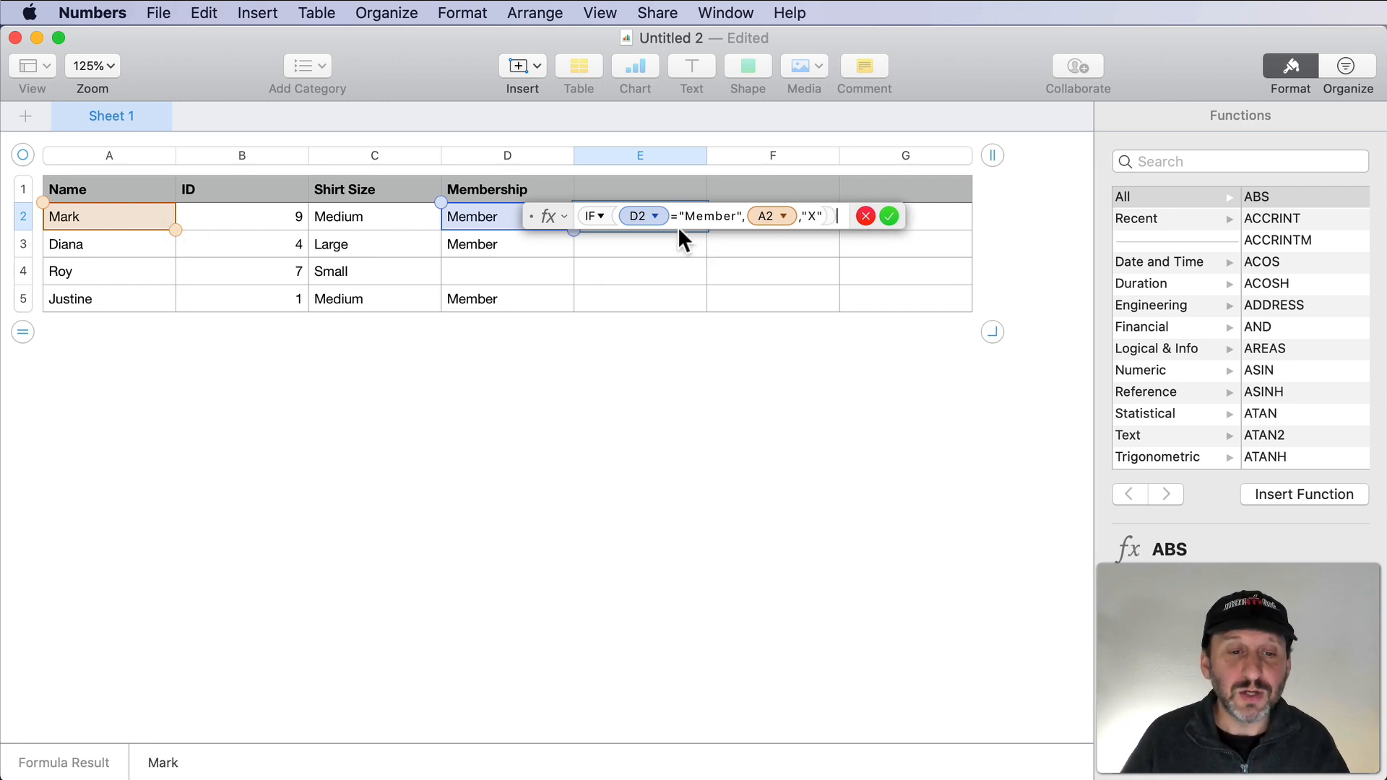
pyautogui.moveTo(322, 273)
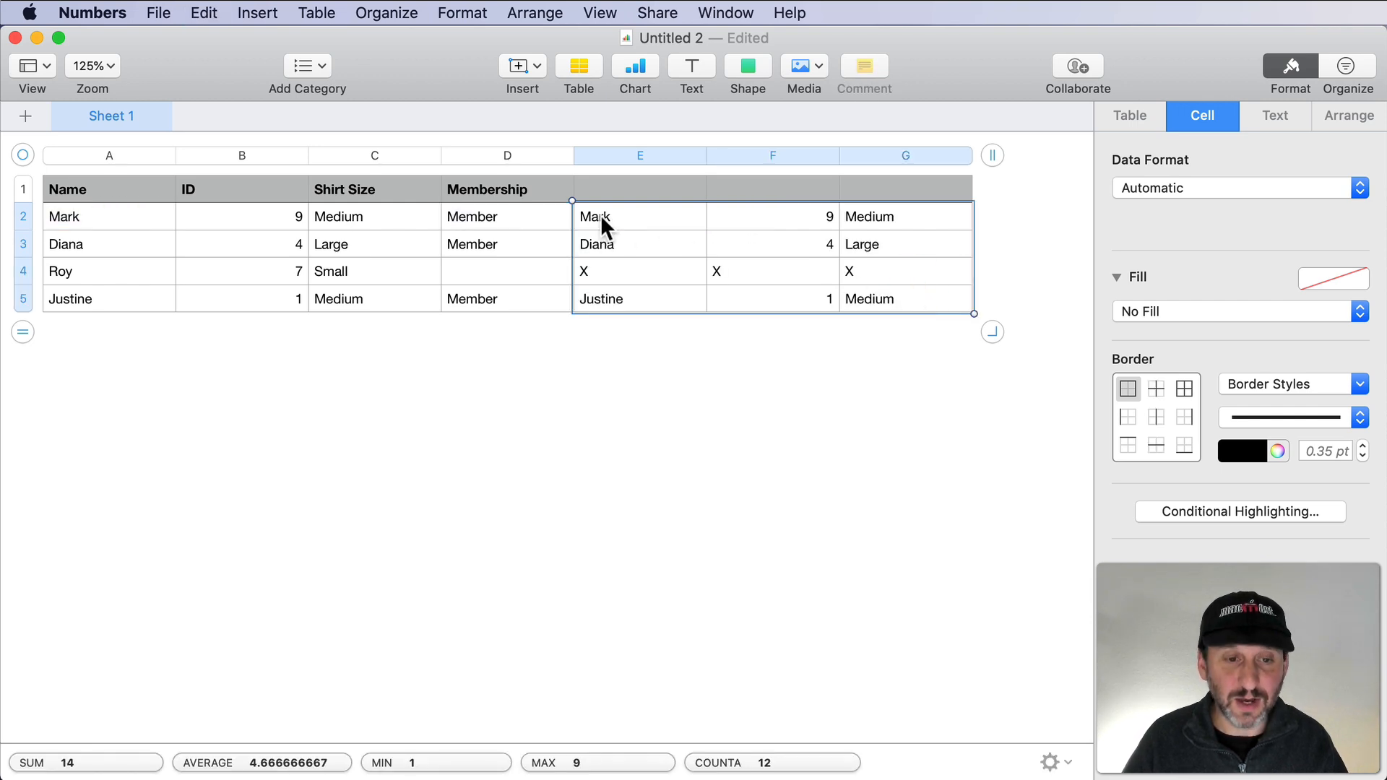
pyautogui.moveTo(351, 233)
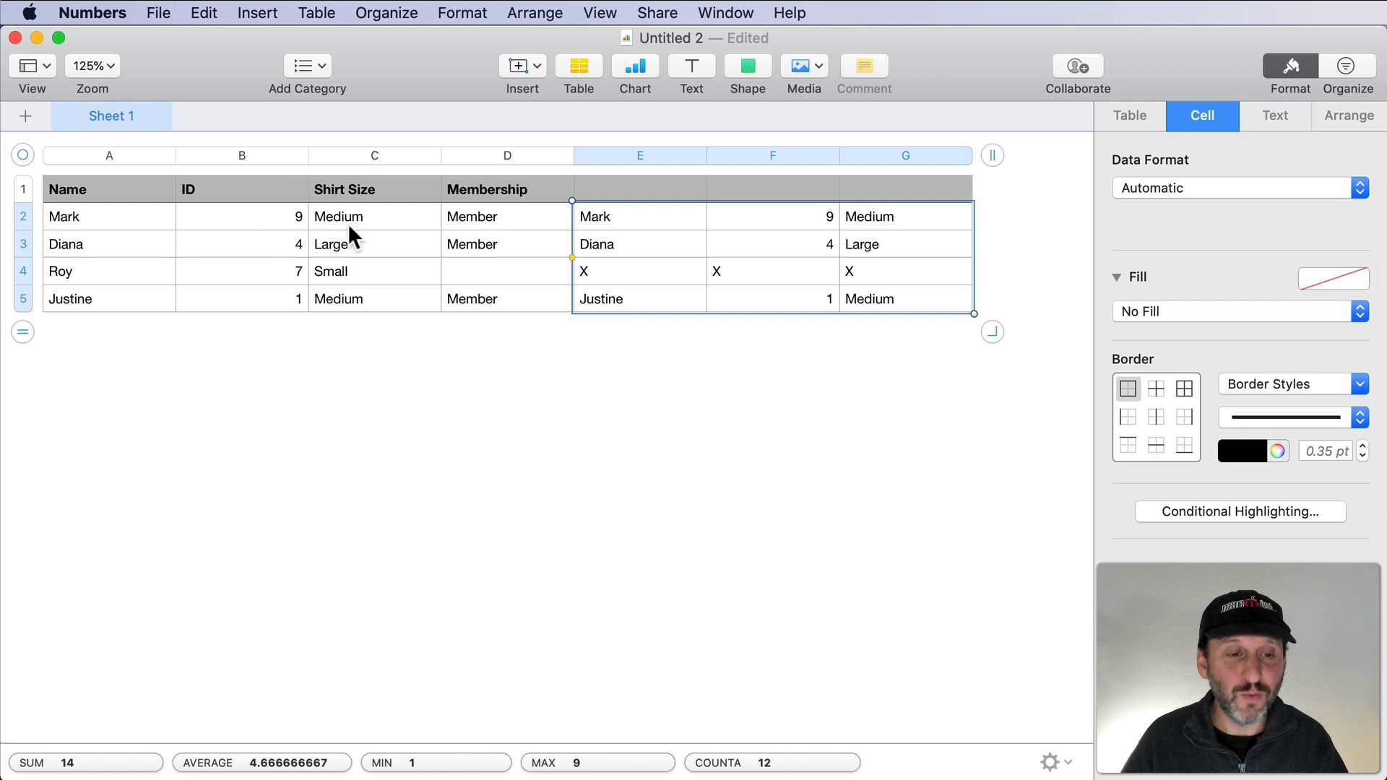
# Check the E–G helper formulas, confirm Roy's row shows X, and reselect A2.
pyautogui.click(611, 217)
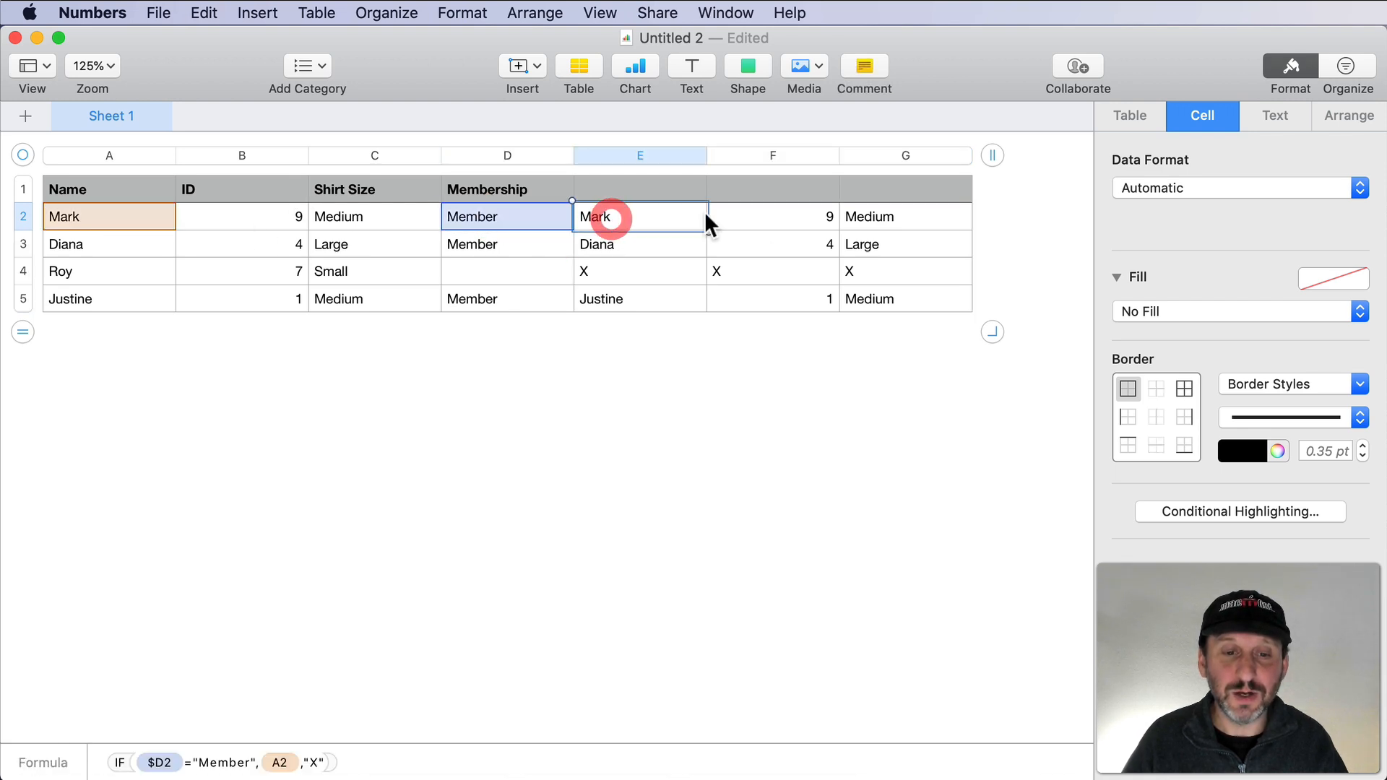
pyautogui.click(108, 217)
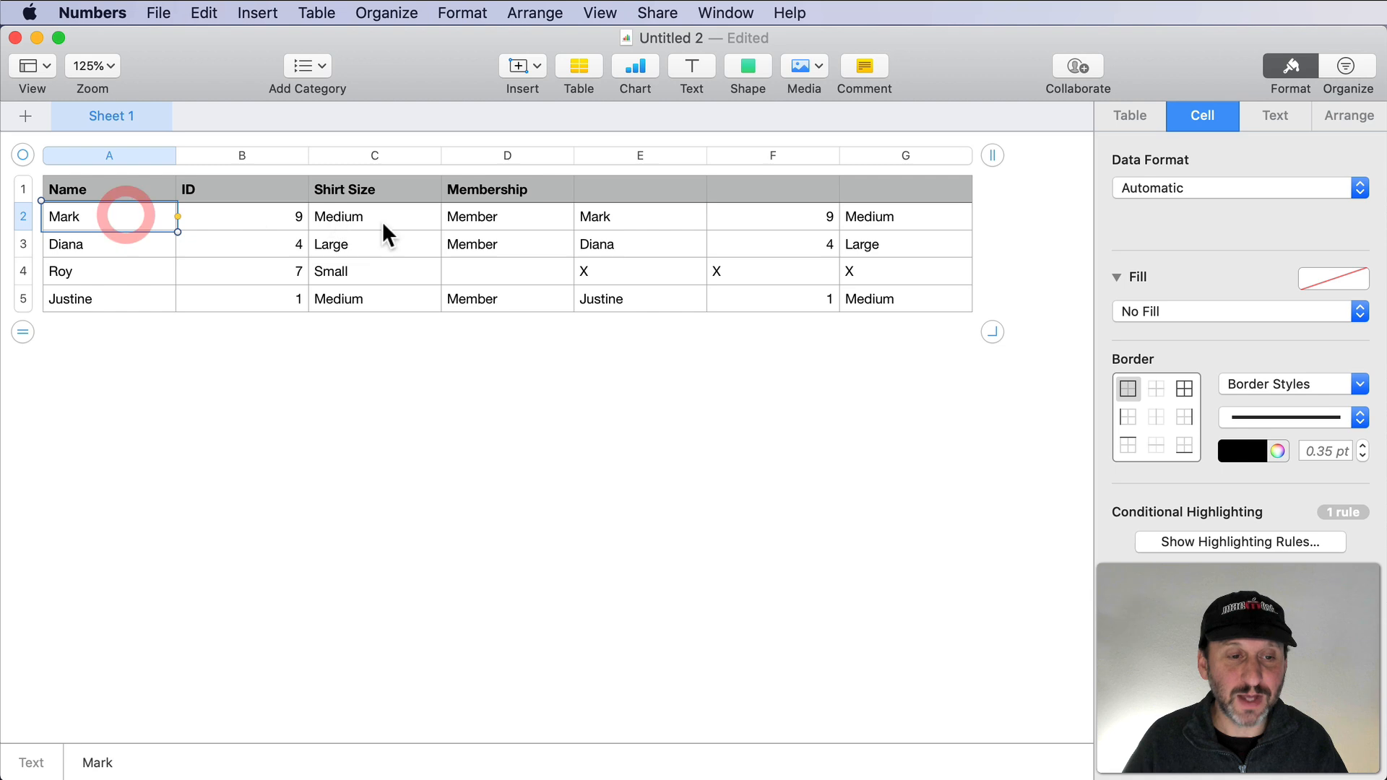
pyautogui.click(639, 271)
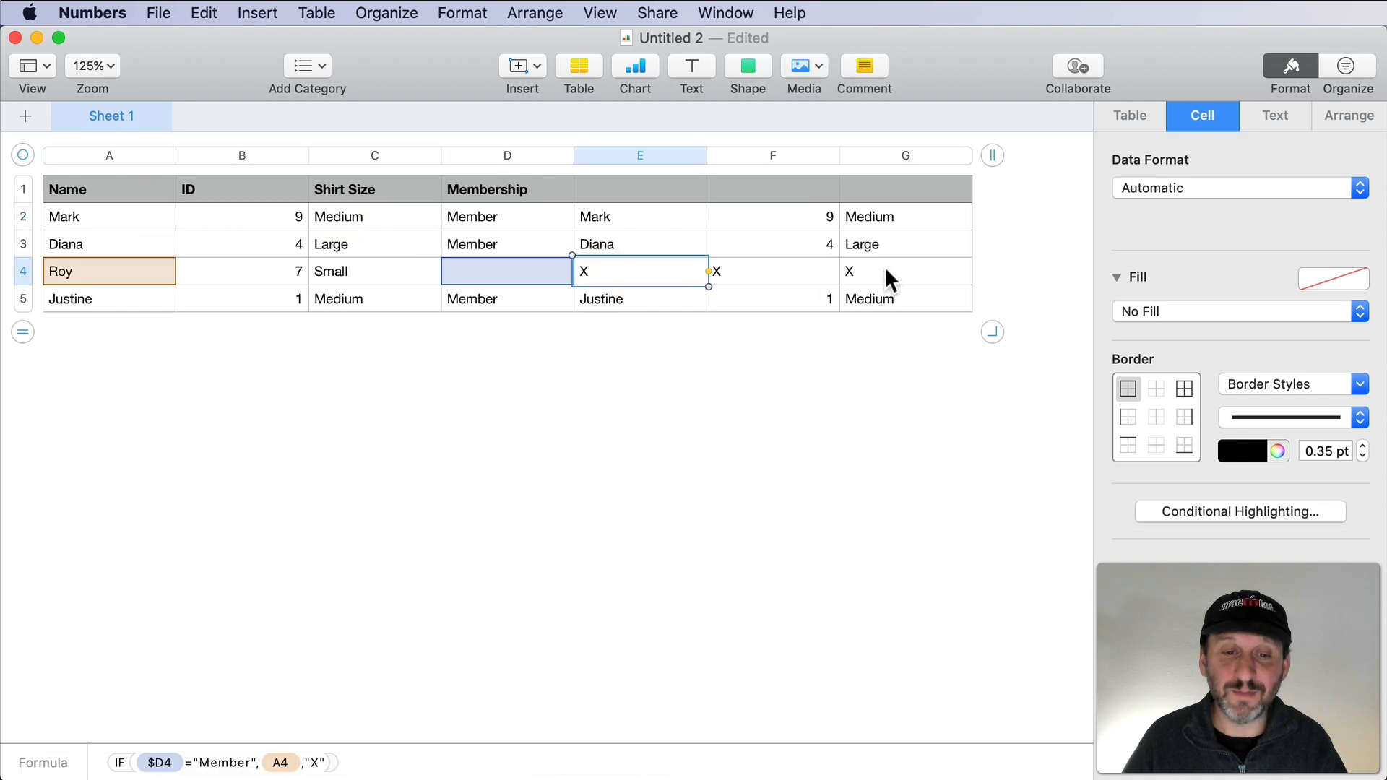
pyautogui.moveTo(640, 271); pyautogui.dragTo(903, 271)
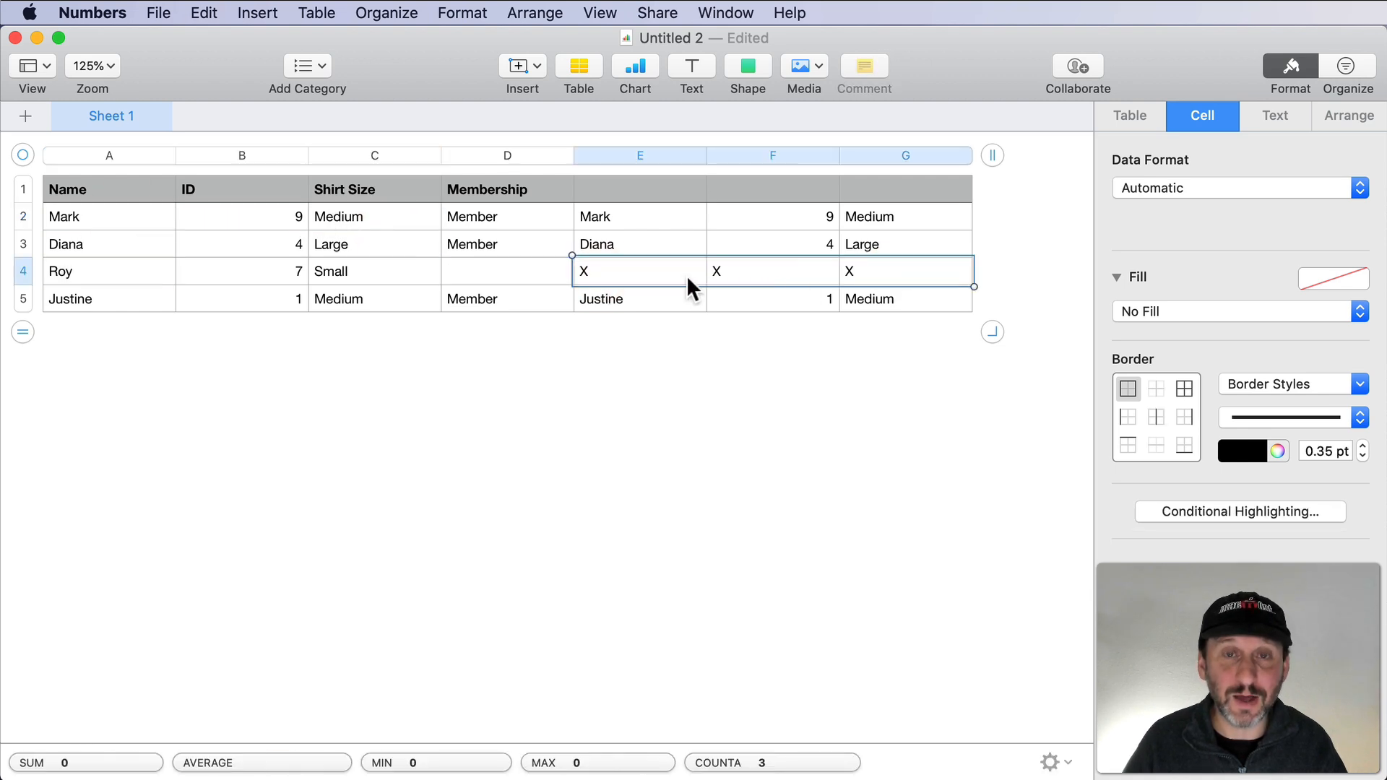
pyautogui.click(86, 217)
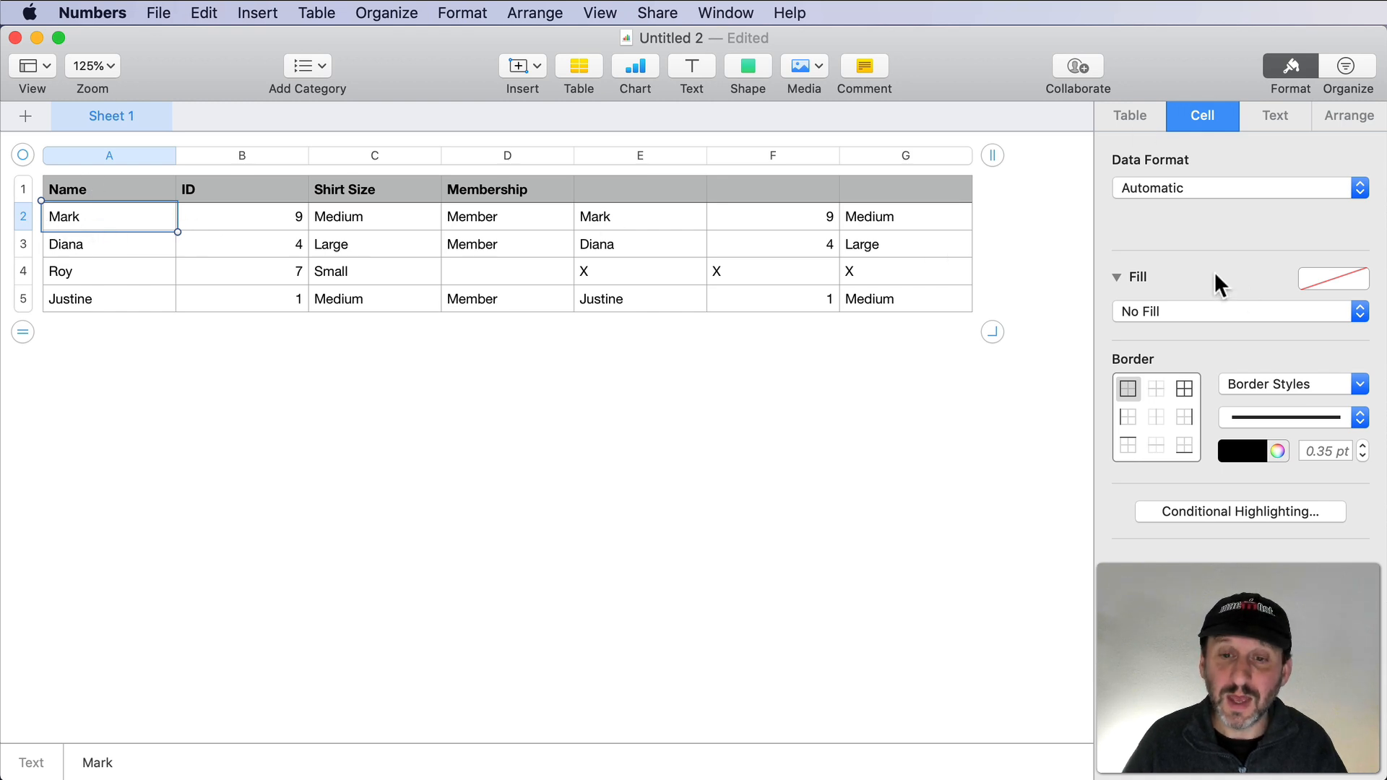
# Add a Text 'is' rule on A2 matching helper cell E2 with red fill.
pyautogui.click(1239, 512)
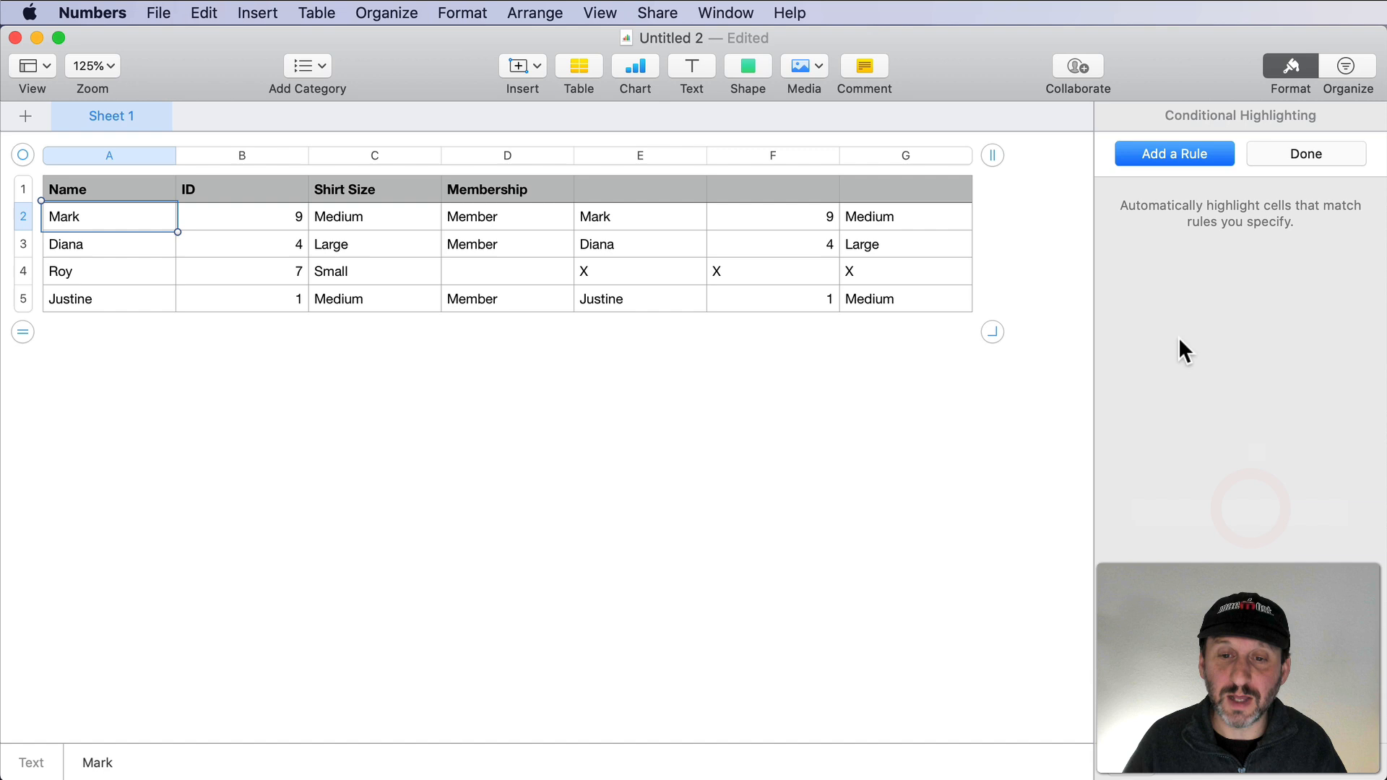
pyautogui.click(1174, 153)
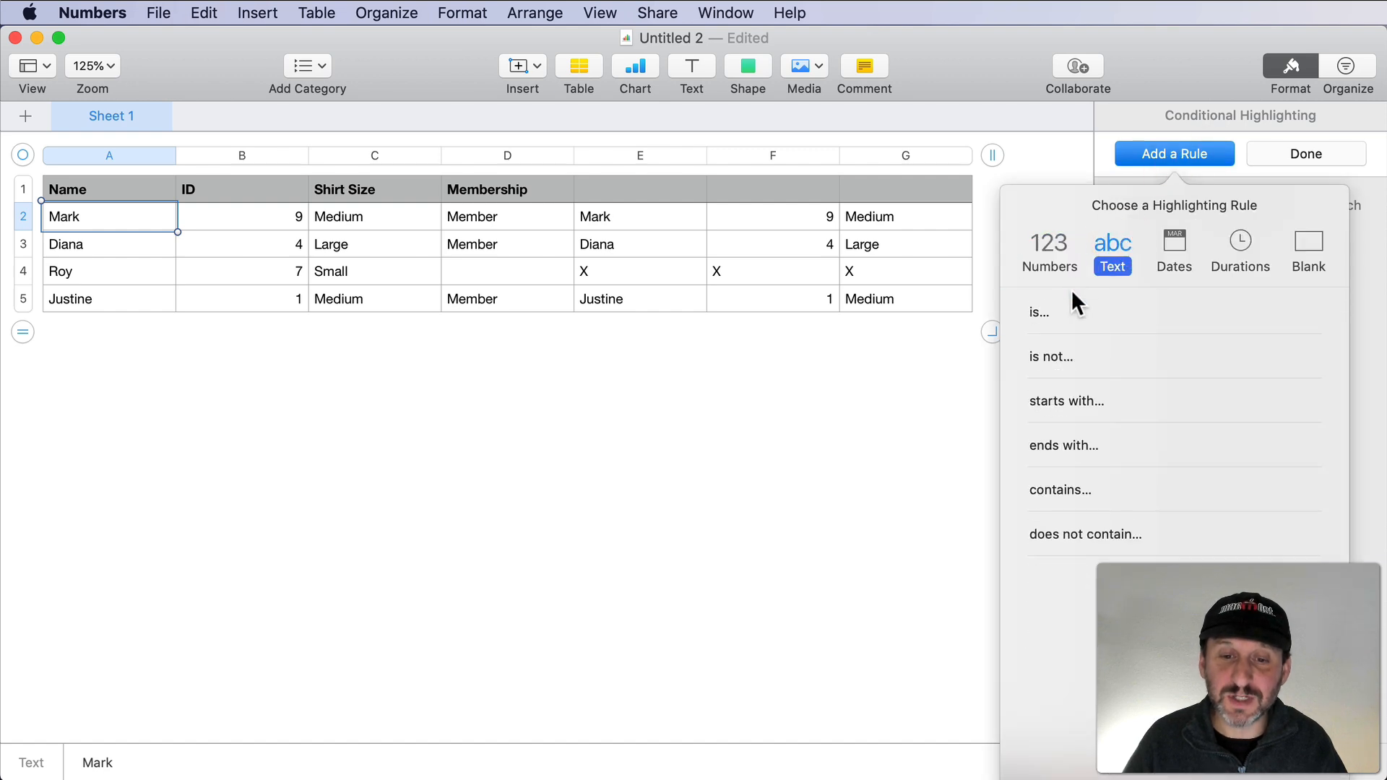
pyautogui.click(1040, 312)
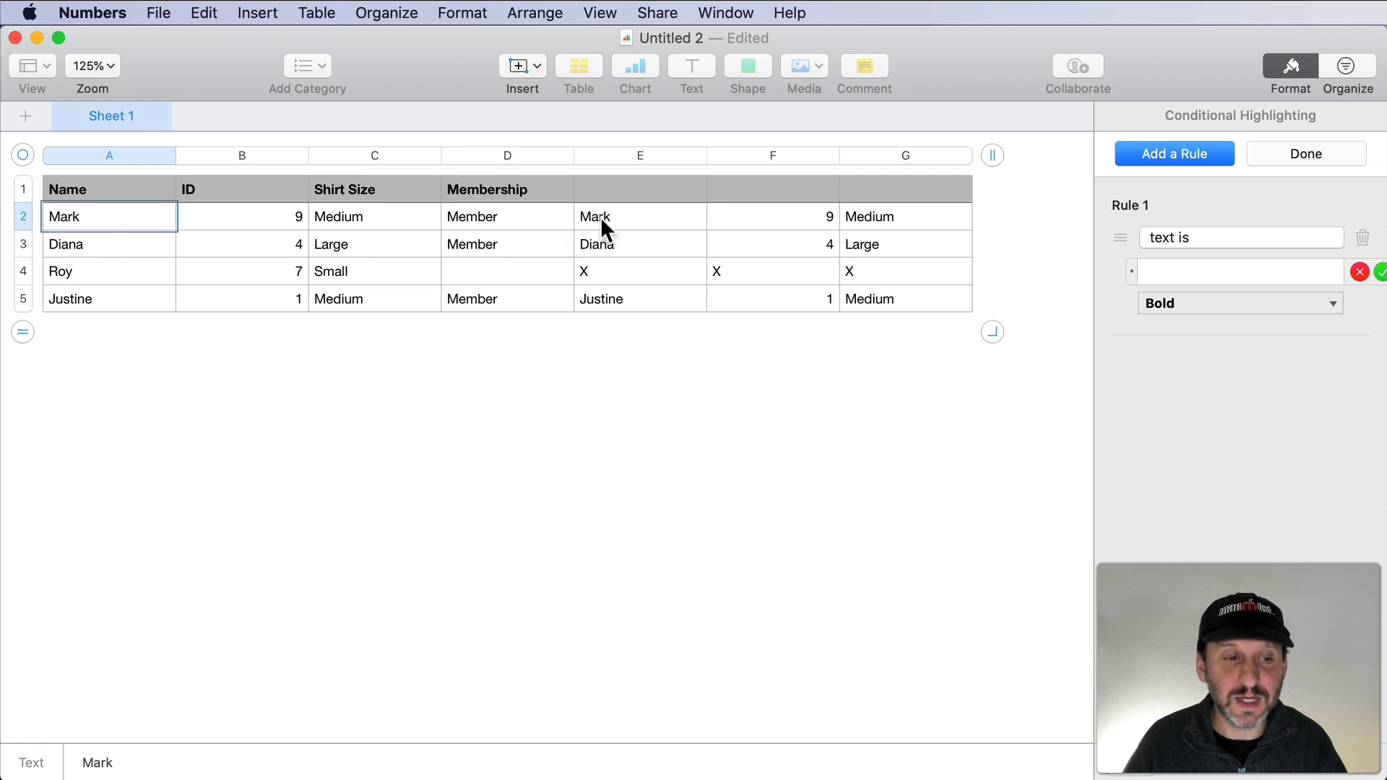
pyautogui.click(640, 217)
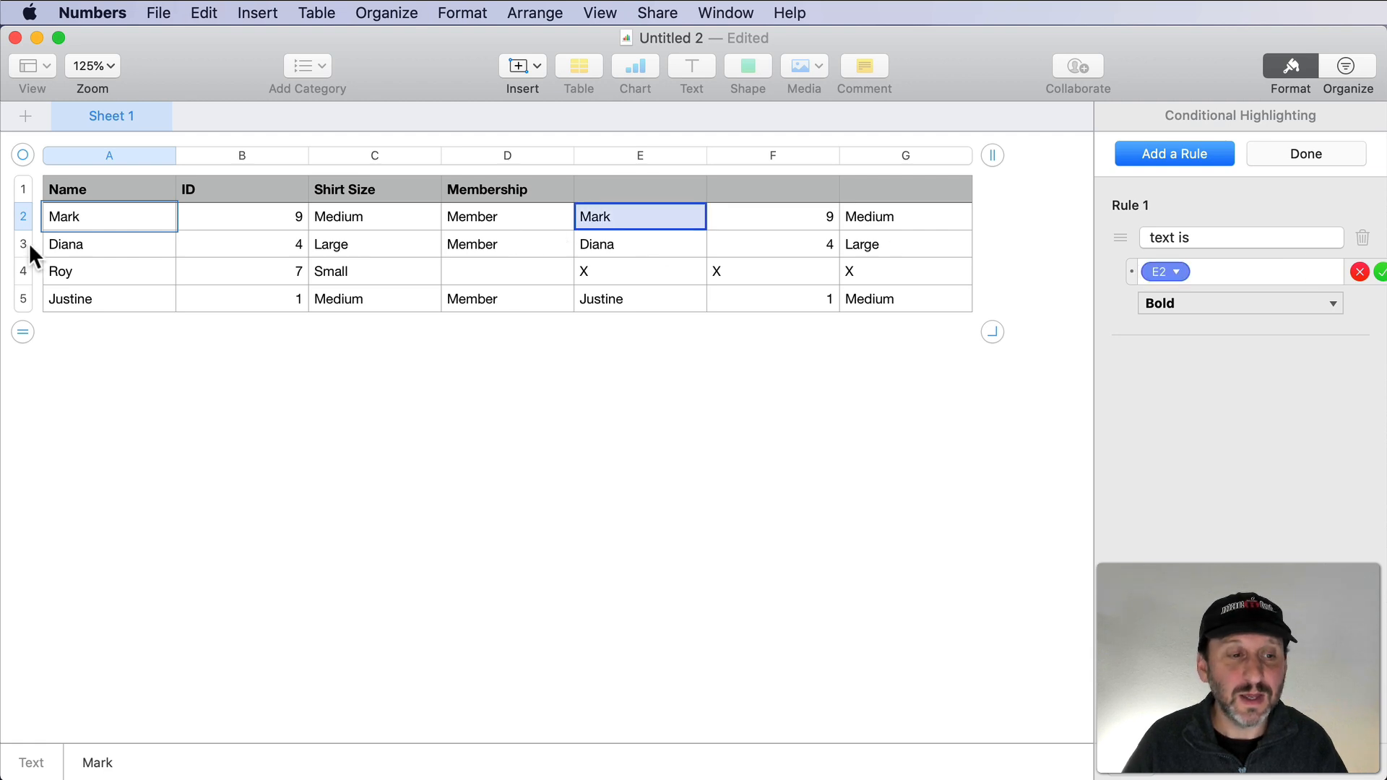
pyautogui.moveTo(846, 231)
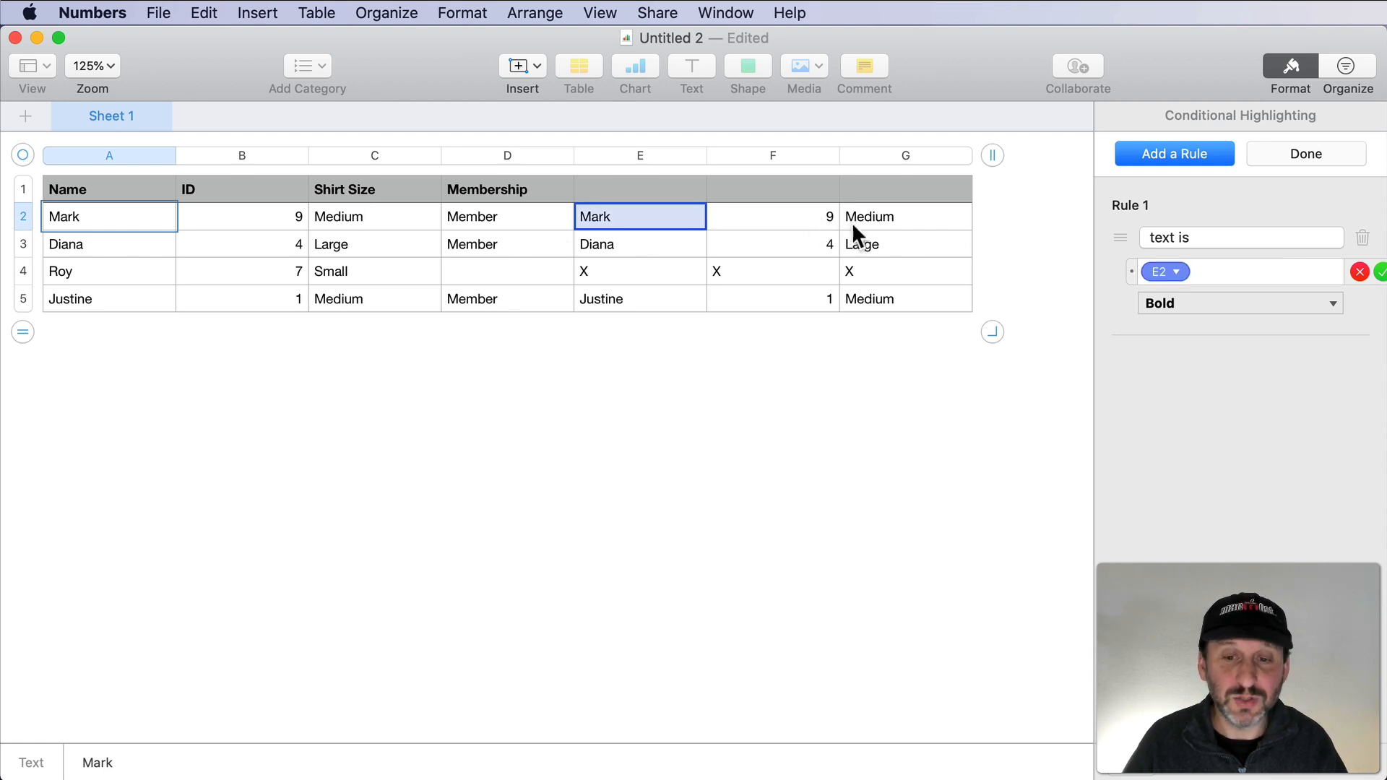
pyautogui.click(1239, 303)
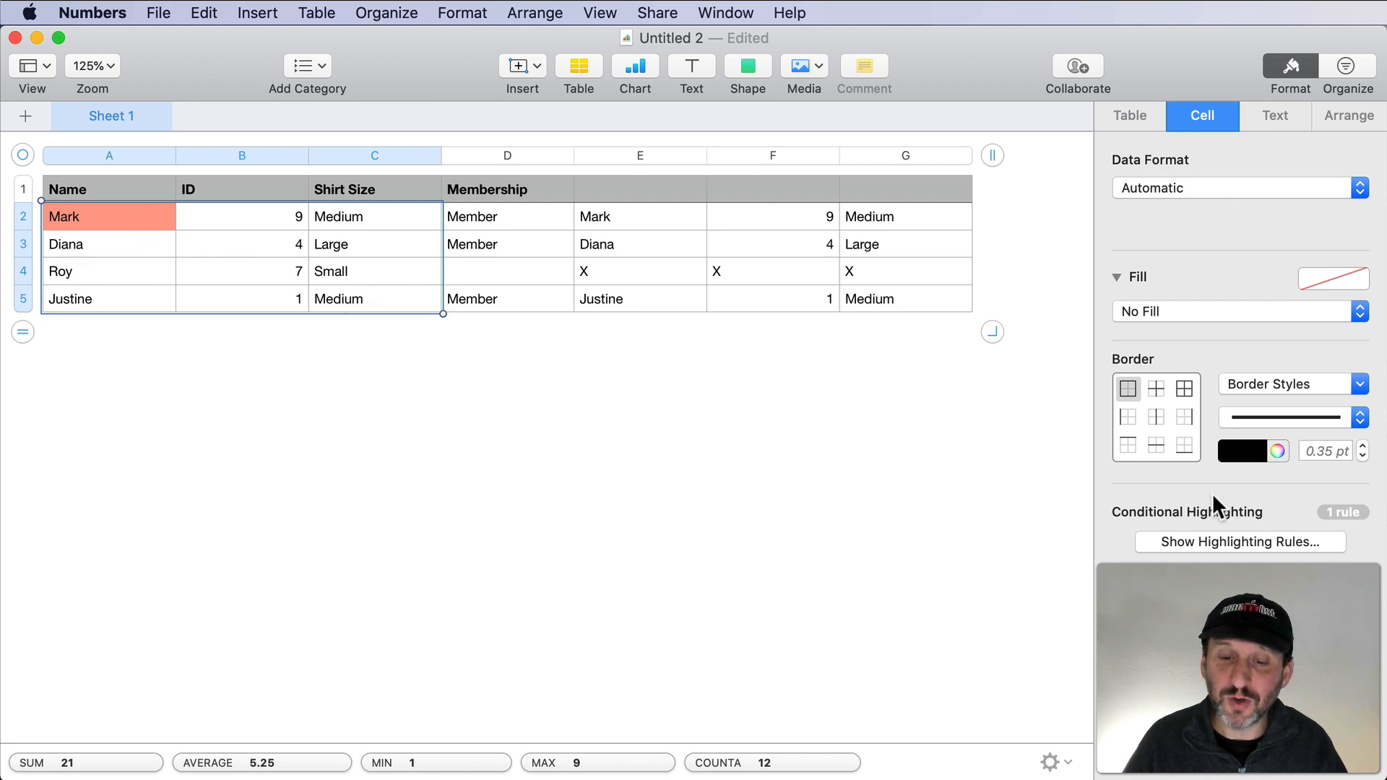
# Combine the red highlighting rules across A2:C5, then select D2.
pyautogui.click(1239, 542)
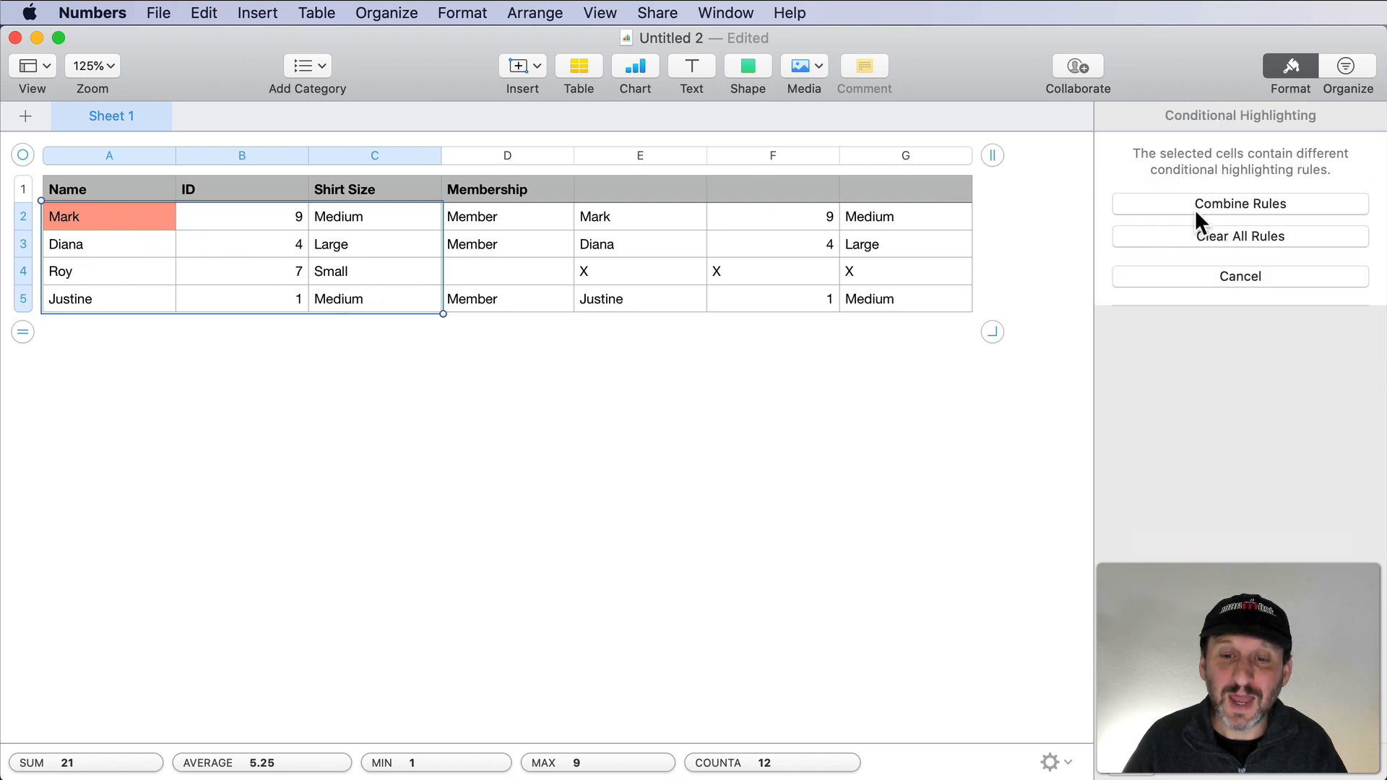
pyautogui.click(1240, 203)
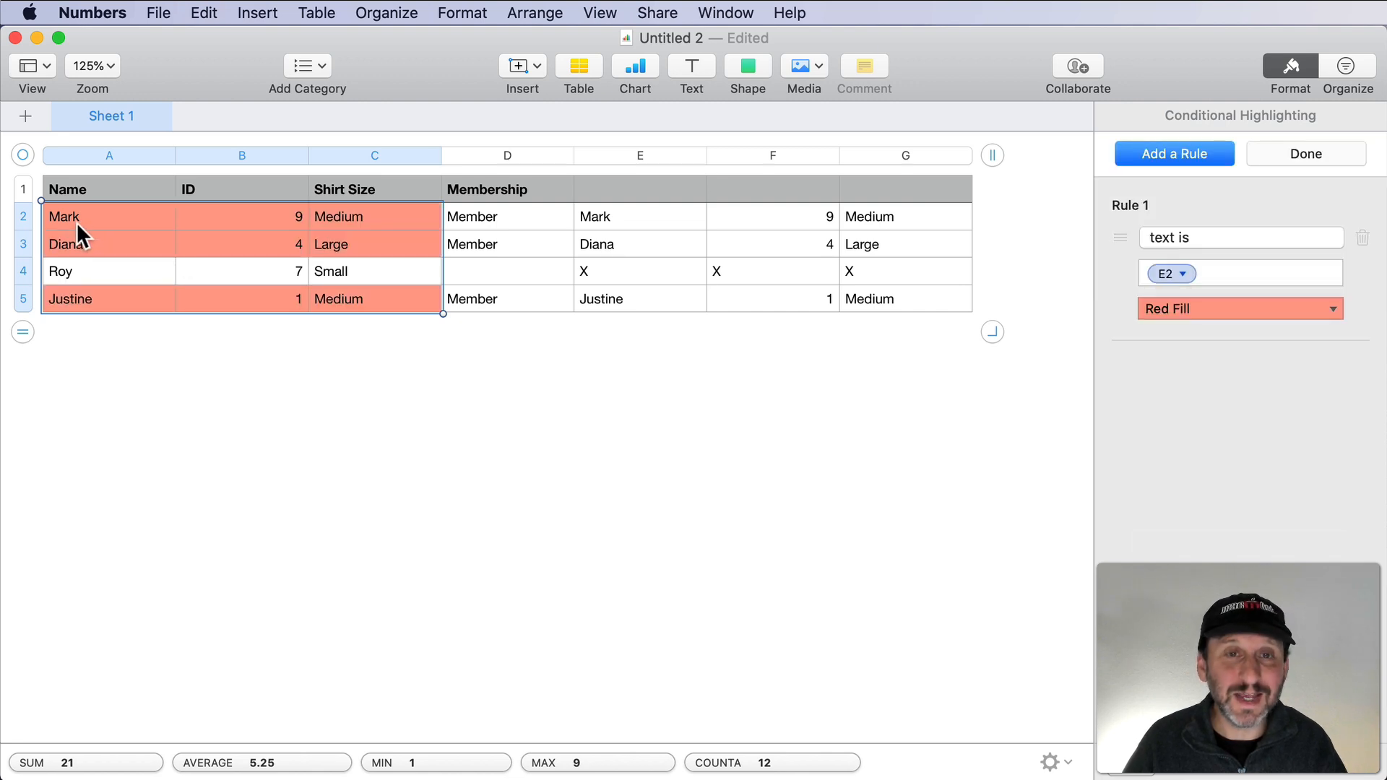
pyautogui.moveTo(411, 291)
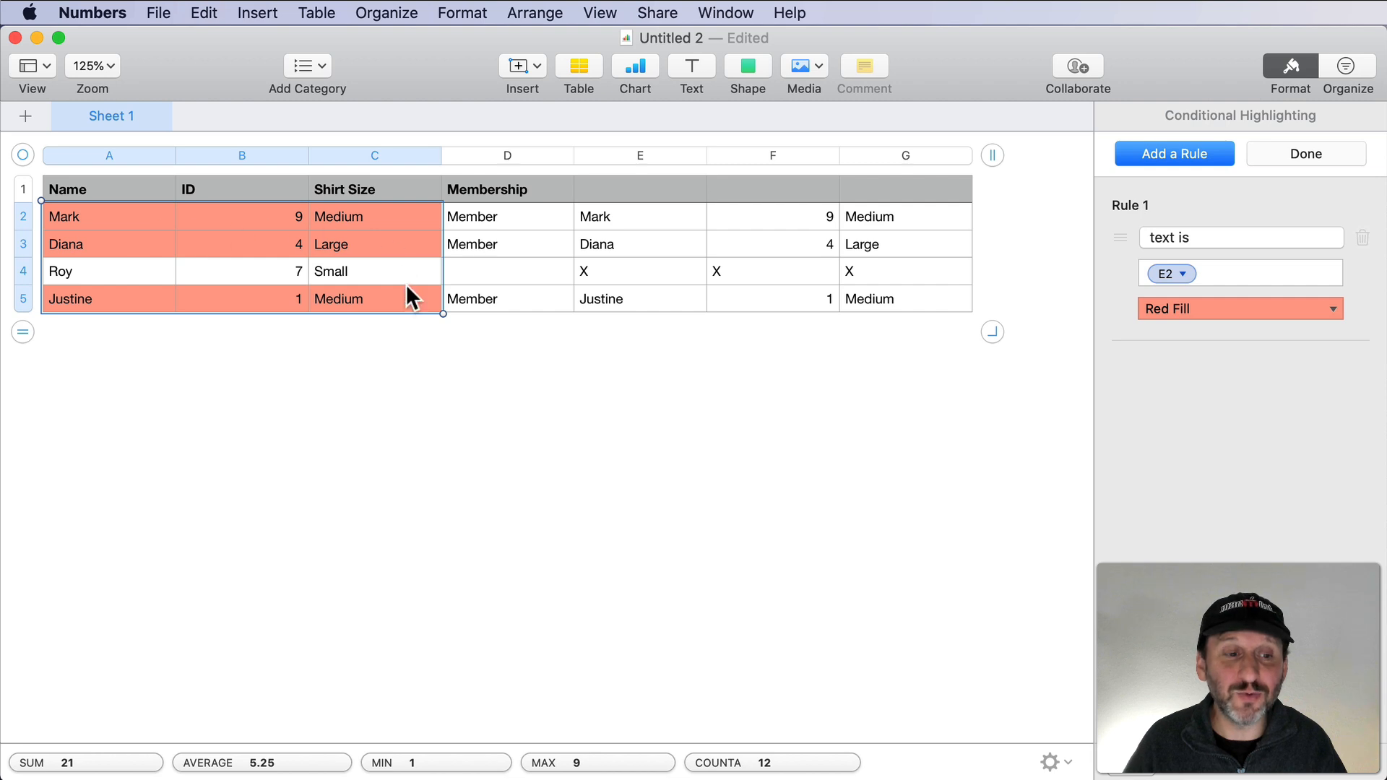
pyautogui.moveTo(187, 239)
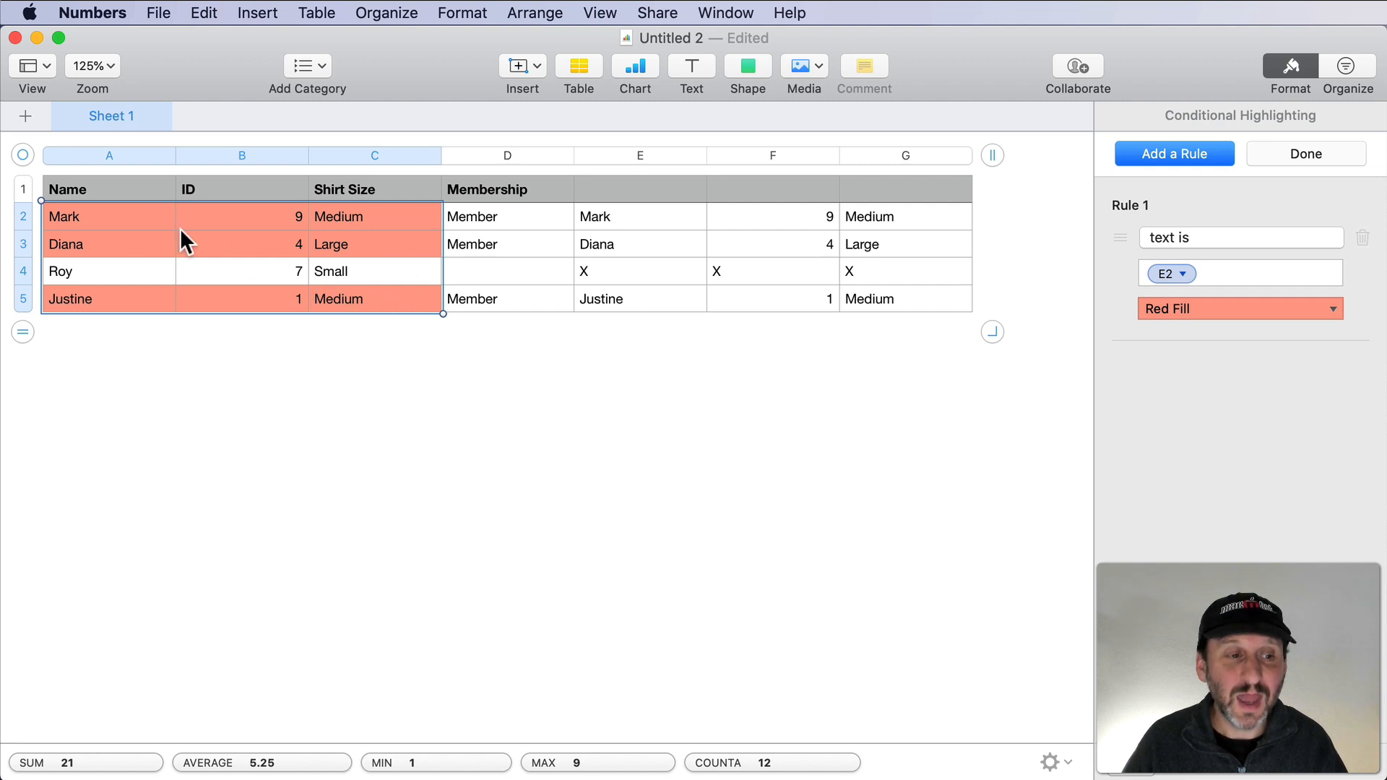
pyautogui.click(375, 300)
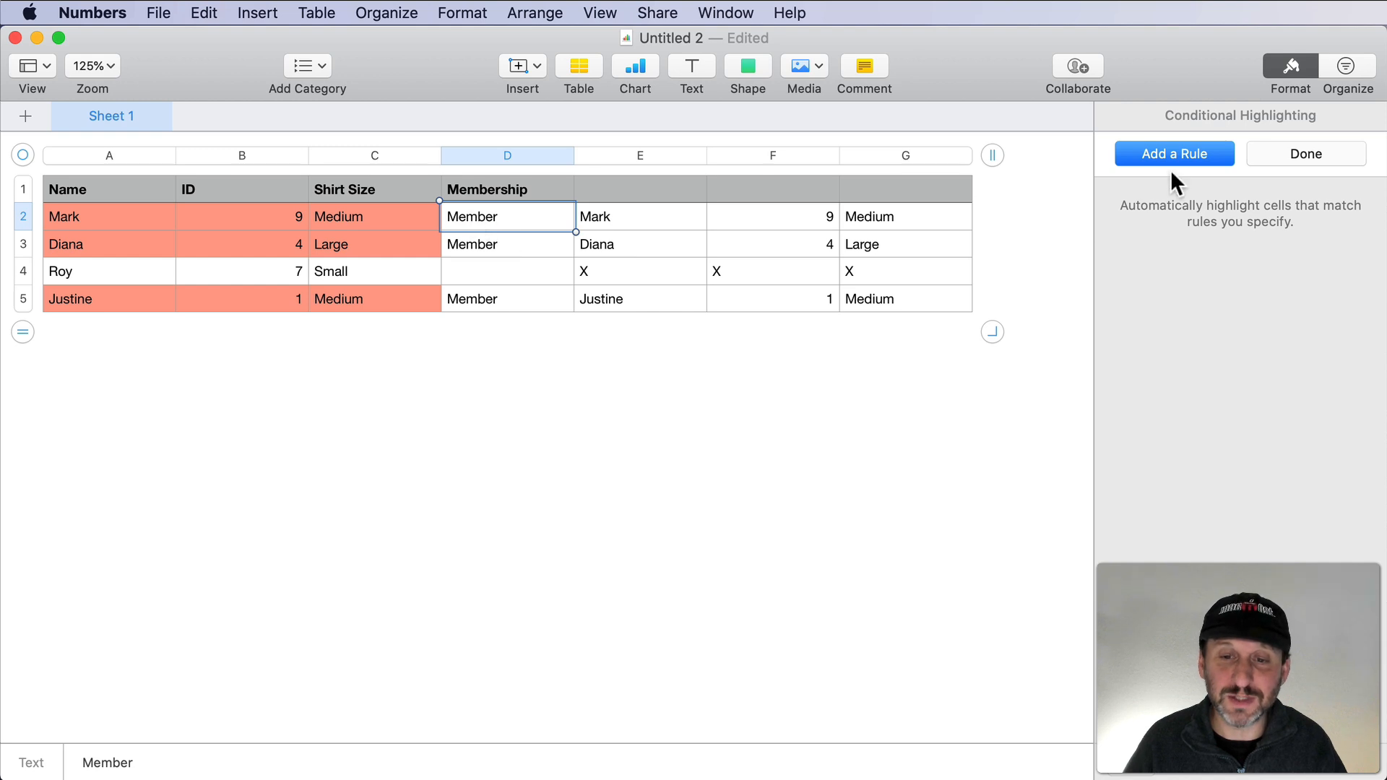
# Highlight Membership cells red with a Text 'is Member' rule.
pyautogui.click(1174, 154)
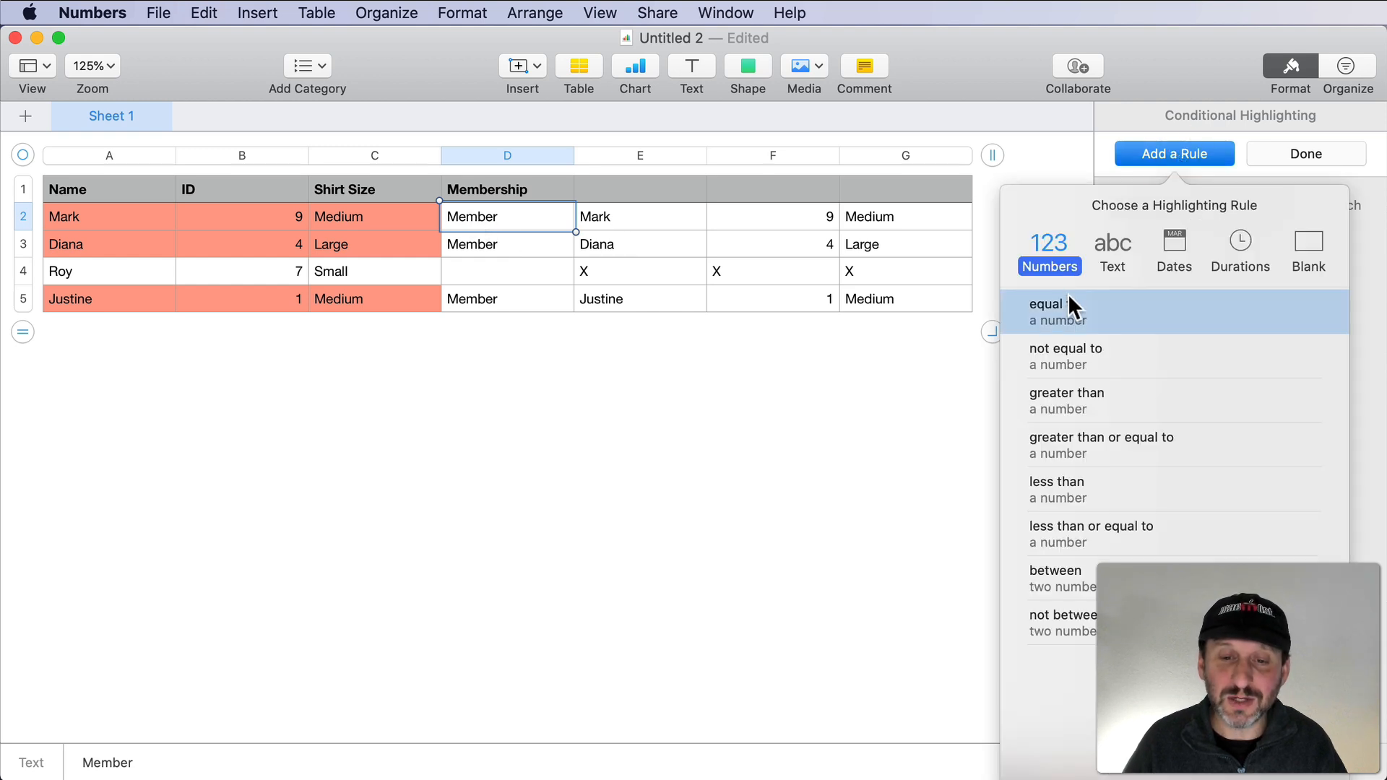
pyautogui.click(1113, 242)
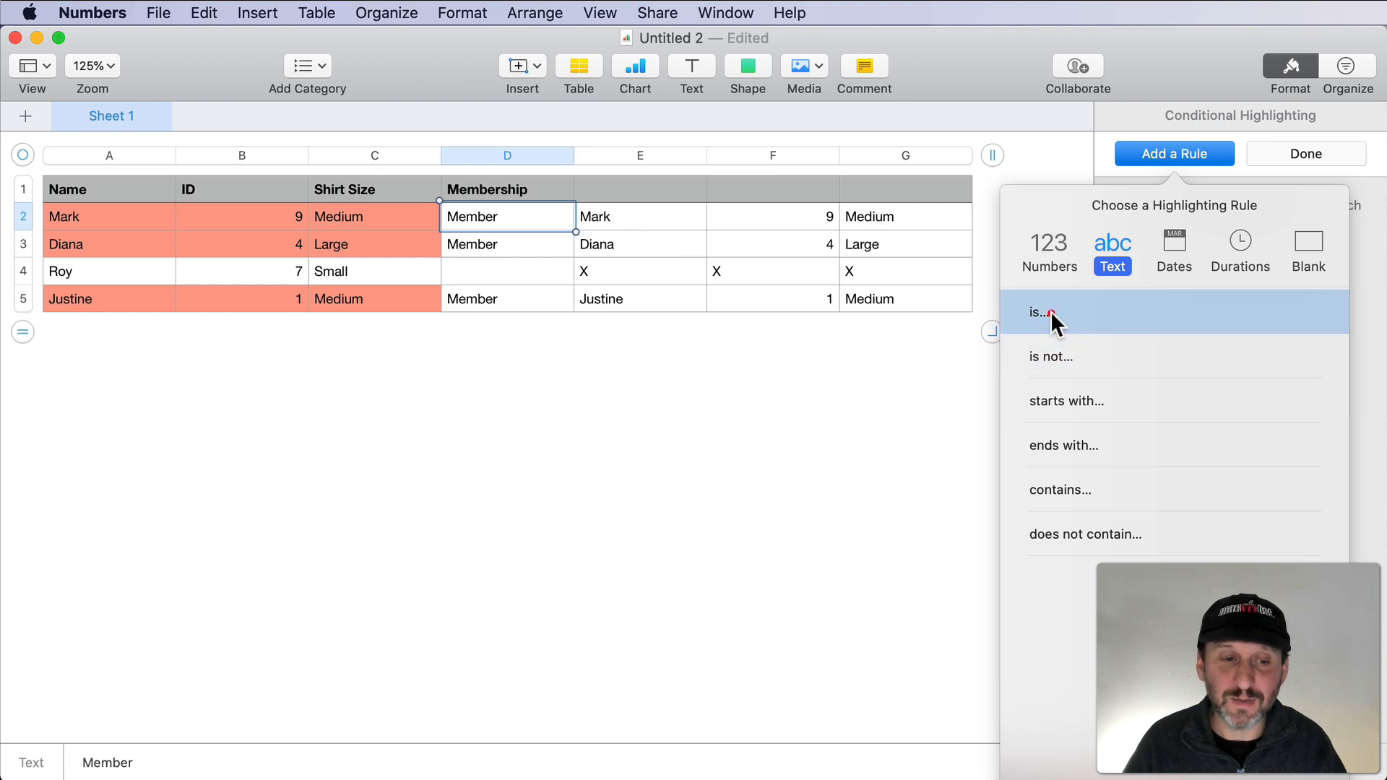
pyautogui.click(1035, 312)
pyautogui.write('M')
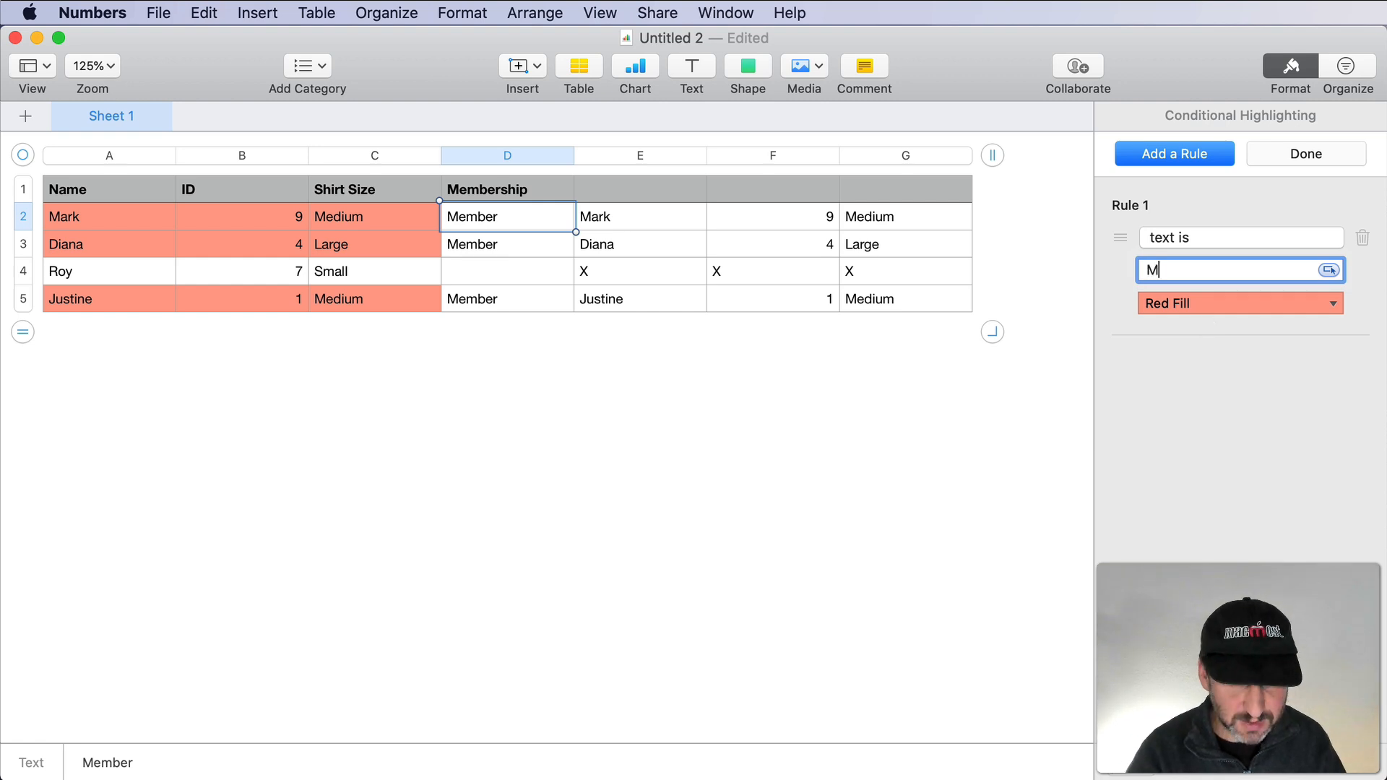
pyautogui.write('ember')
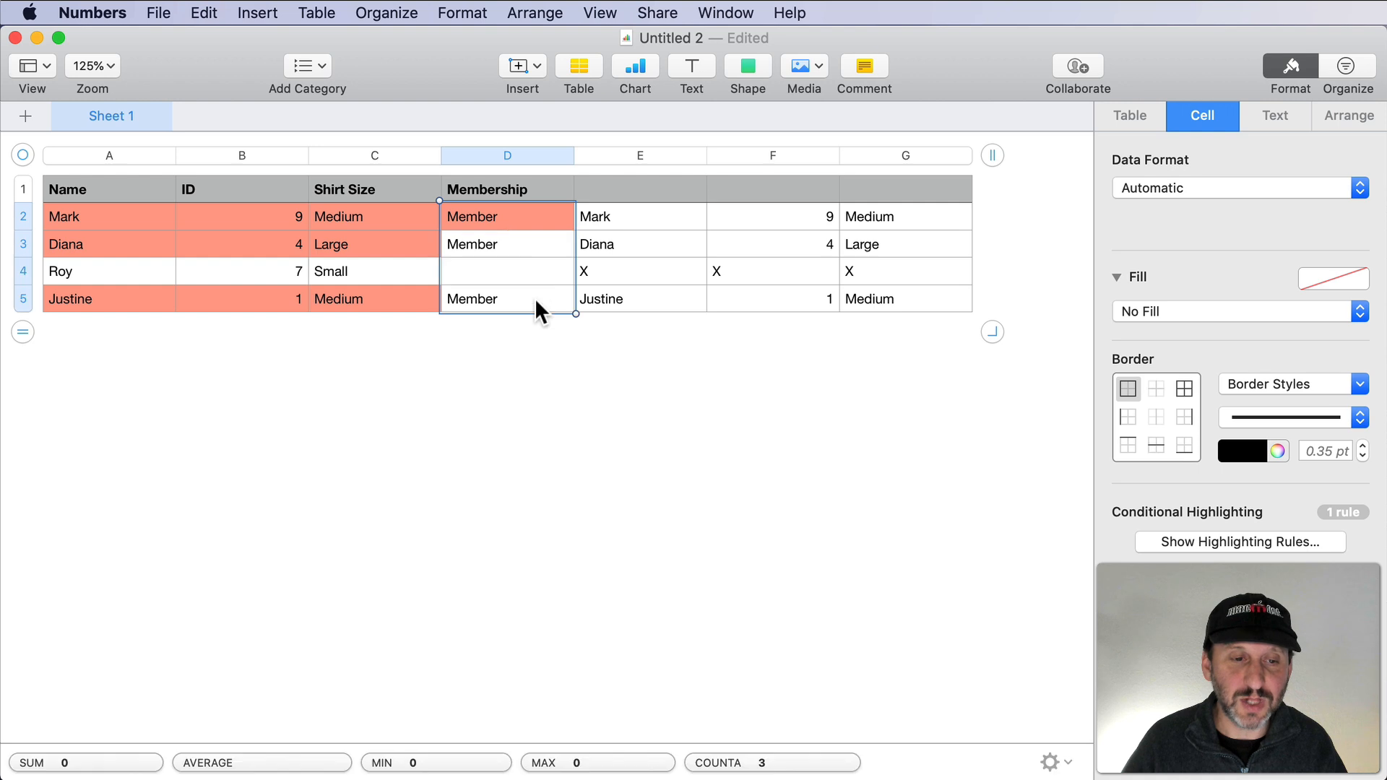
pyautogui.click(1240, 542)
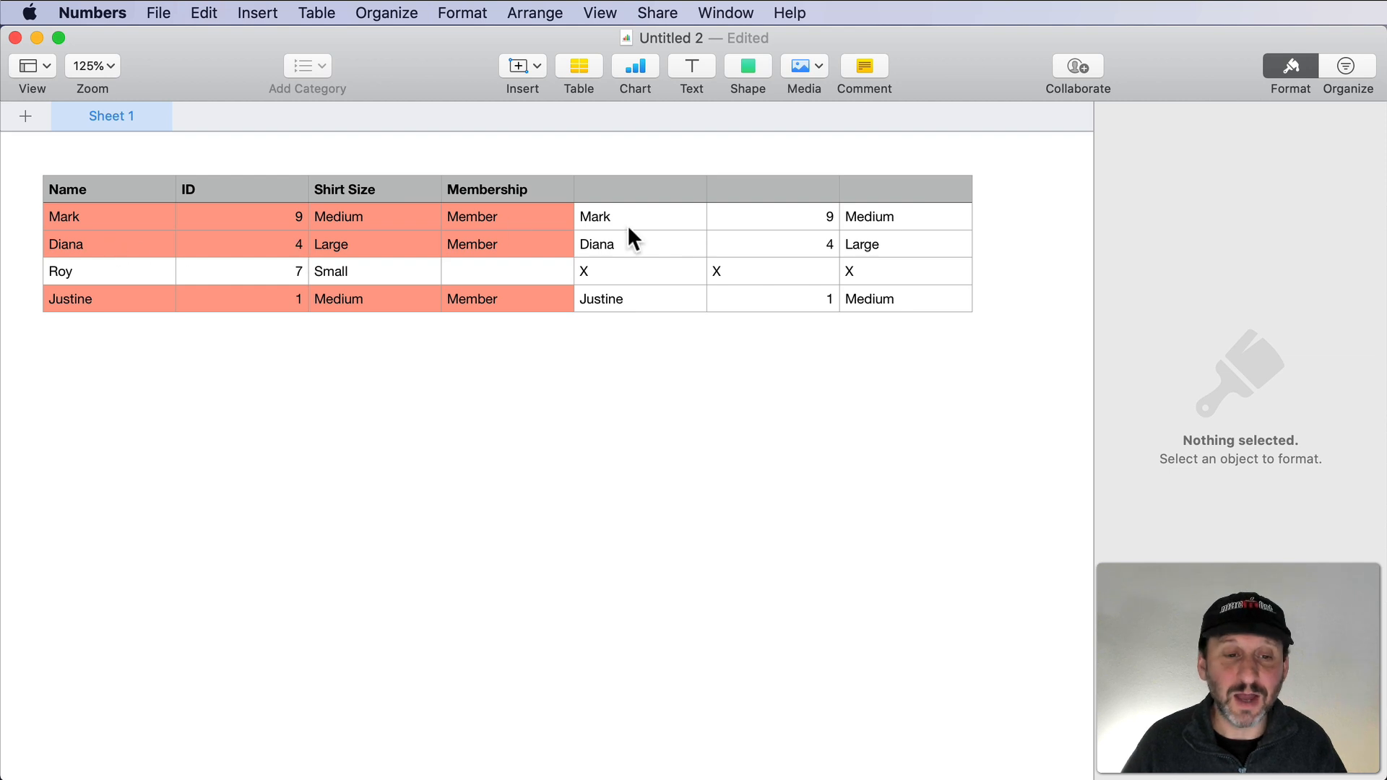
# Hide helper columns E–G, clear Diana's membership and enter Member for Roy.
pyautogui.click(639, 190)
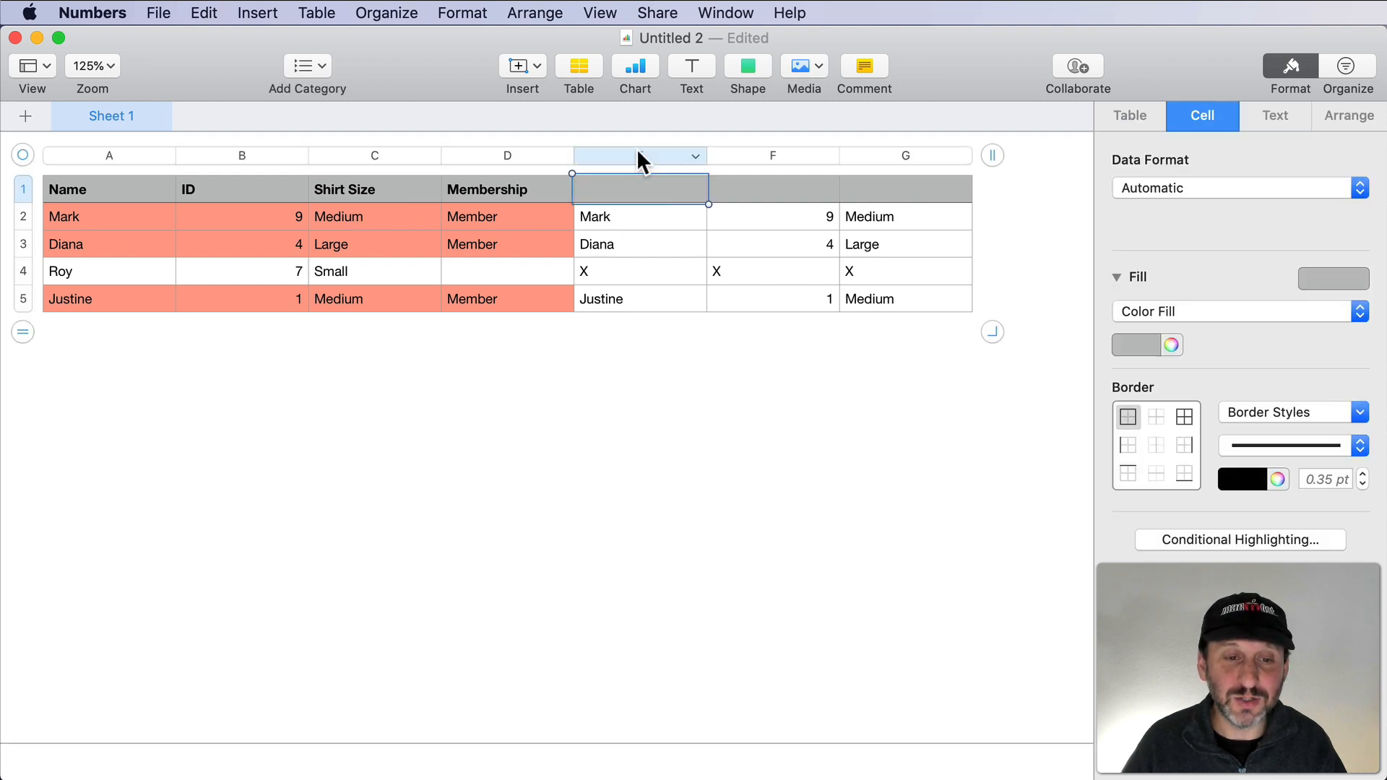
pyautogui.click(961, 156)
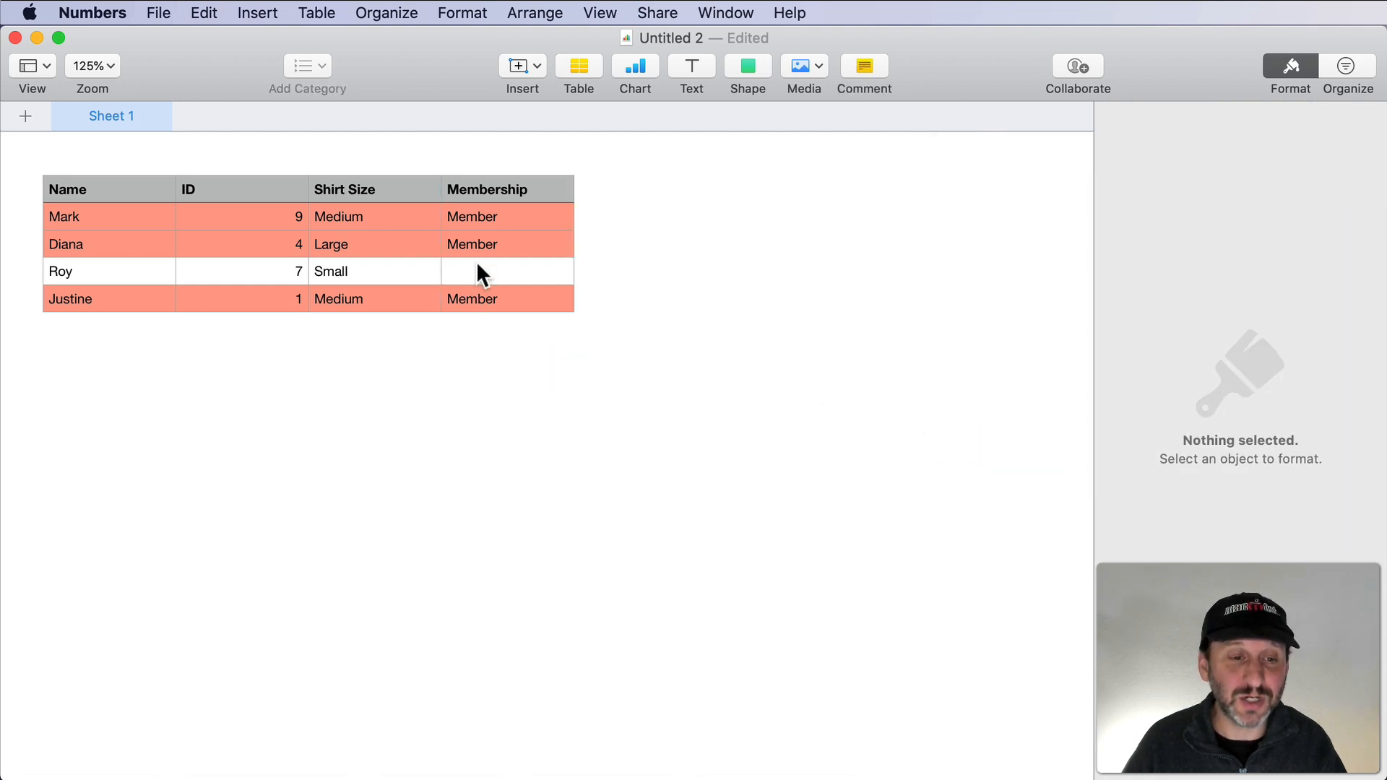
pyautogui.click(506, 244)
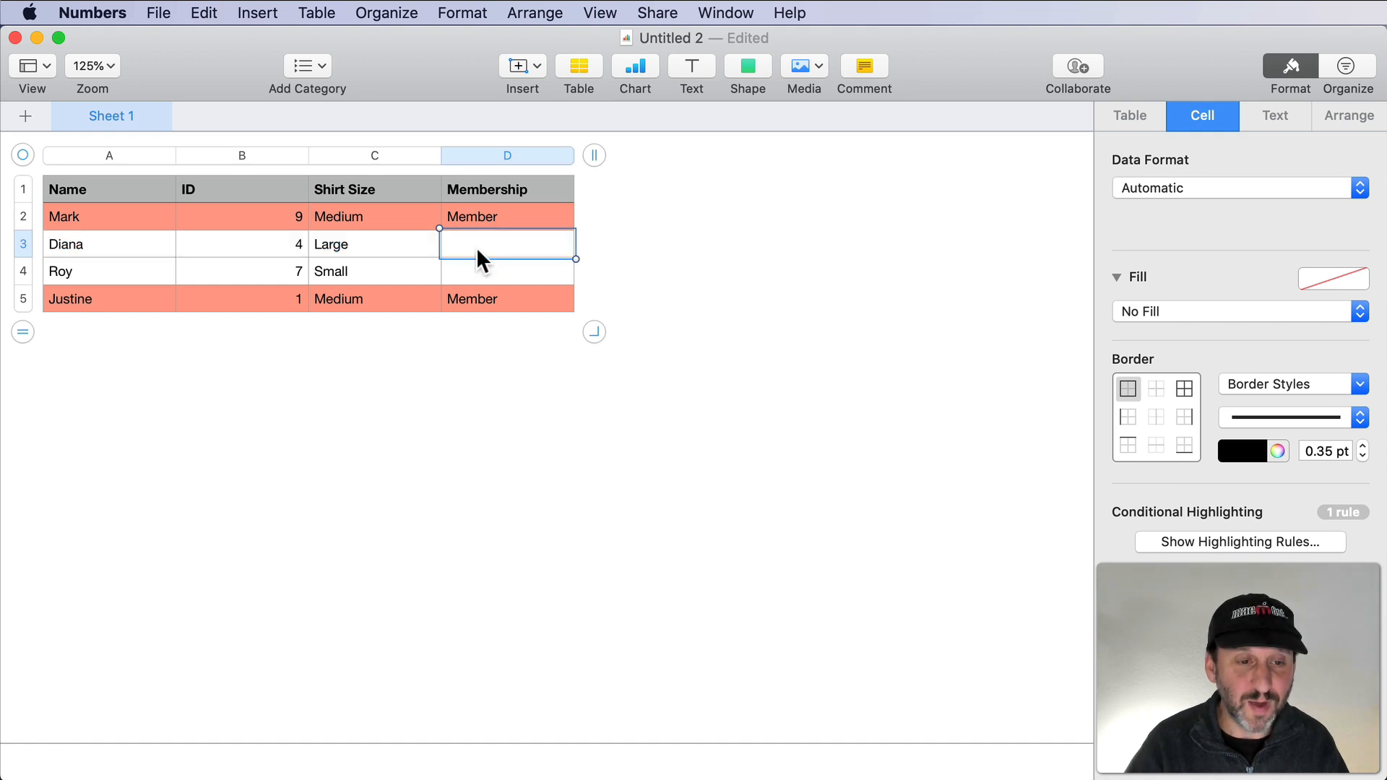
pyautogui.click(506, 271)
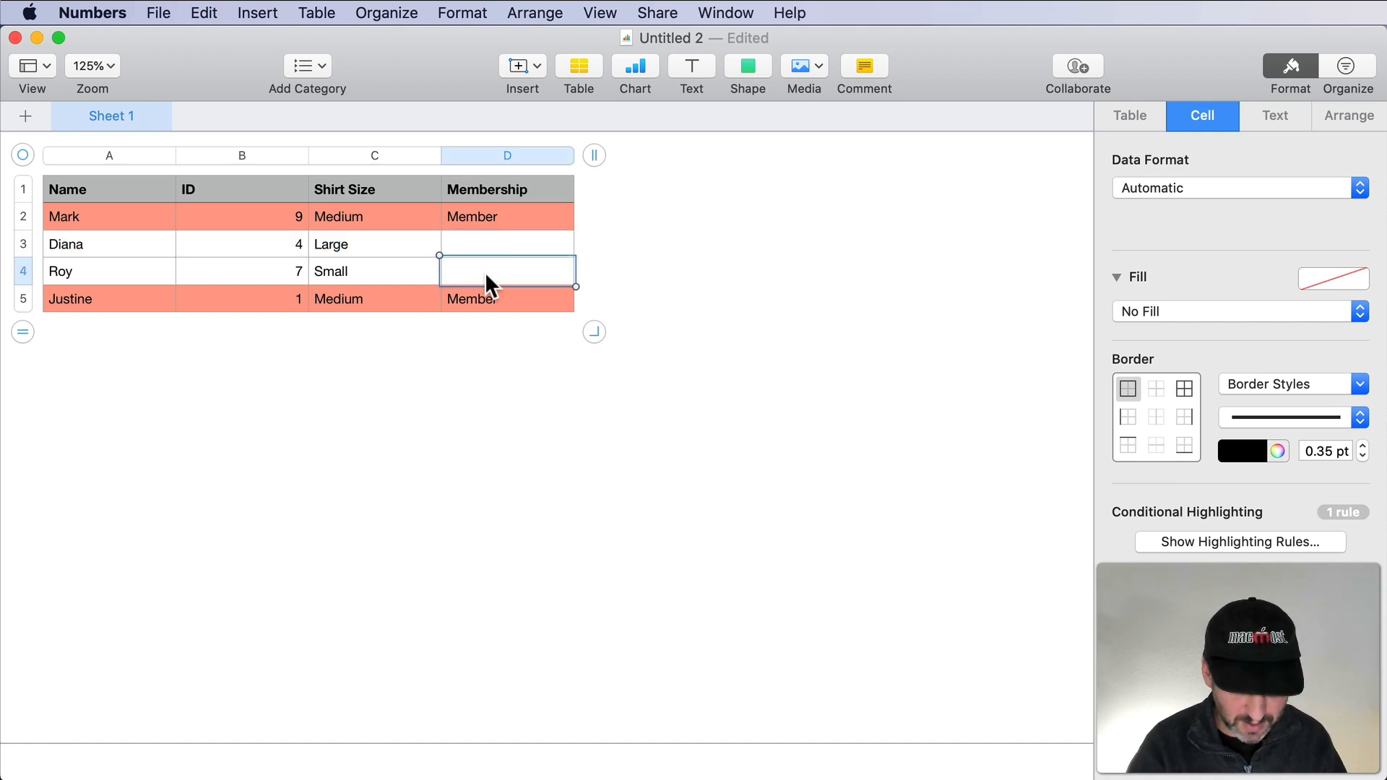
pyautogui.write('Member')
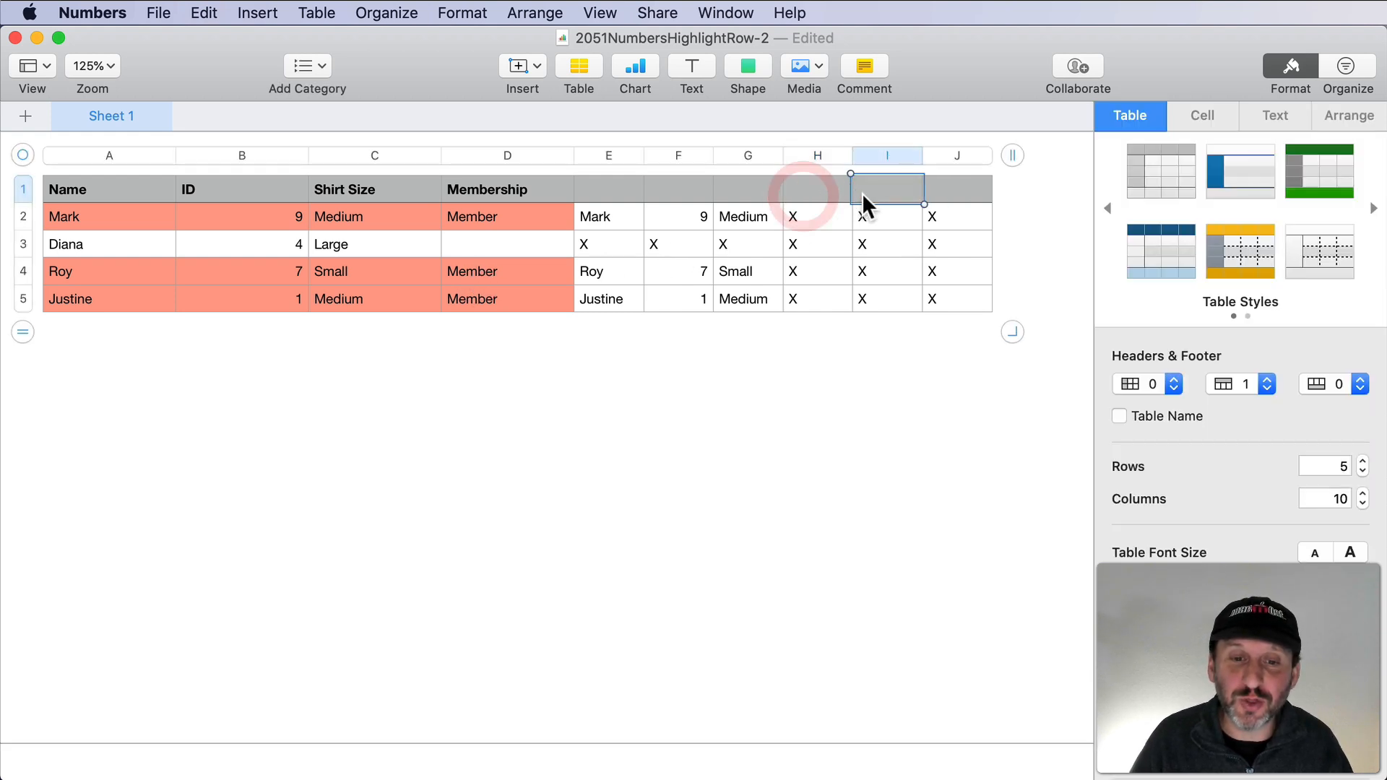
# Open H2's IF($D2="Provisional",A2,"X") formula and select the word Provisional.
pyautogui.click(818, 216)
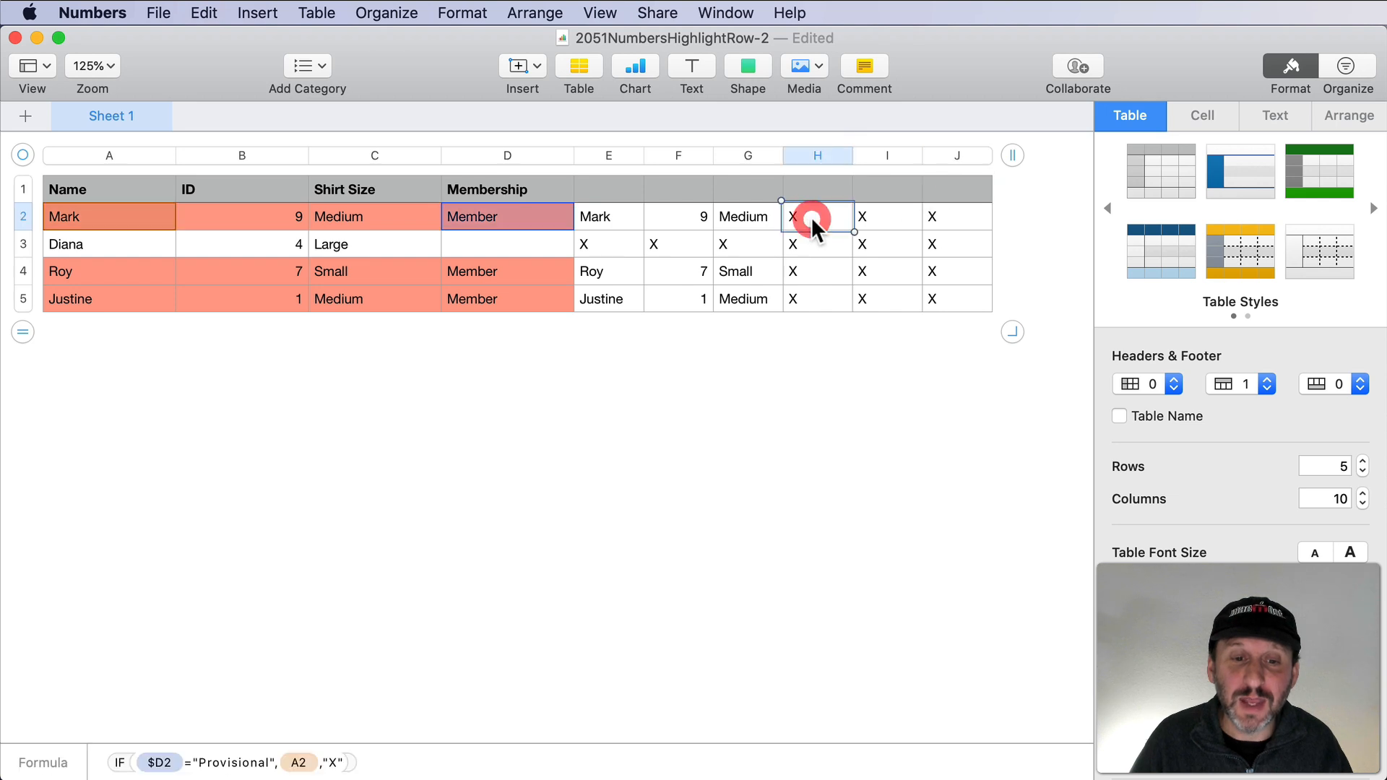
pyautogui.doubleClick(815, 217)
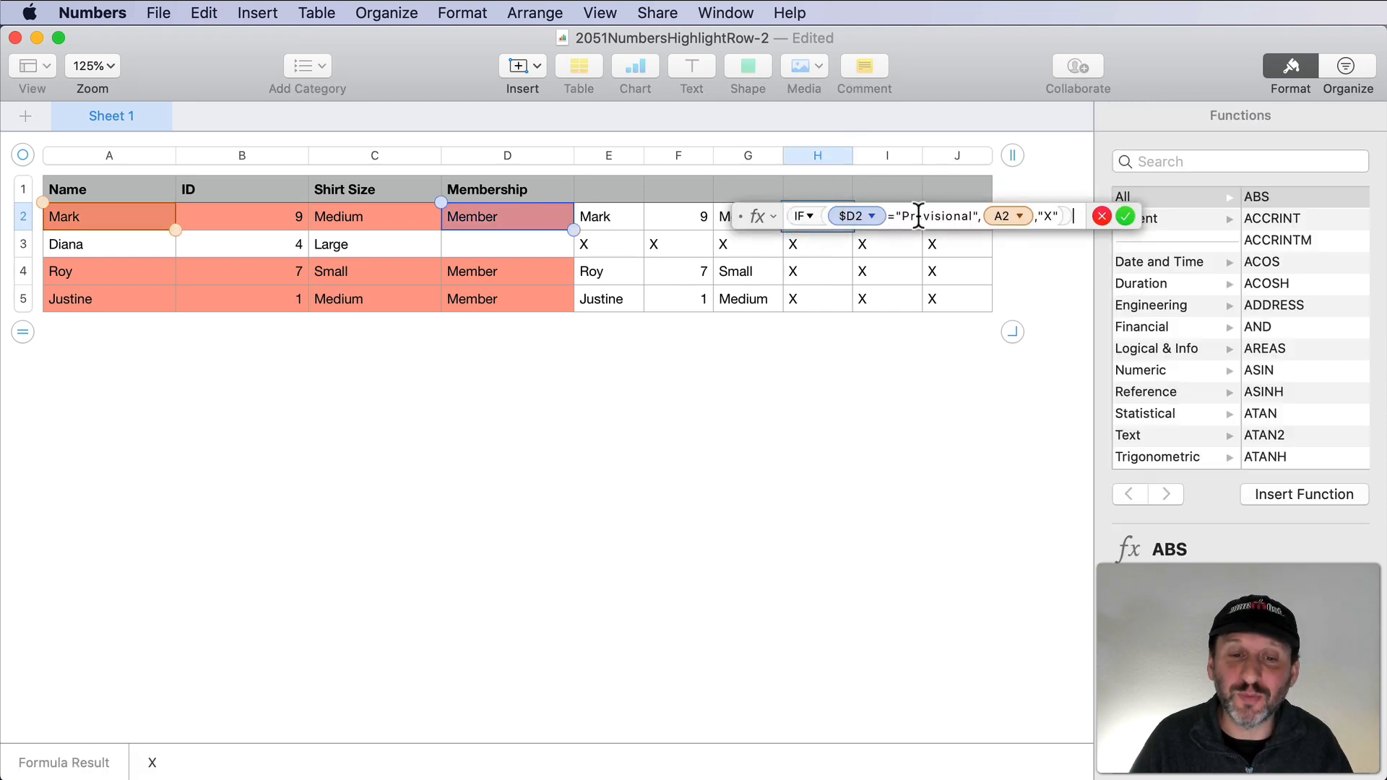
pyautogui.doubleClick(934, 216)
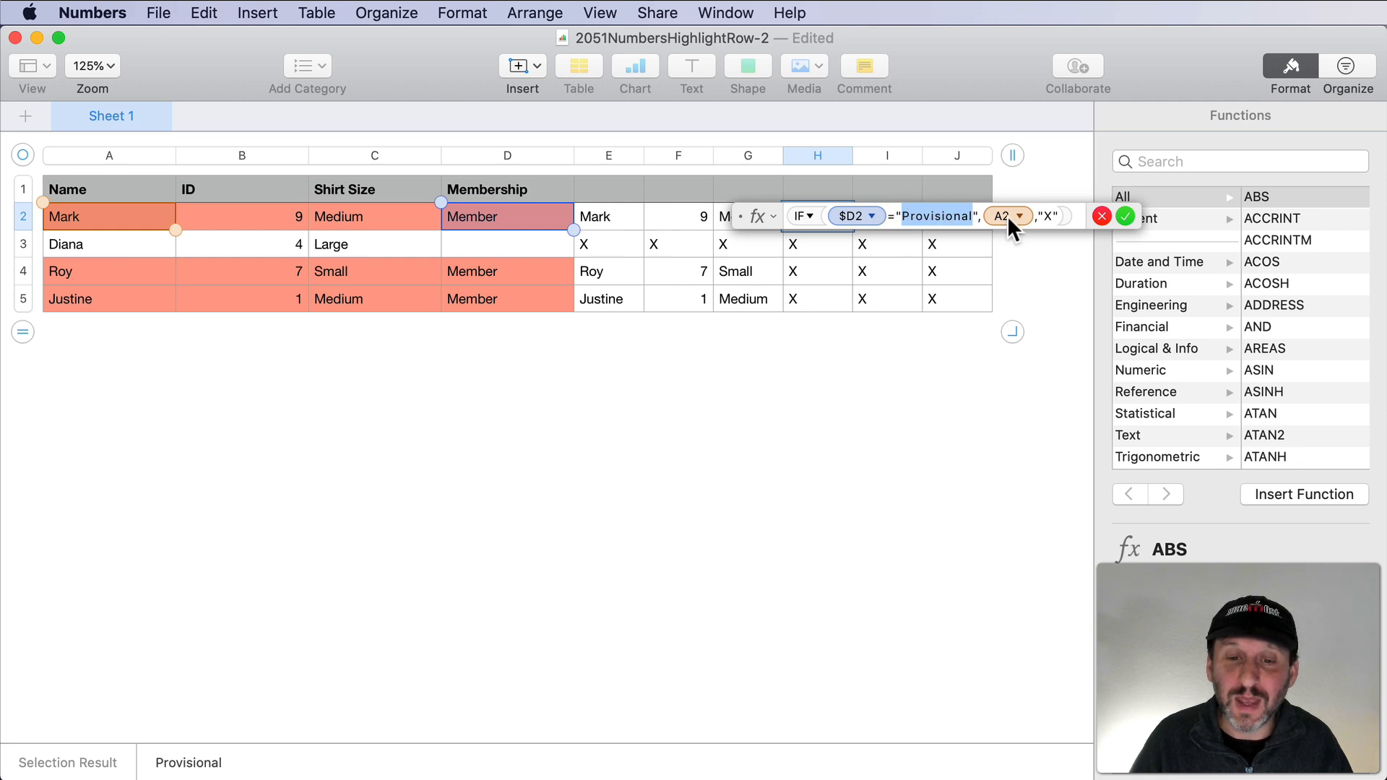
pyautogui.moveTo(127, 219)
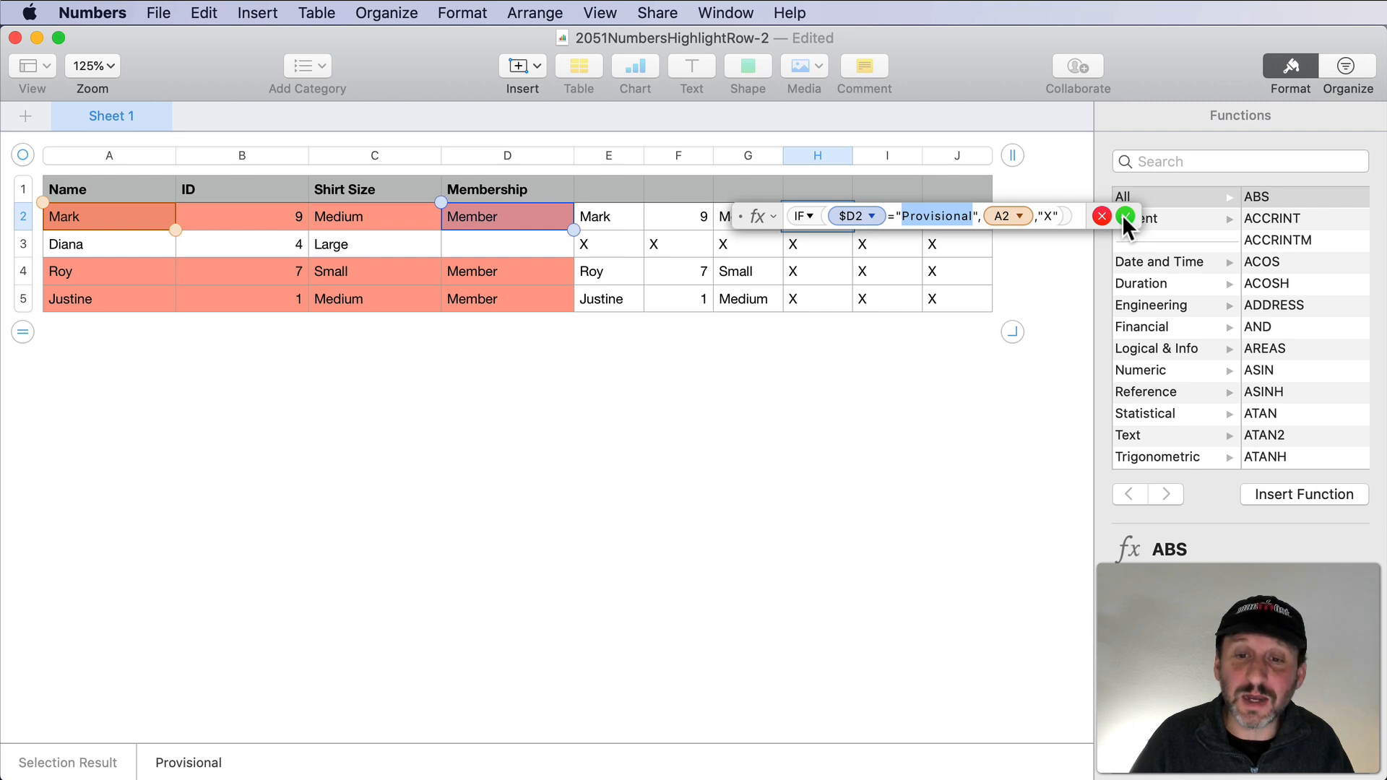
# Close the formula unchanged and give highlighting Rule 2 a Blue Fill.
pyautogui.click(1126, 216)
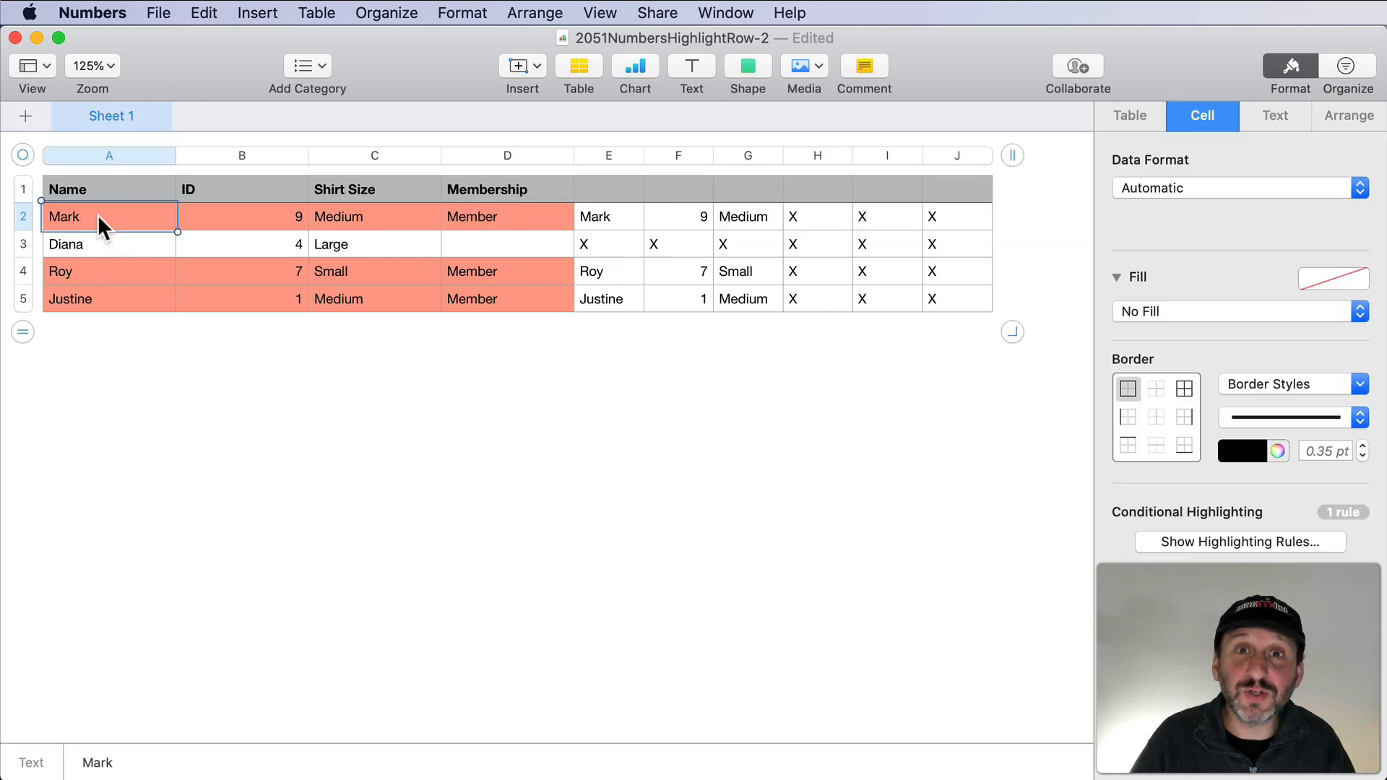
pyautogui.click(1238, 541)
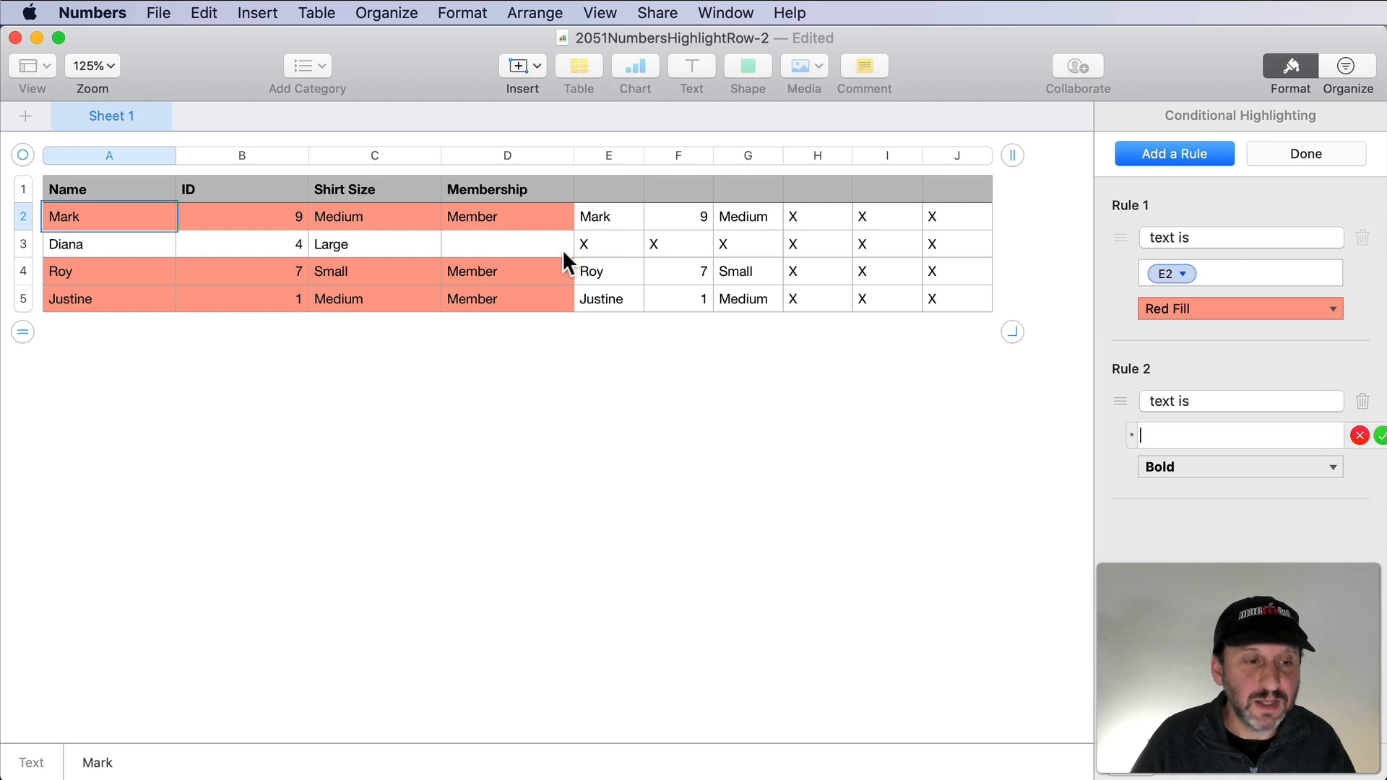
pyautogui.moveTo(824, 225)
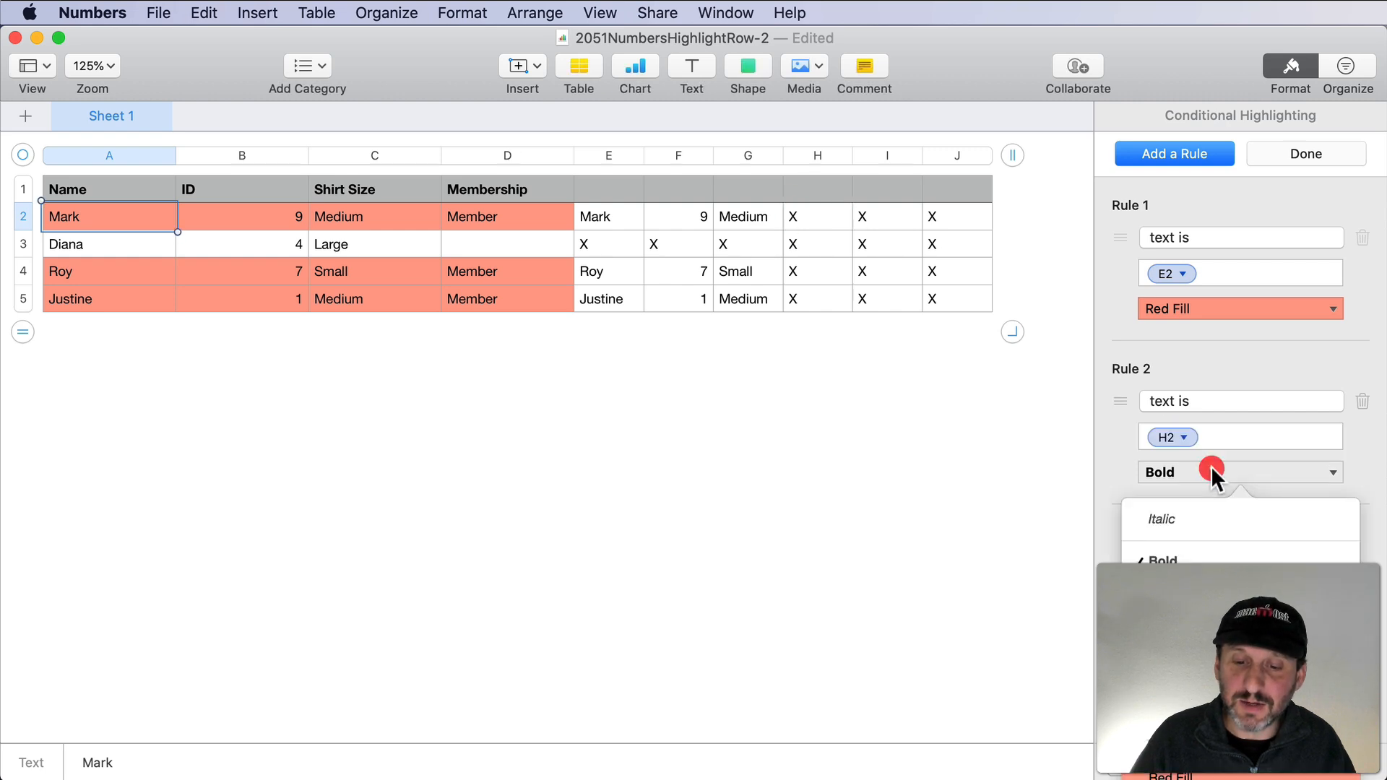
pyautogui.click(1241, 472)
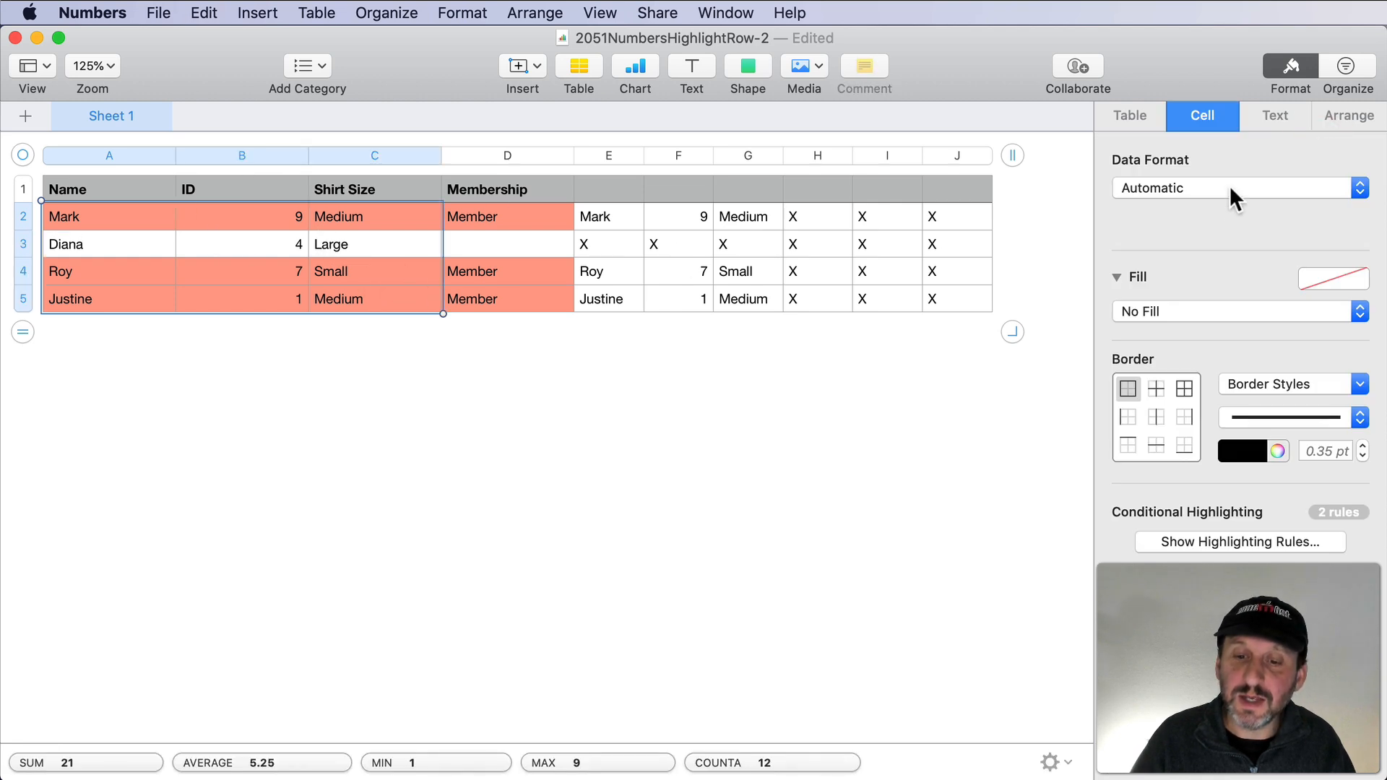
# Combine the highlighting rules for Name, ID and Shirt Size cells A2:C5.
pyautogui.click(1239, 542)
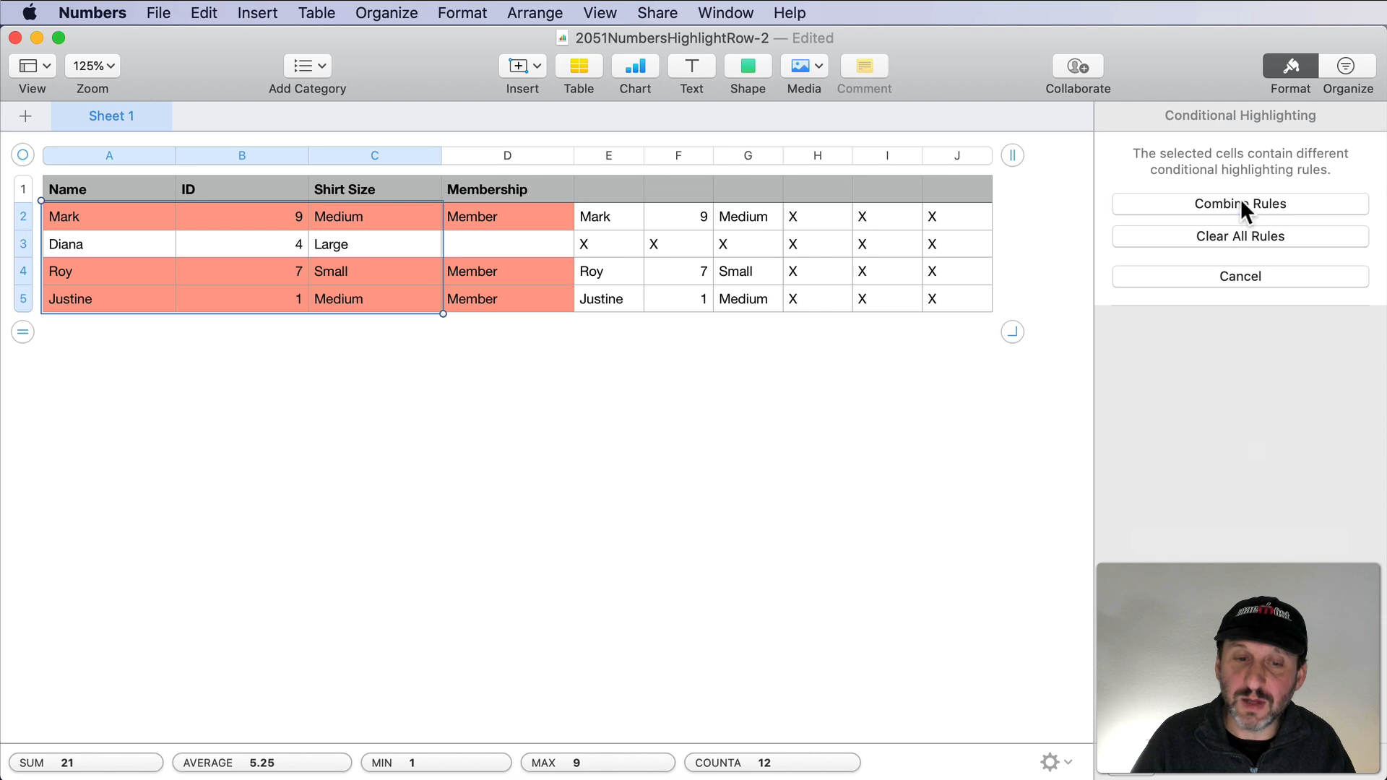
pyautogui.click(1241, 204)
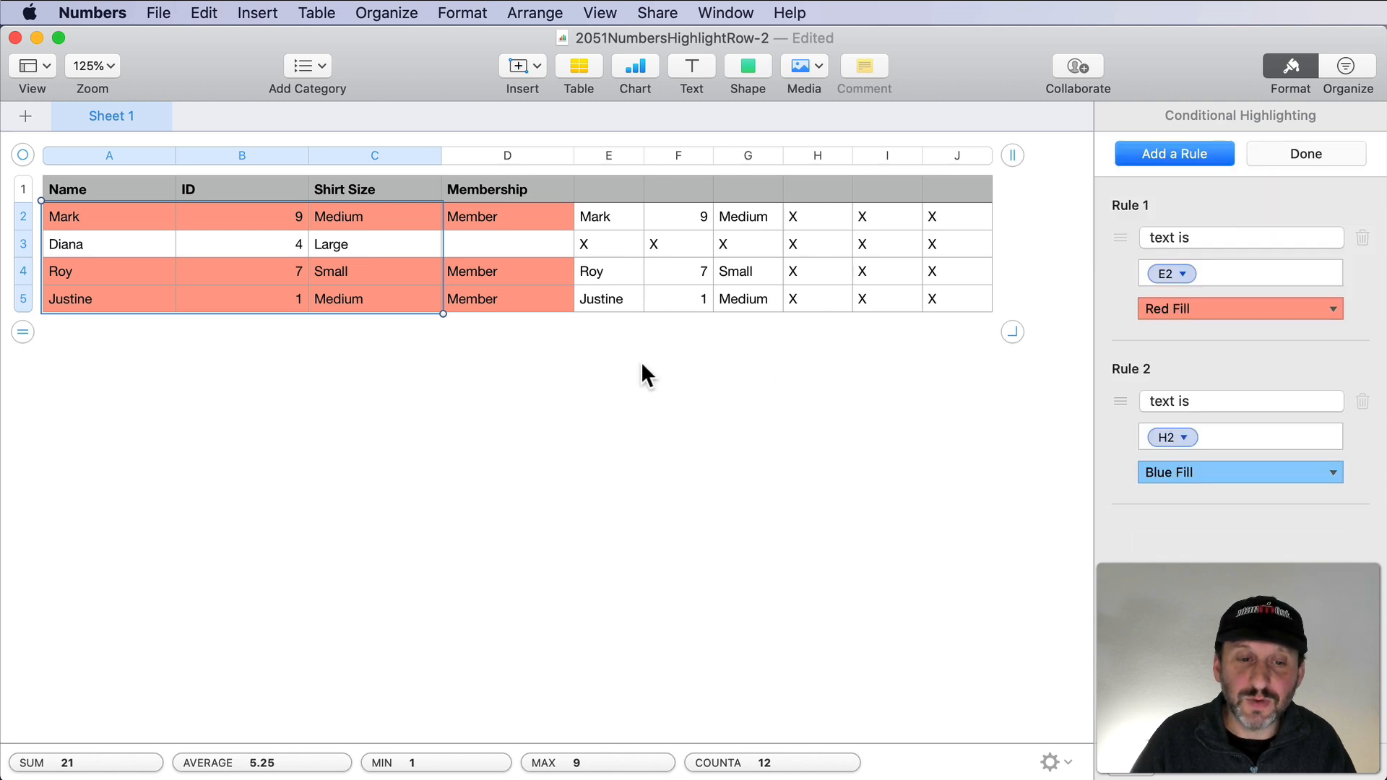
pyautogui.click(1301, 148)
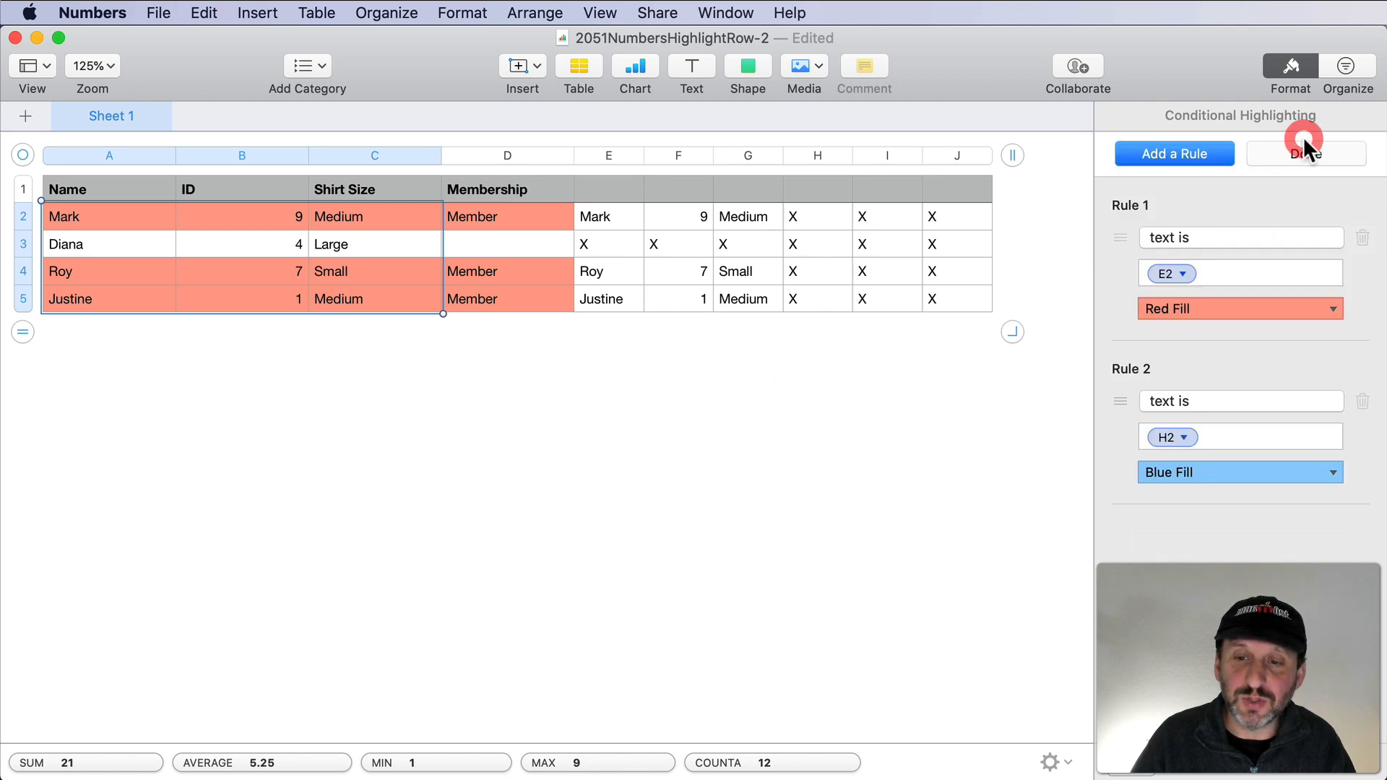
pyautogui.click(507, 271)
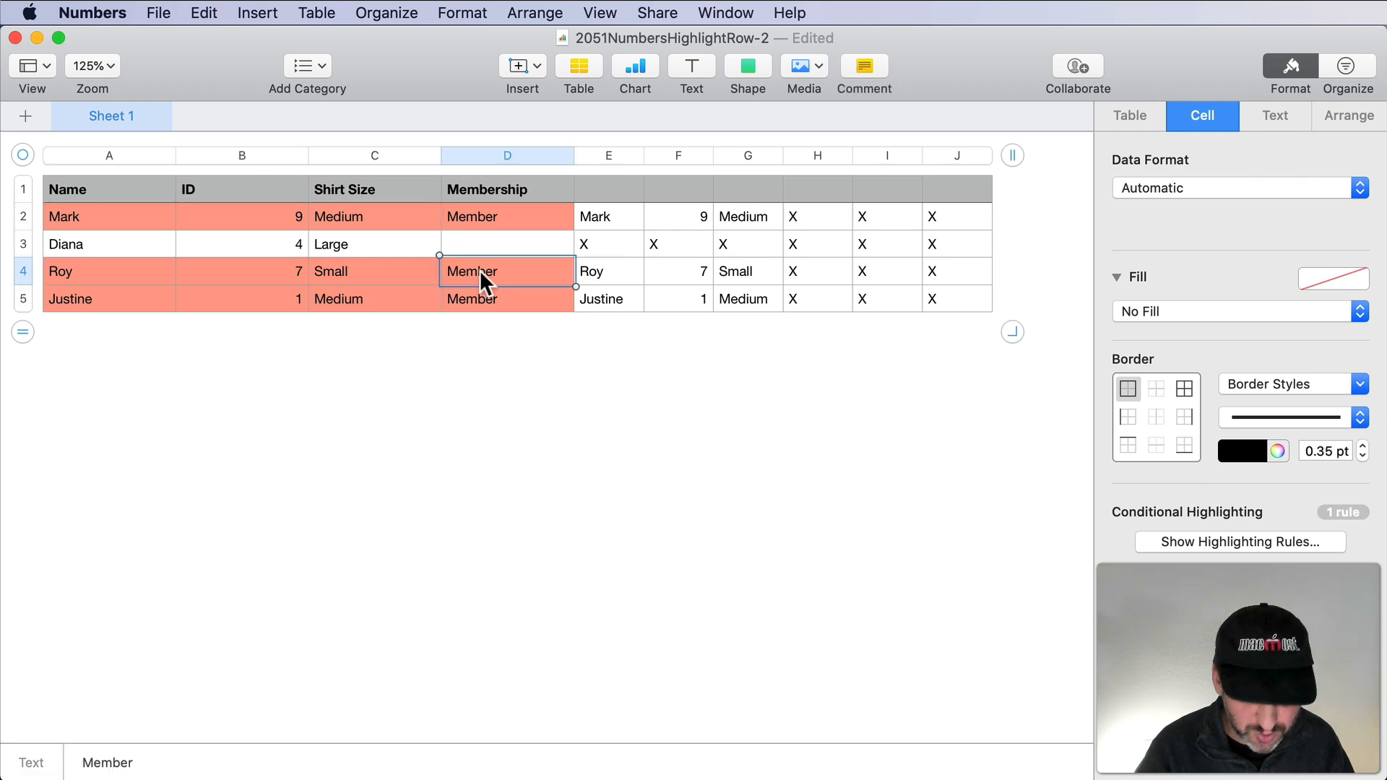
# Set Roy's membership in D4 to Provisional, check his blue name cell, then select D2:D5.
pyautogui.write('Provisional')
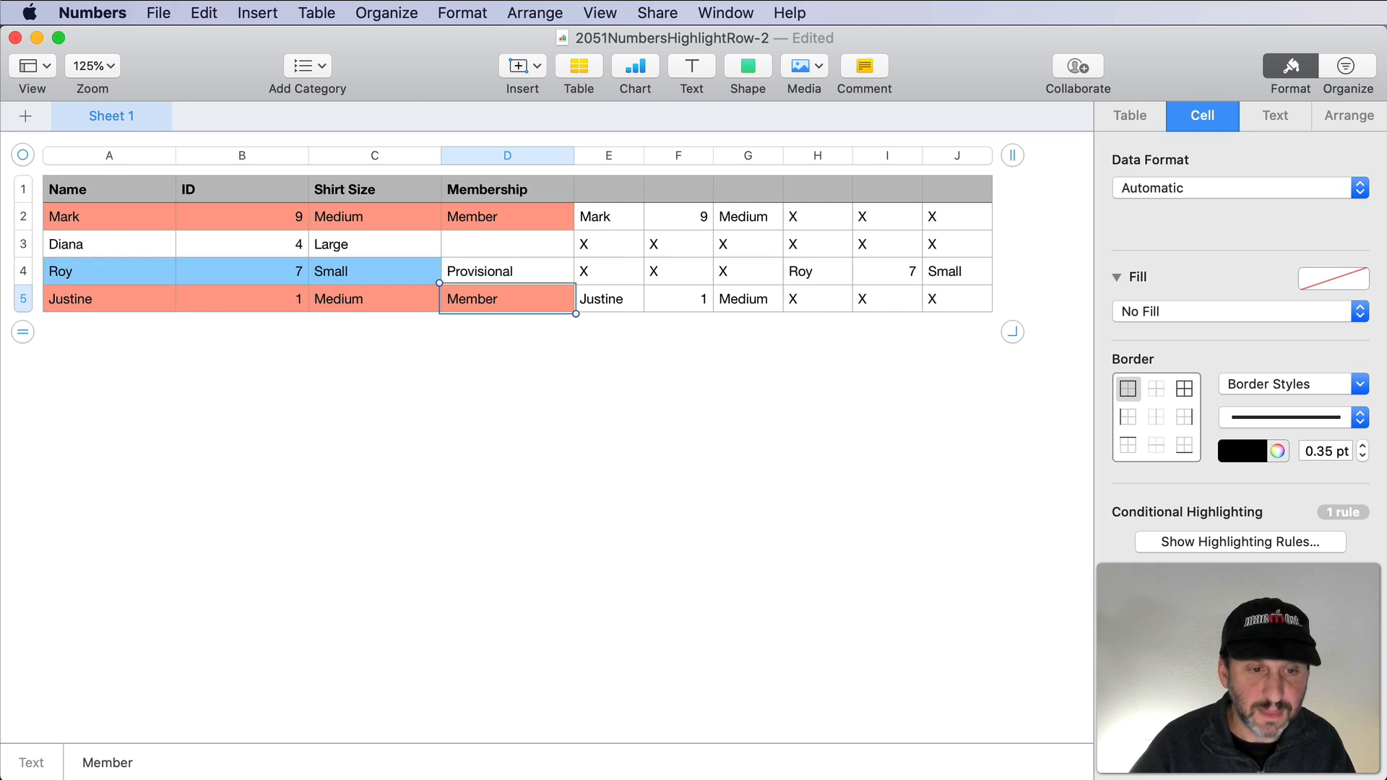
pyautogui.moveTo(616, 284)
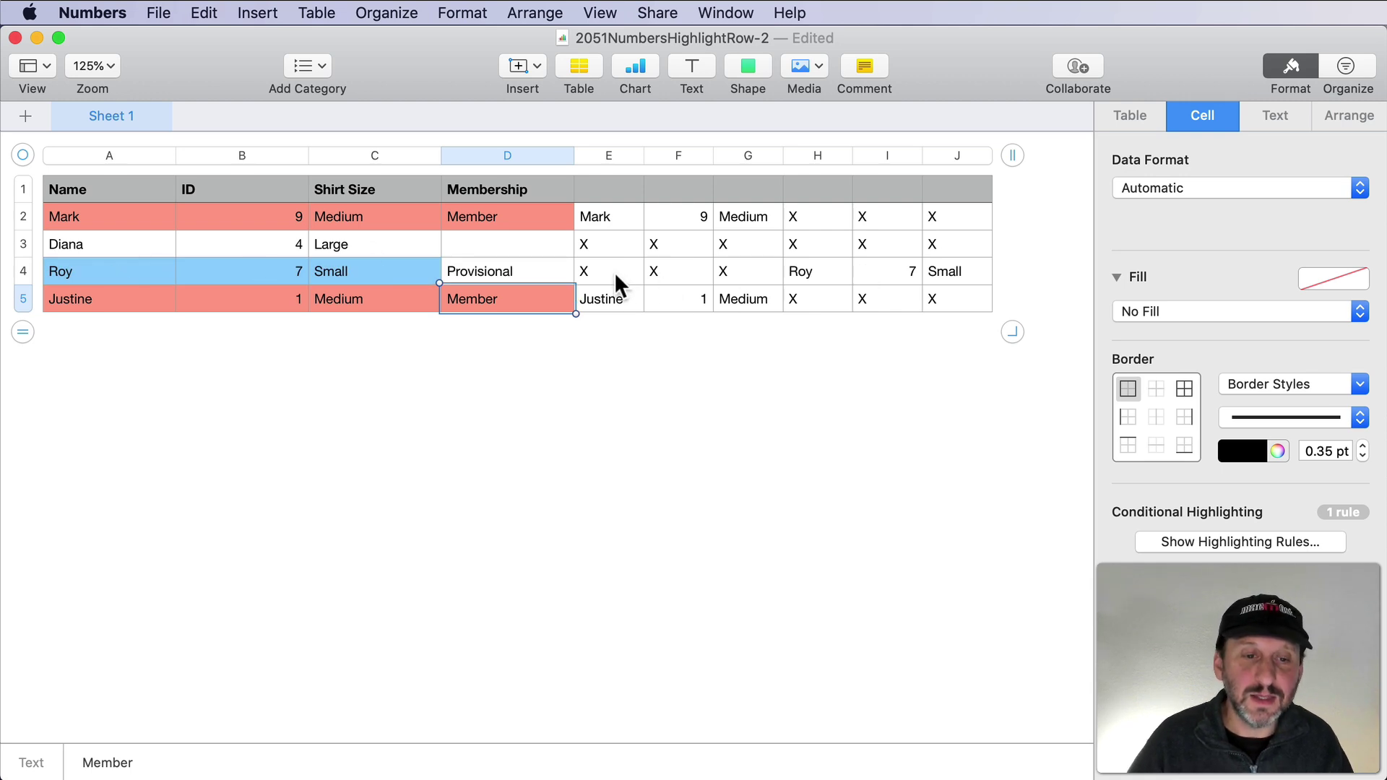
pyautogui.click(801, 272)
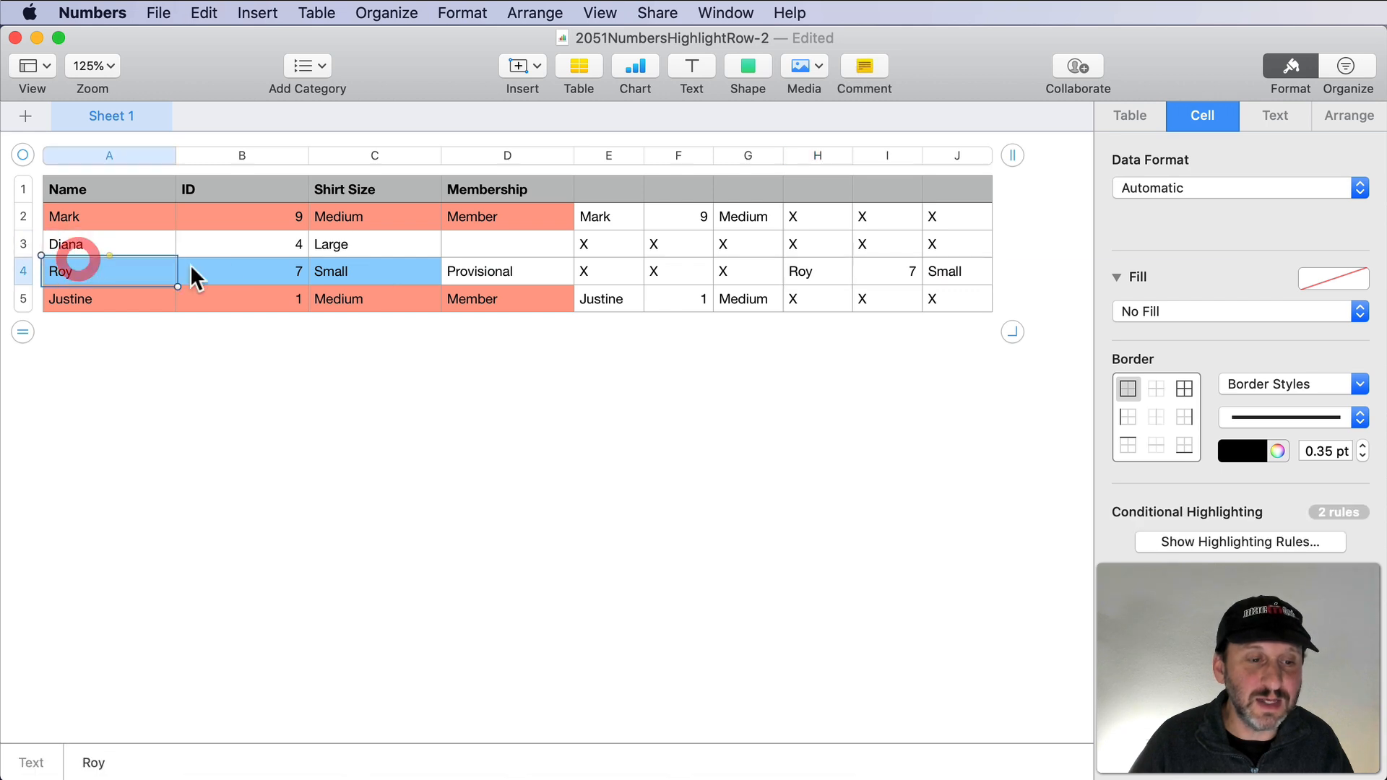
pyautogui.click(507, 216)
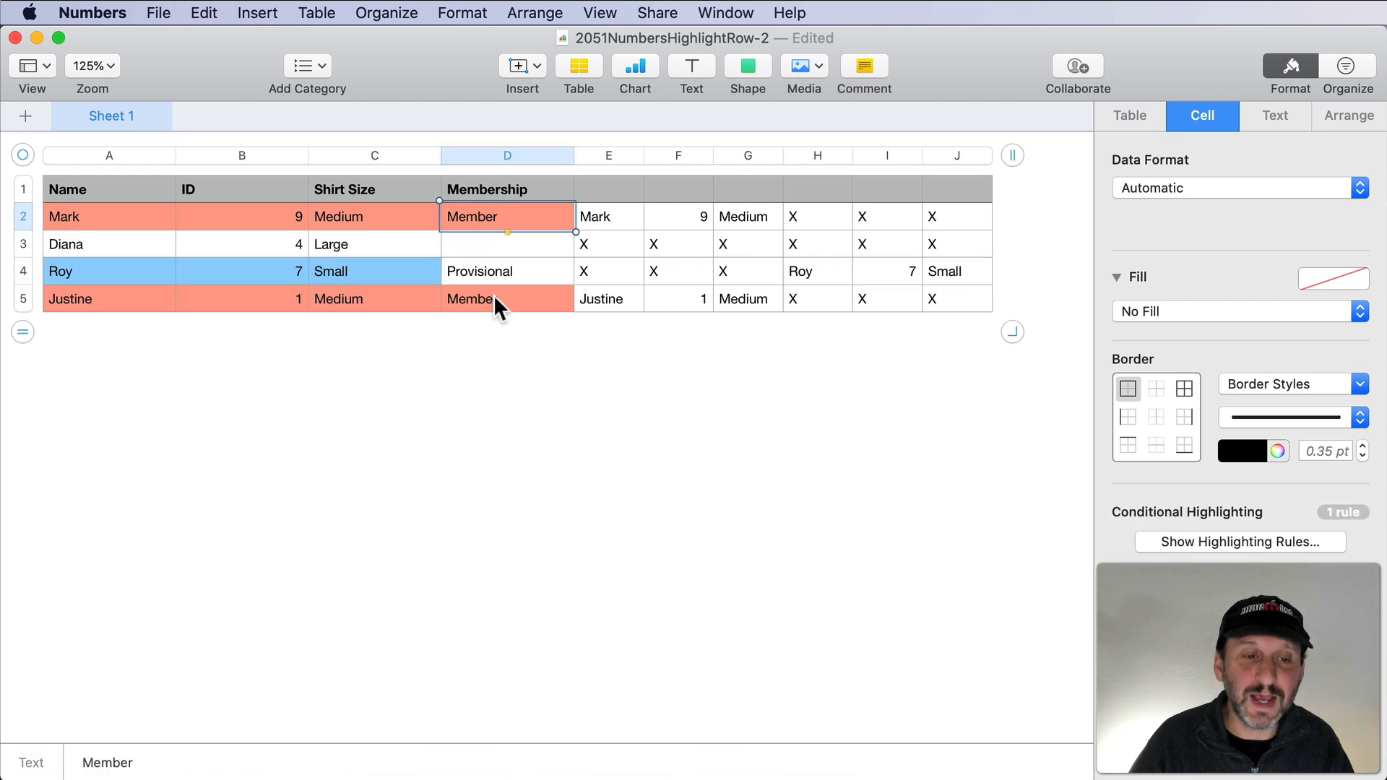
pyautogui.moveTo(508, 216); pyautogui.dragTo(507, 298)
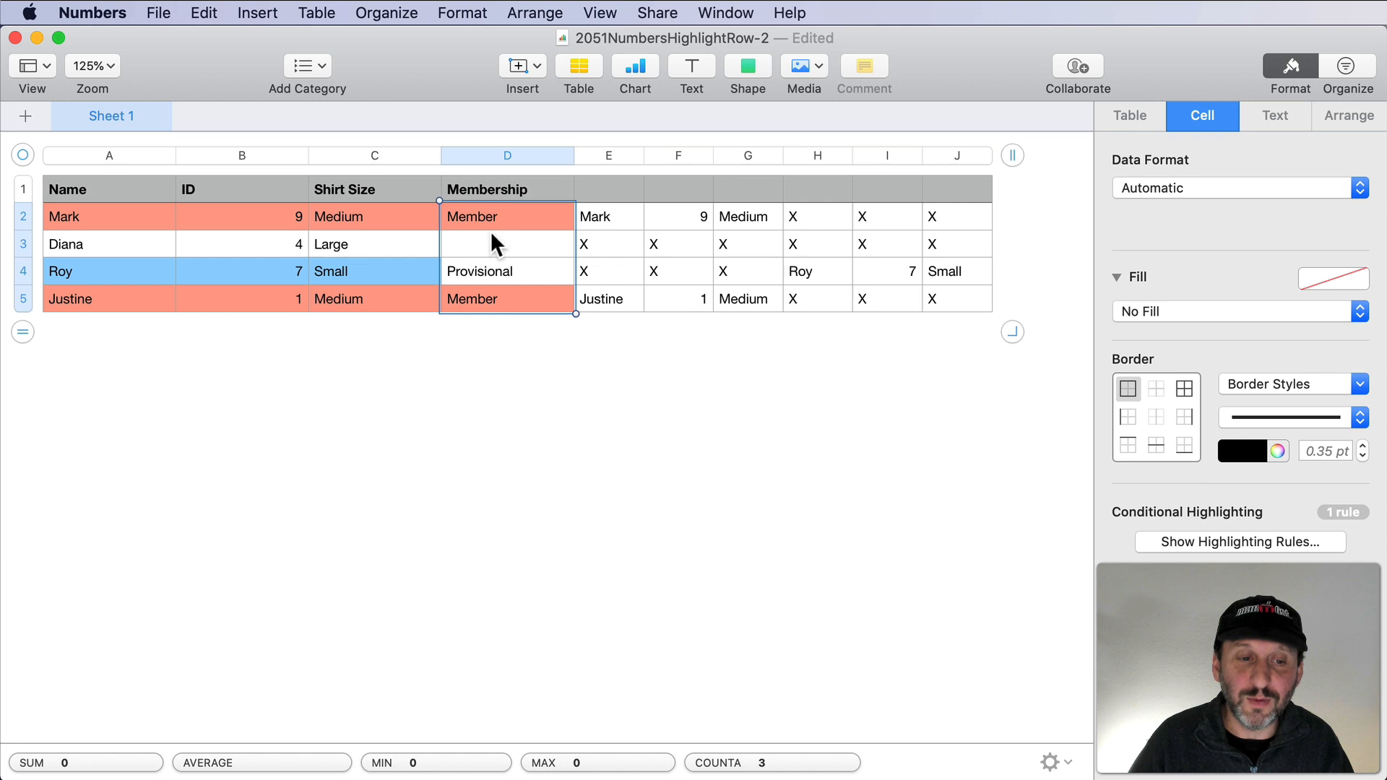
# Add a Membership rule: text is Provisional gets Blue Fill.
pyautogui.click(1240, 542)
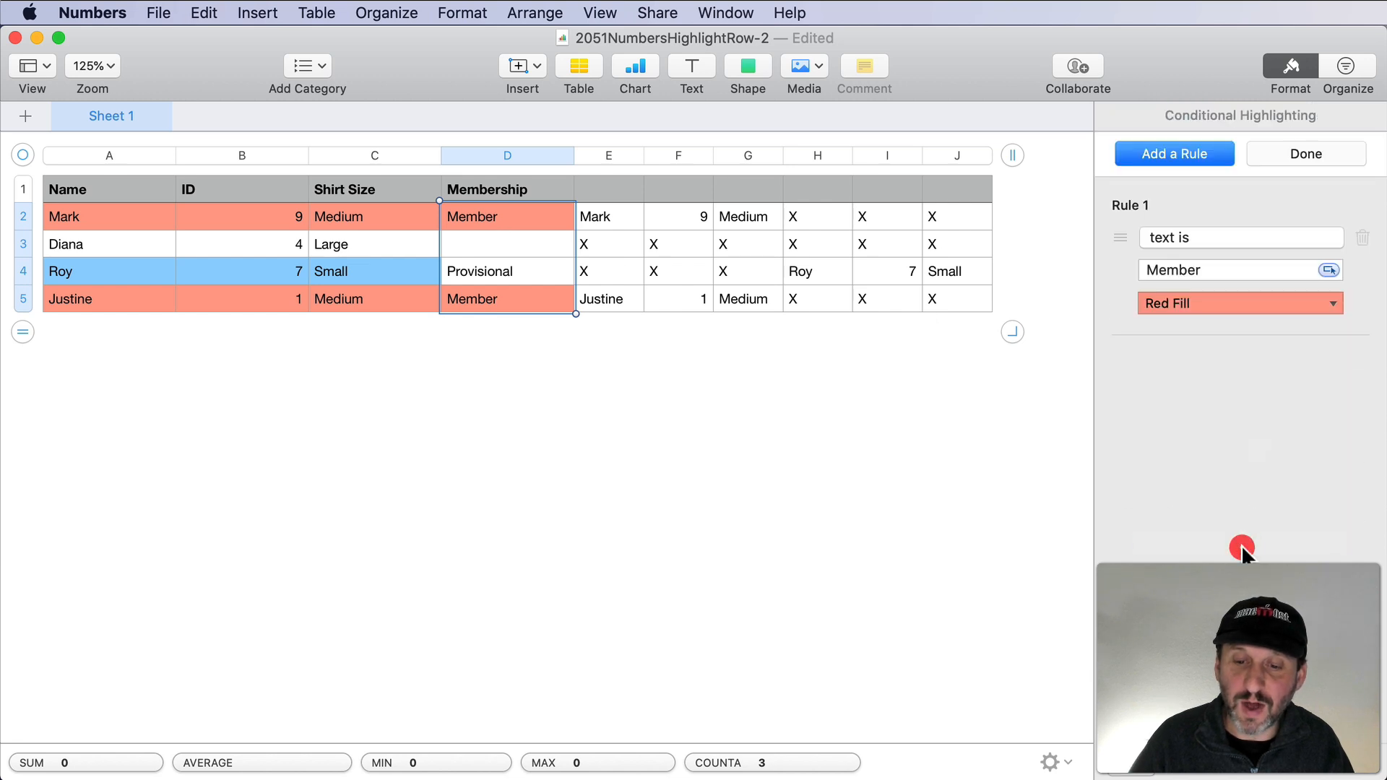
pyautogui.click(1174, 153)
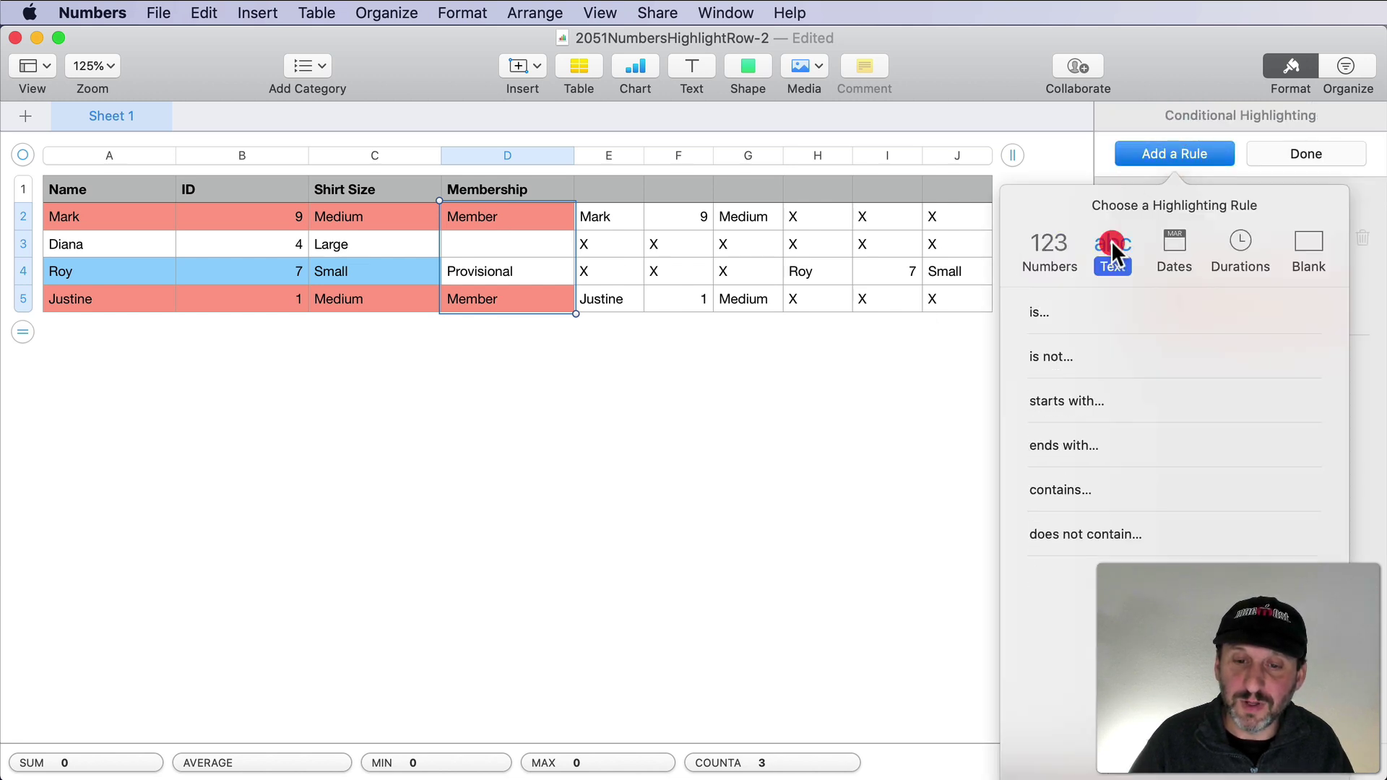
pyautogui.write('Pre')
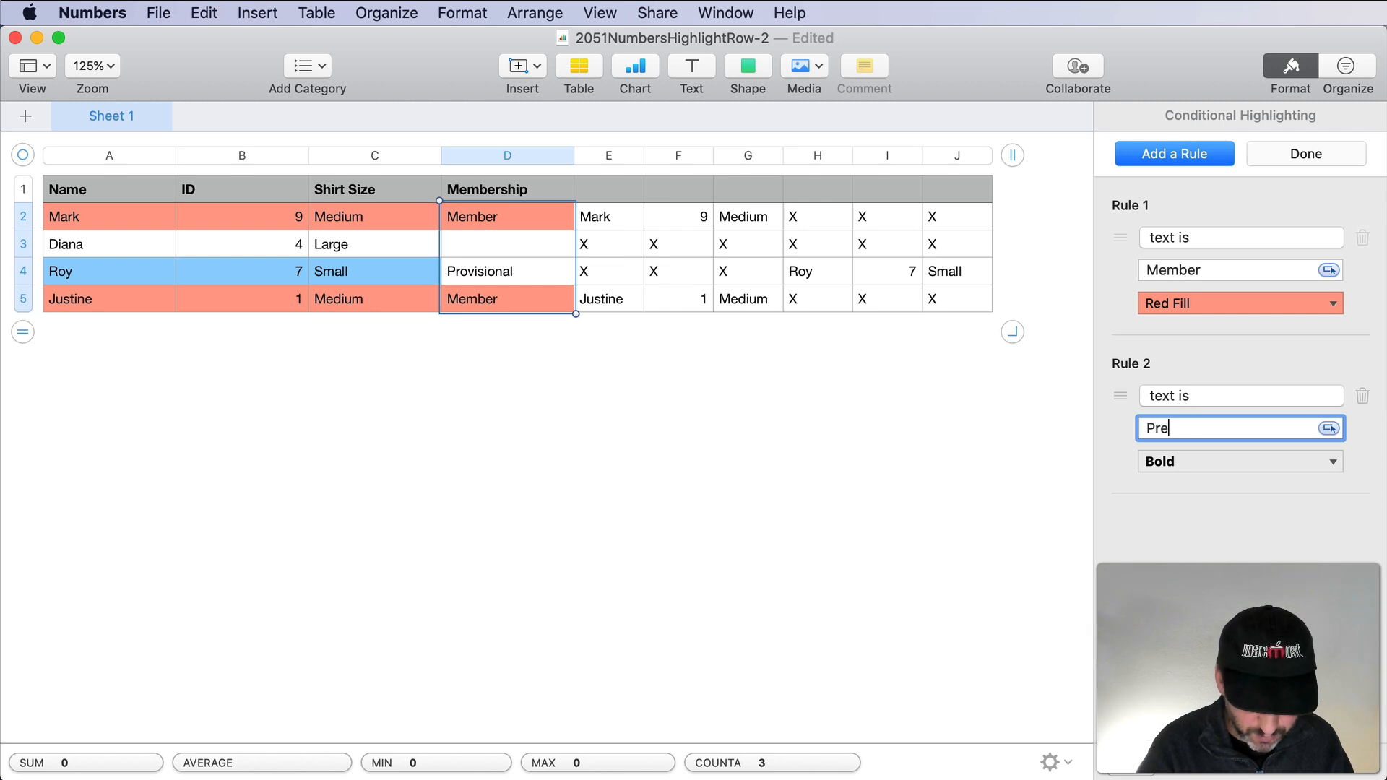
pyautogui.write('Provisional')
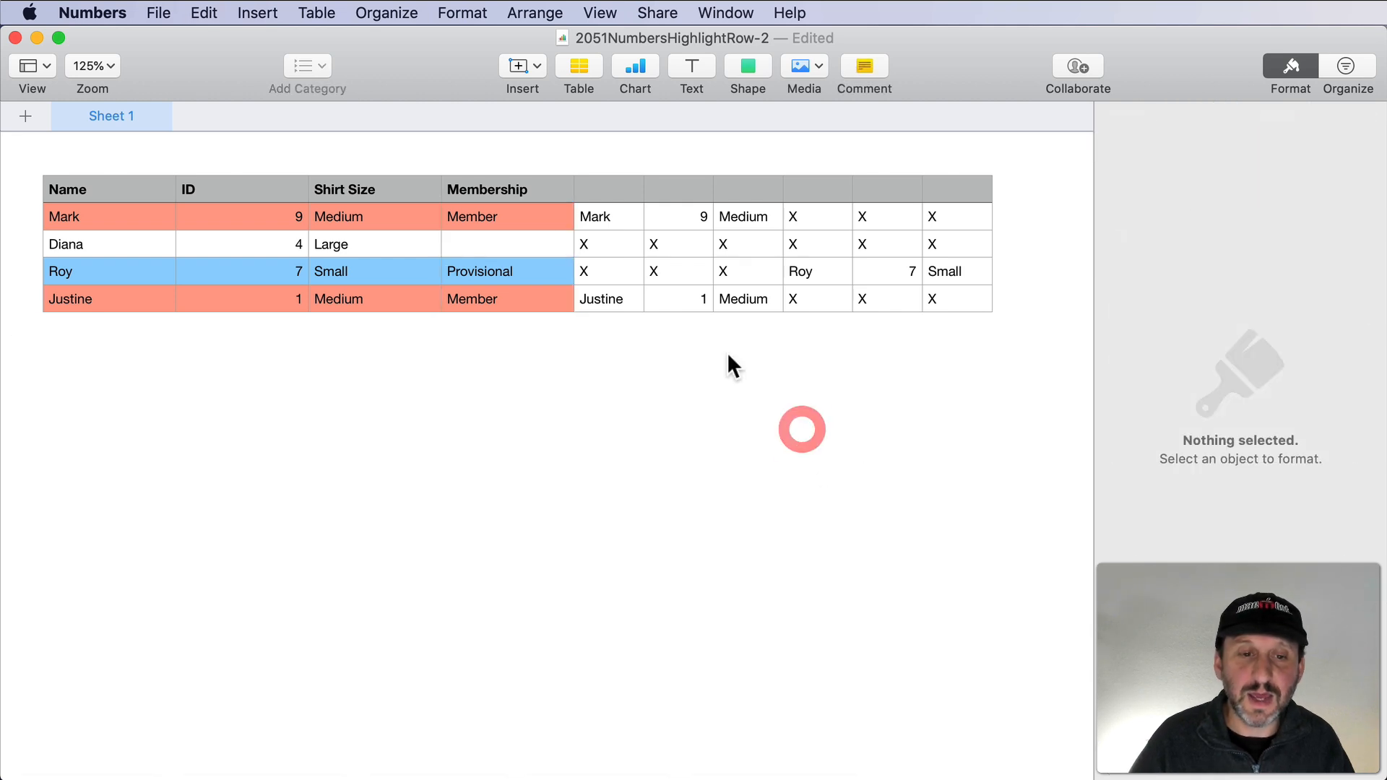
# Hide helper columns E through J.
pyautogui.click(609, 155)
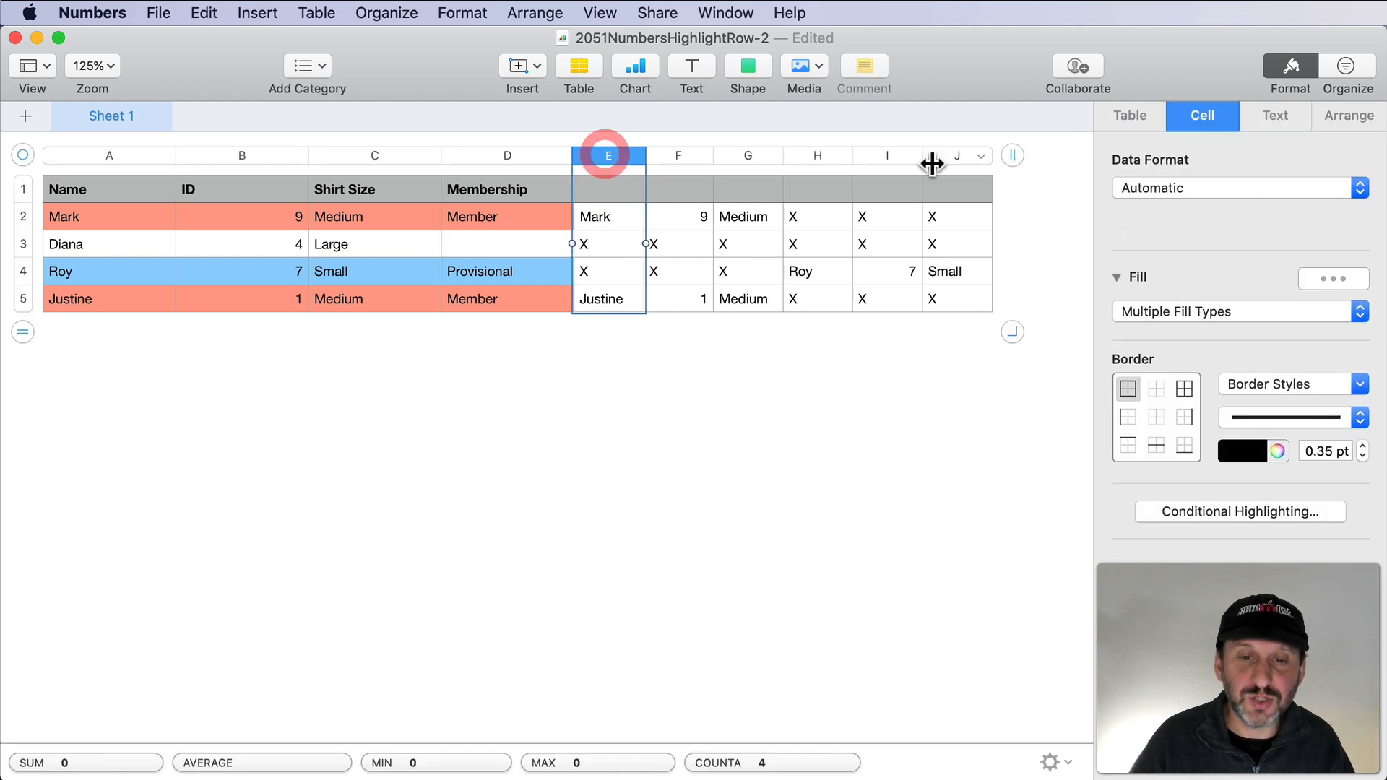
pyautogui.click(981, 156)
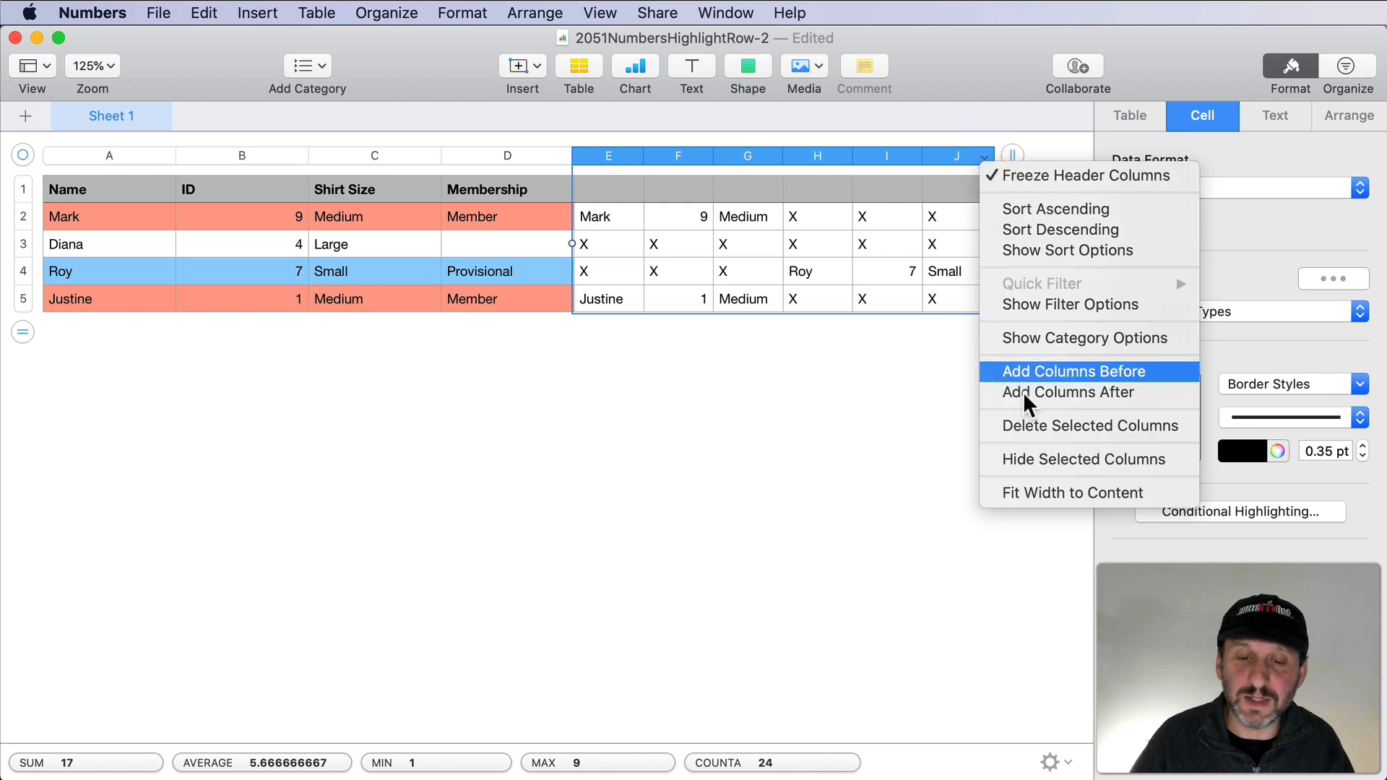
pyautogui.click(1090, 426)
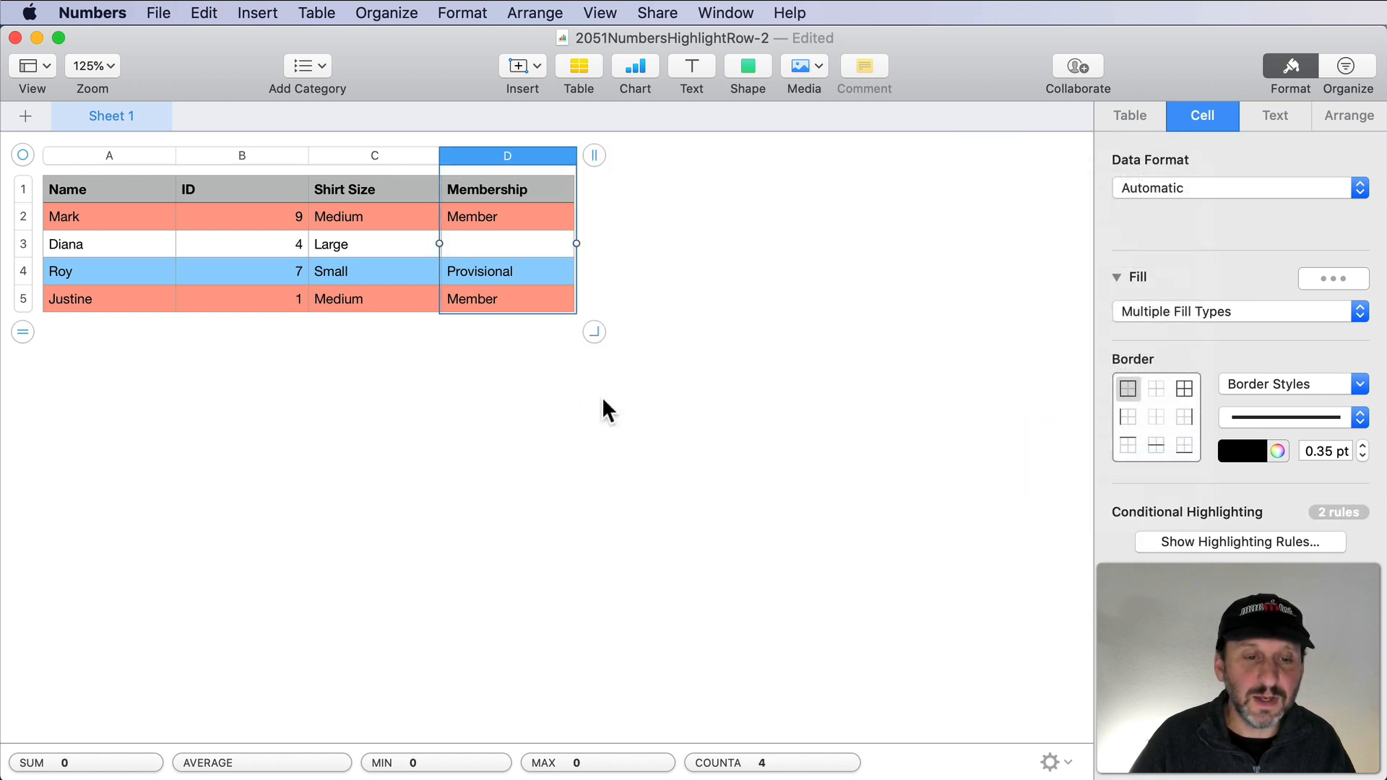
# Change Roy's membership to Member and Diana's to Provisional.
pyautogui.click(480, 271)
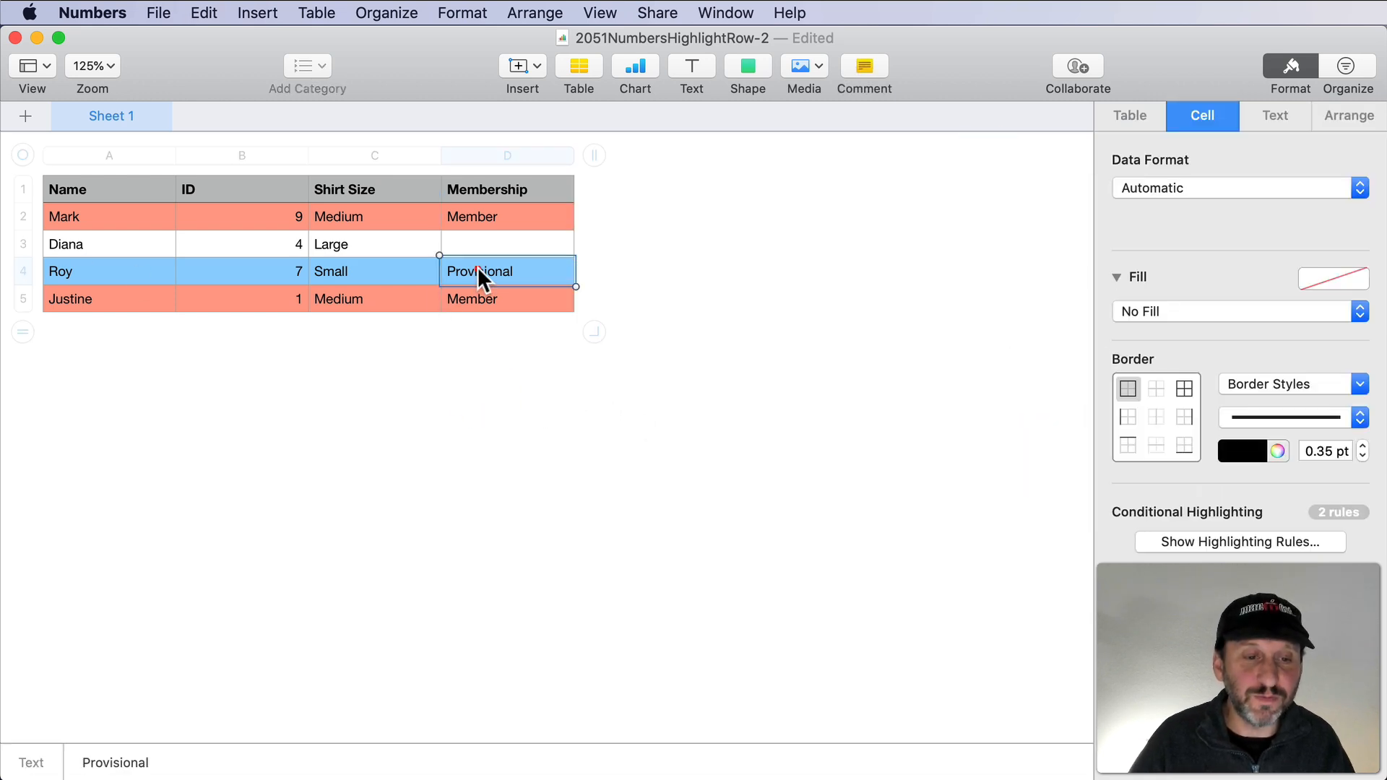
pyautogui.write('Memn')
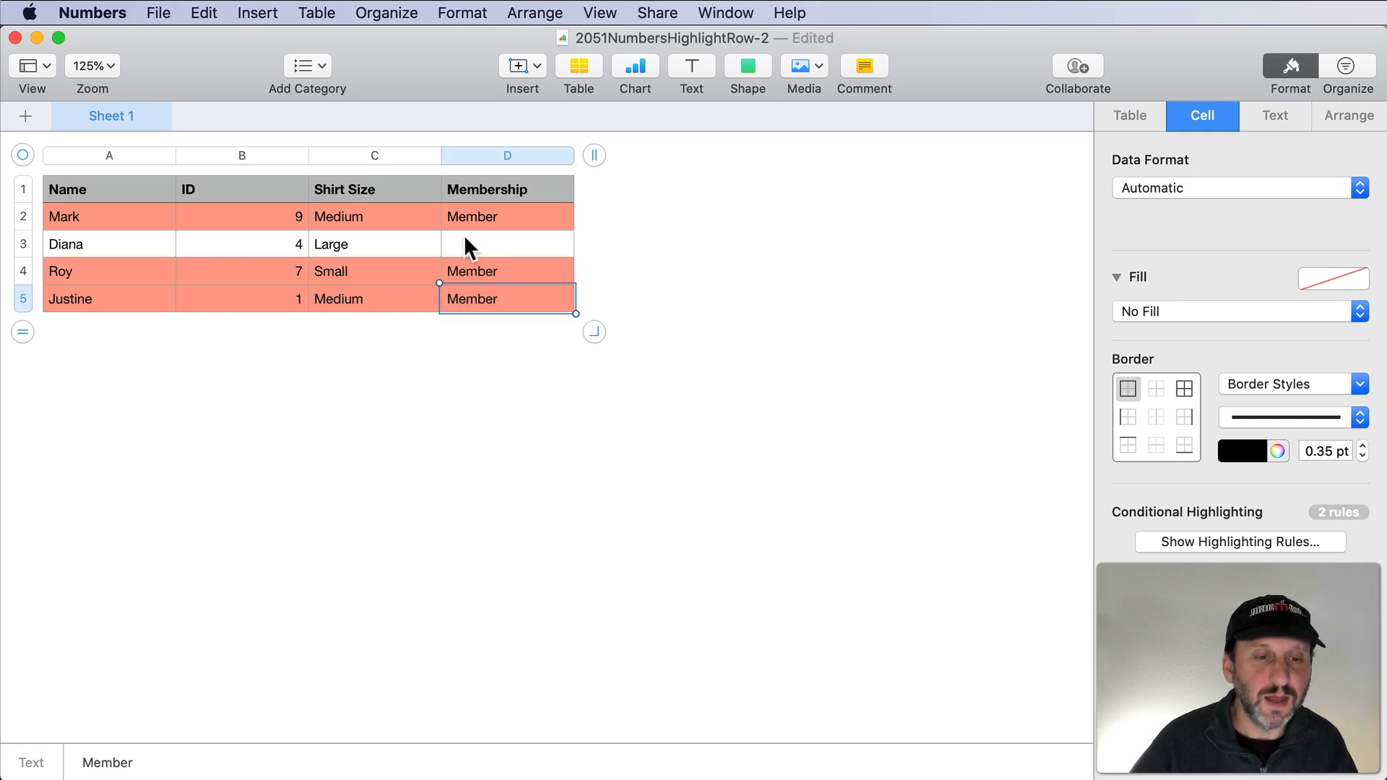
pyautogui.write('Prov')
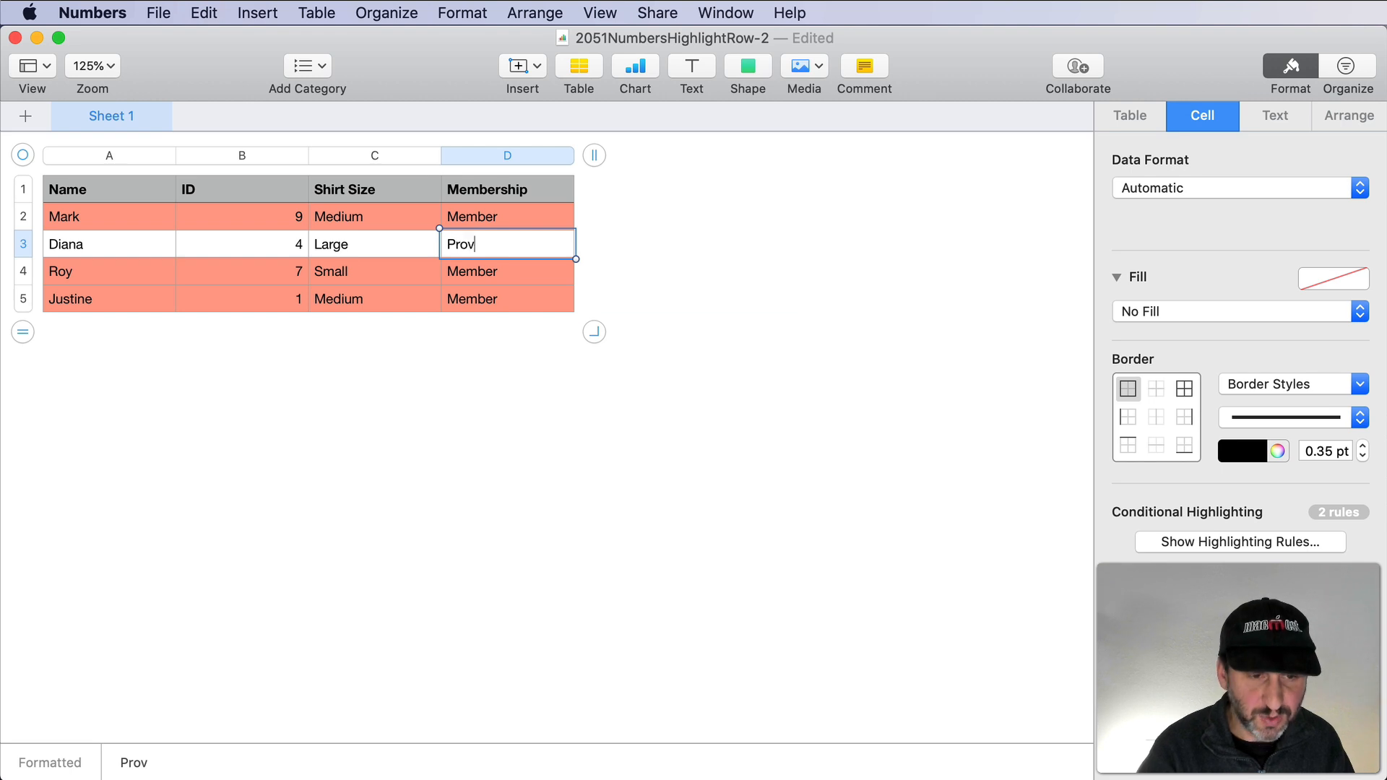
pyautogui.write('isional')
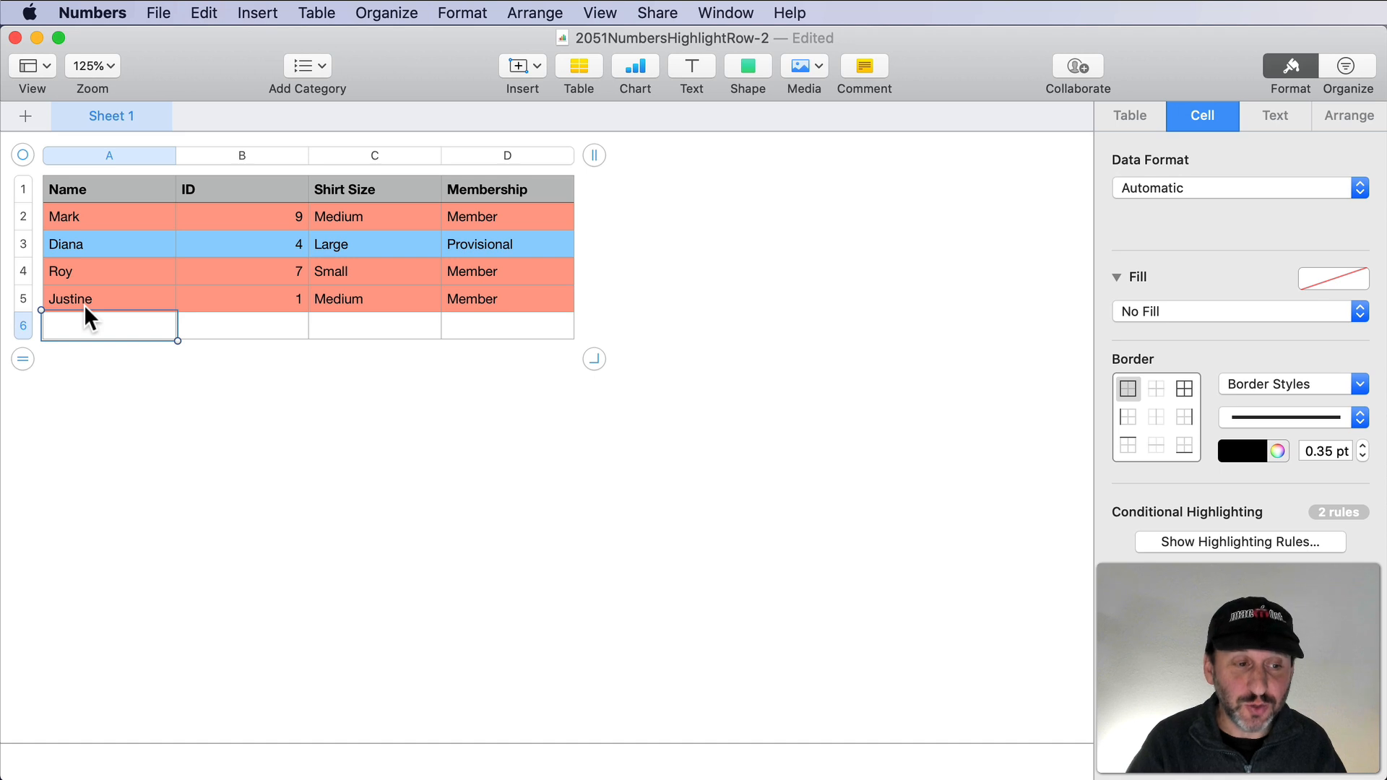
# Enter John, ID 2, Medium, Member in row 6, then start retyping Provisional.
pyautogui.write('John')
pyautogui.click(375, 326)
pyautogui.write('Mediu')
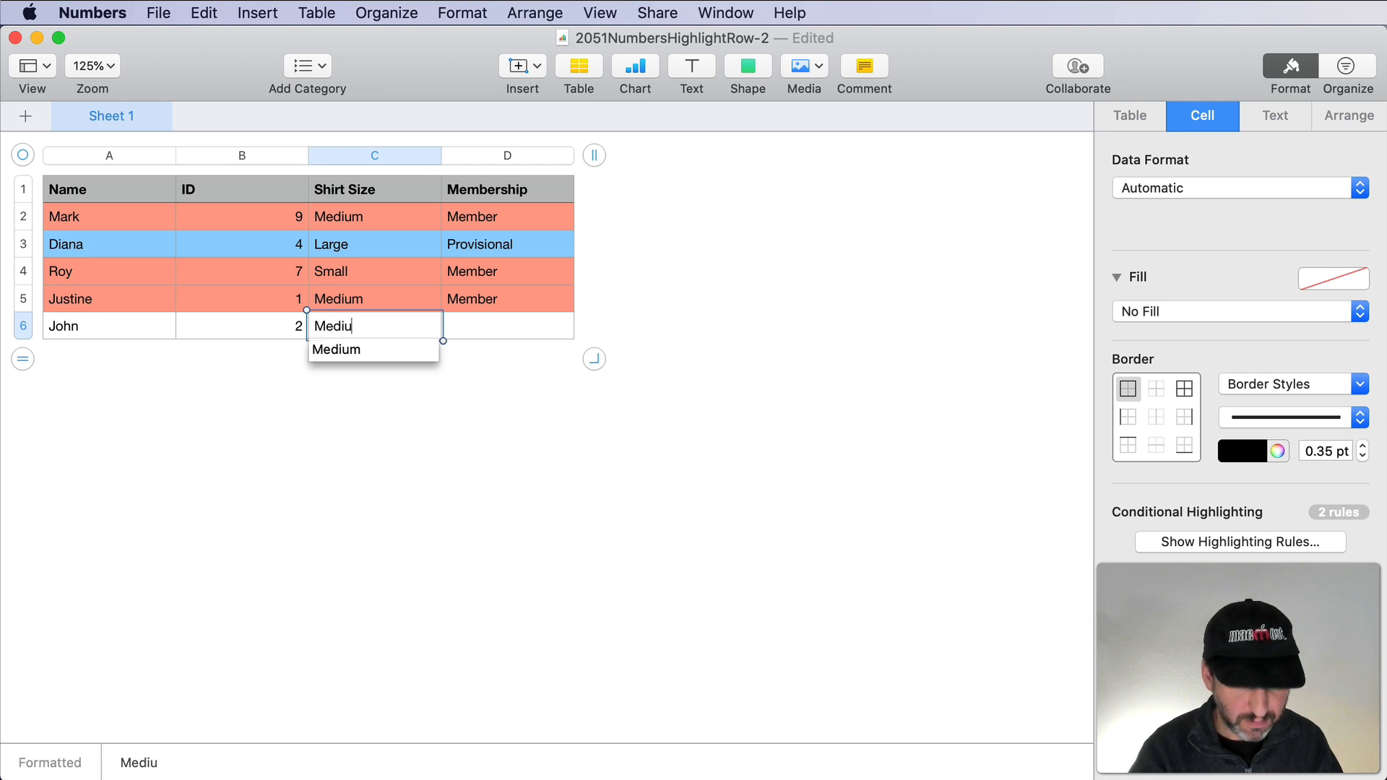
pyautogui.press('Tab')
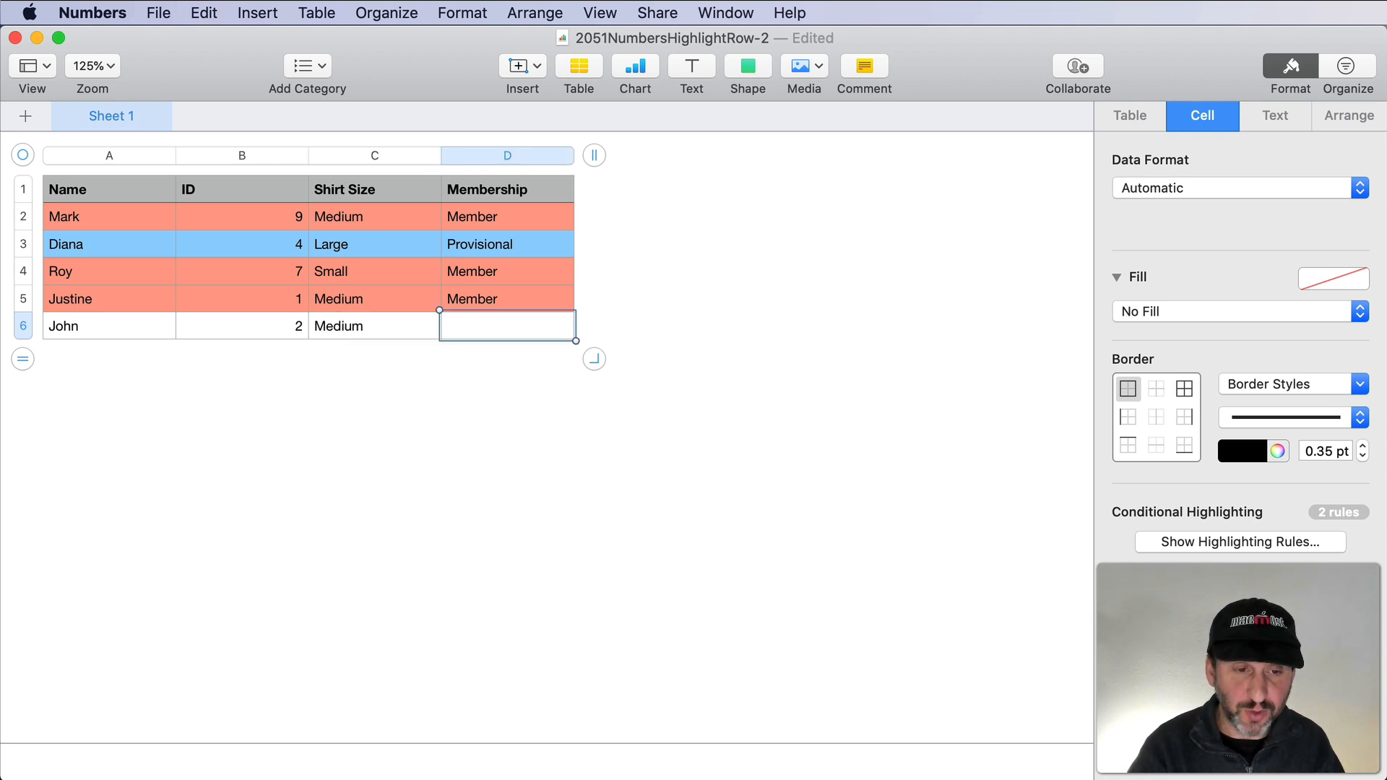
pyautogui.write('Member')
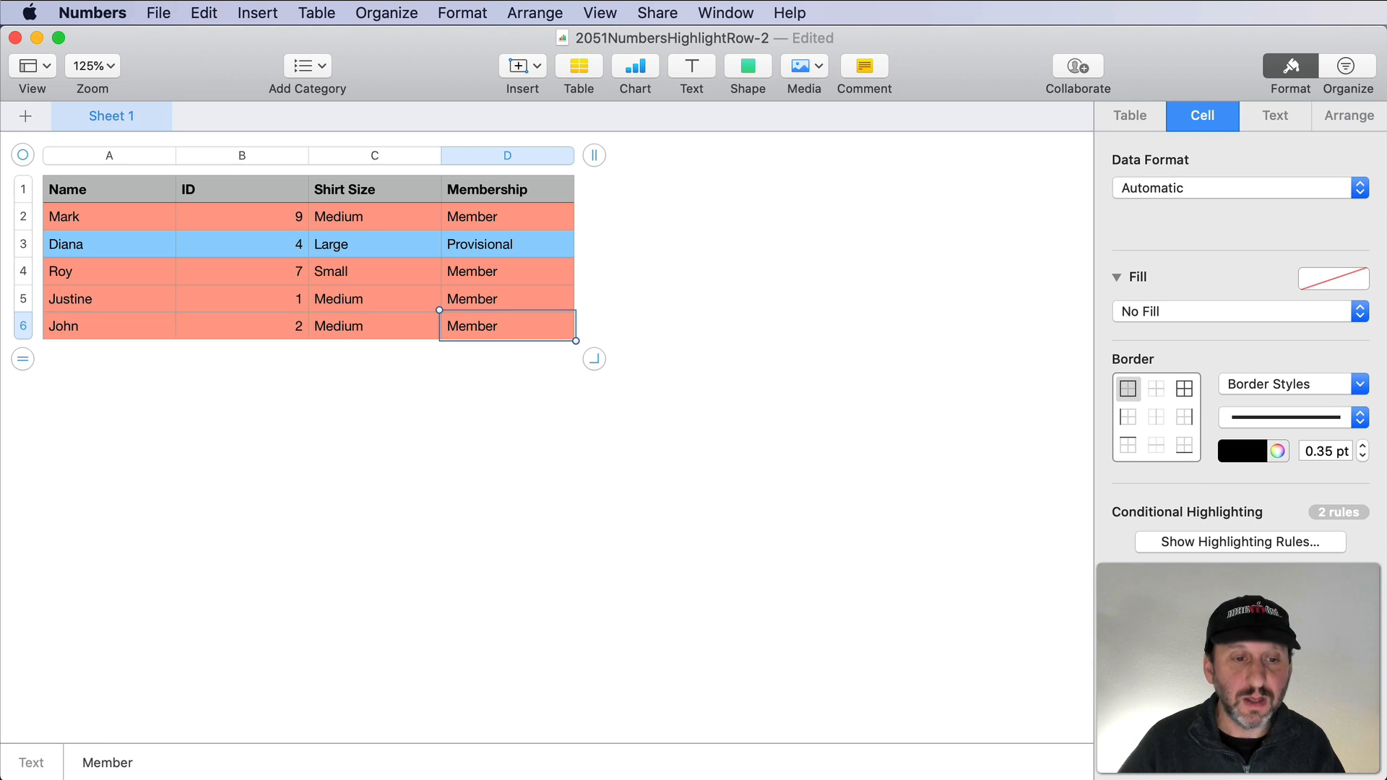
pyautogui.write('Pro')
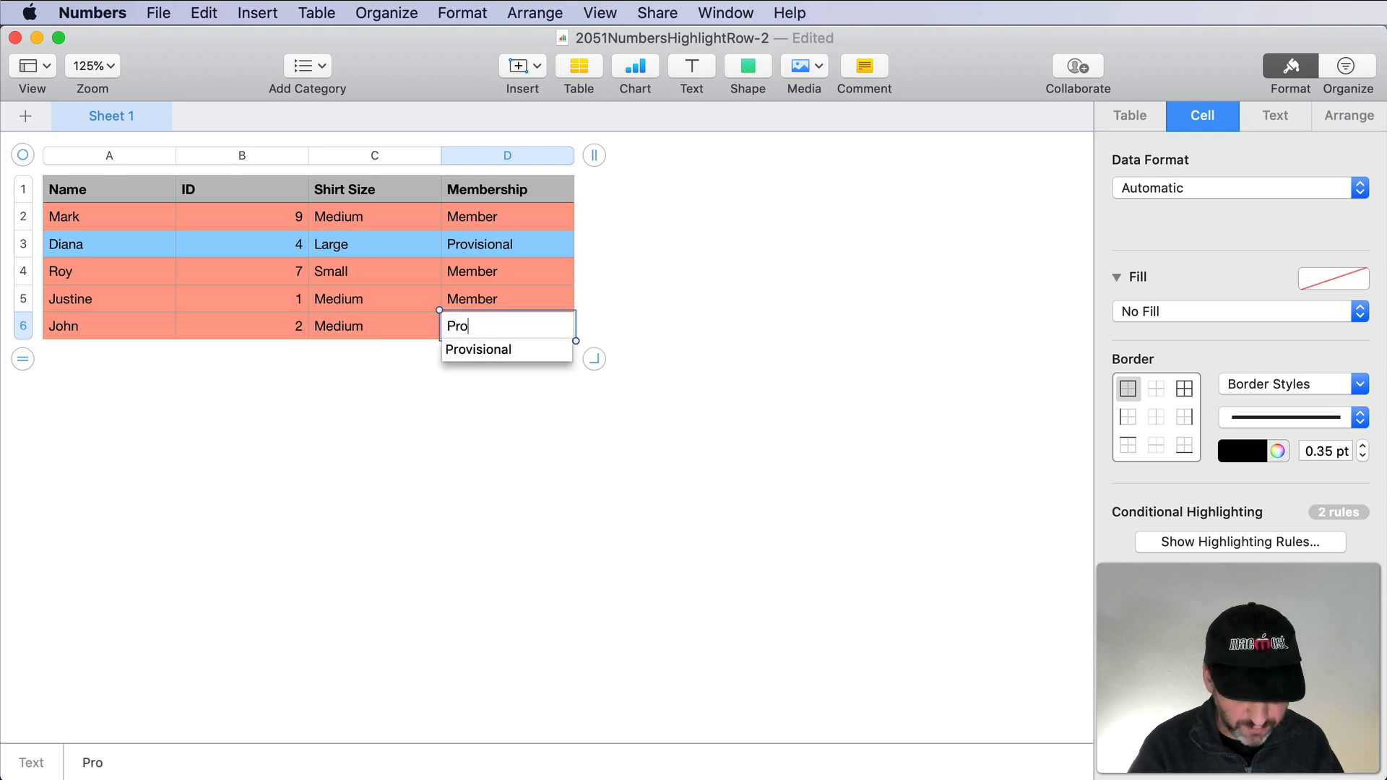